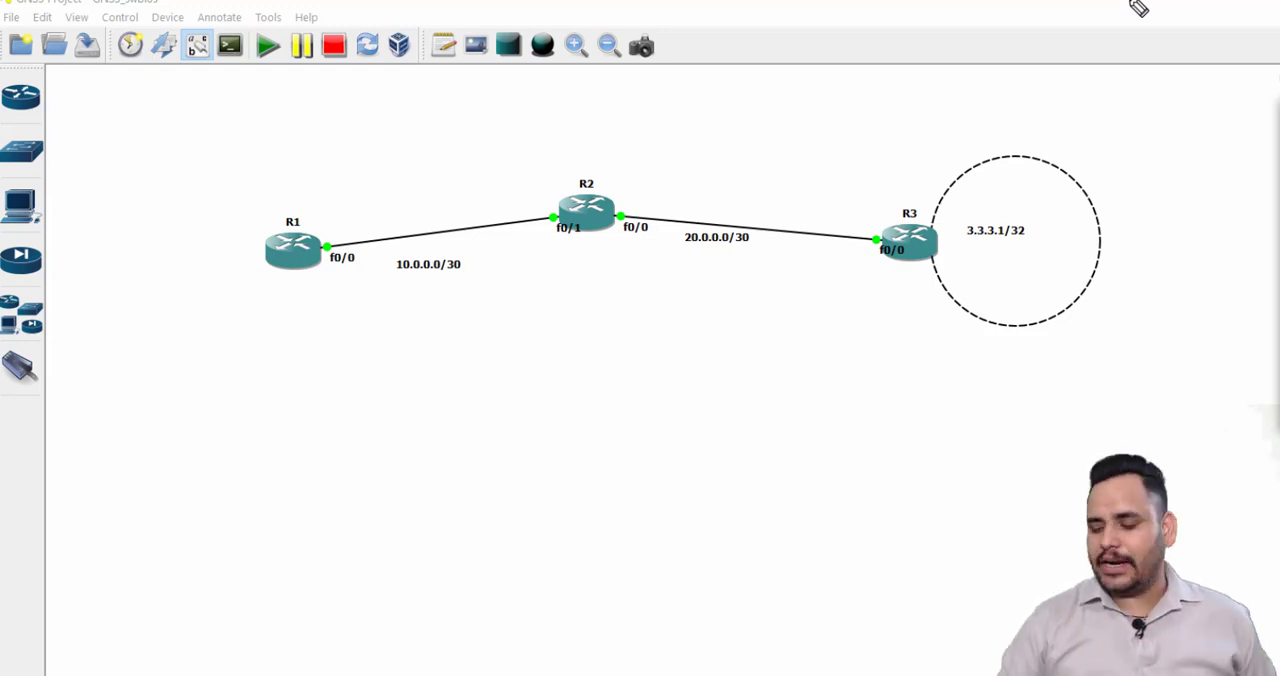
{"action": "mouse_move", "coordinate": [294, 416]}
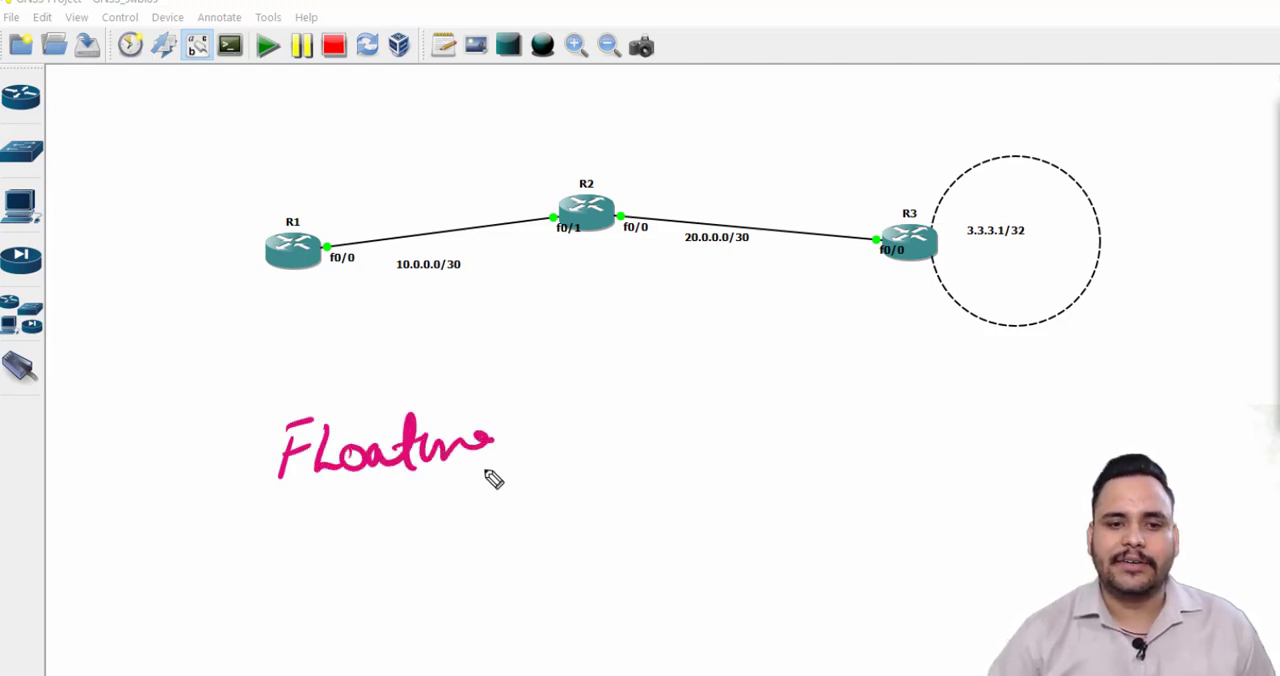
Reposition R1 higher and shift the 10.0.0.0/30 subnet label below its link
{"action": "left_click_drag", "start_coordinate": [490, 464], "coordinate": [640, 470]}
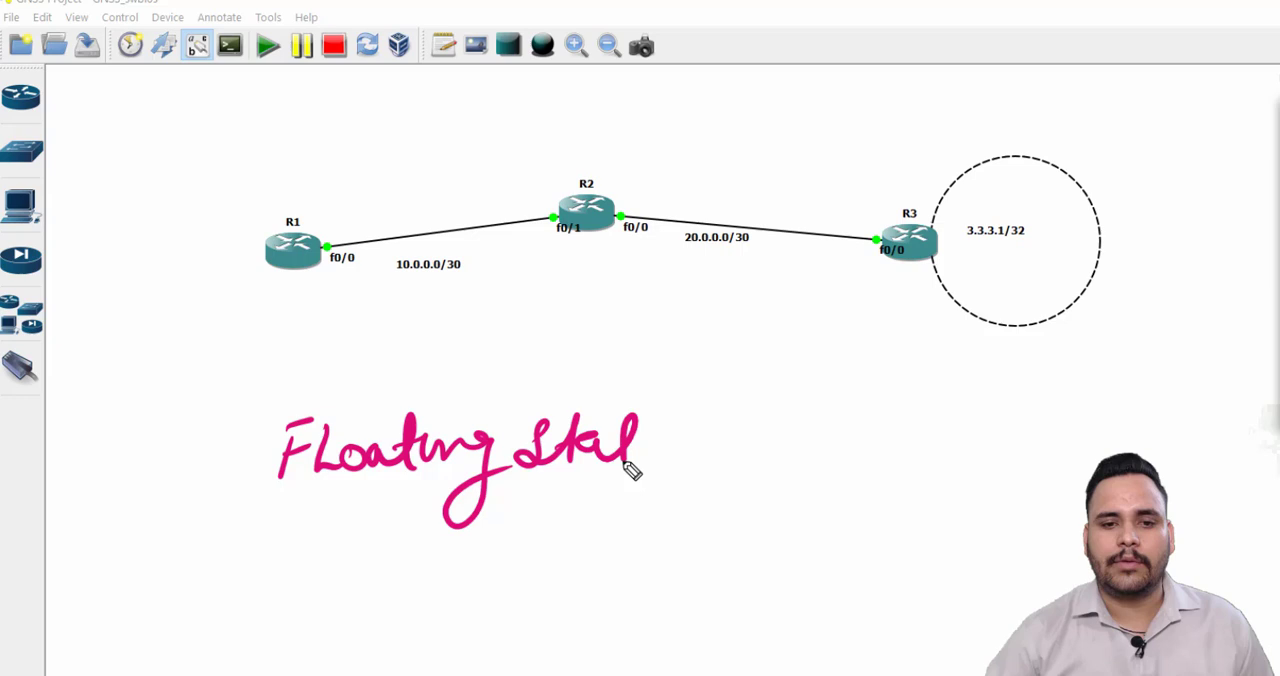
{"action": "left_click_drag", "start_coordinate": [640, 460], "coordinate": [820, 456]}
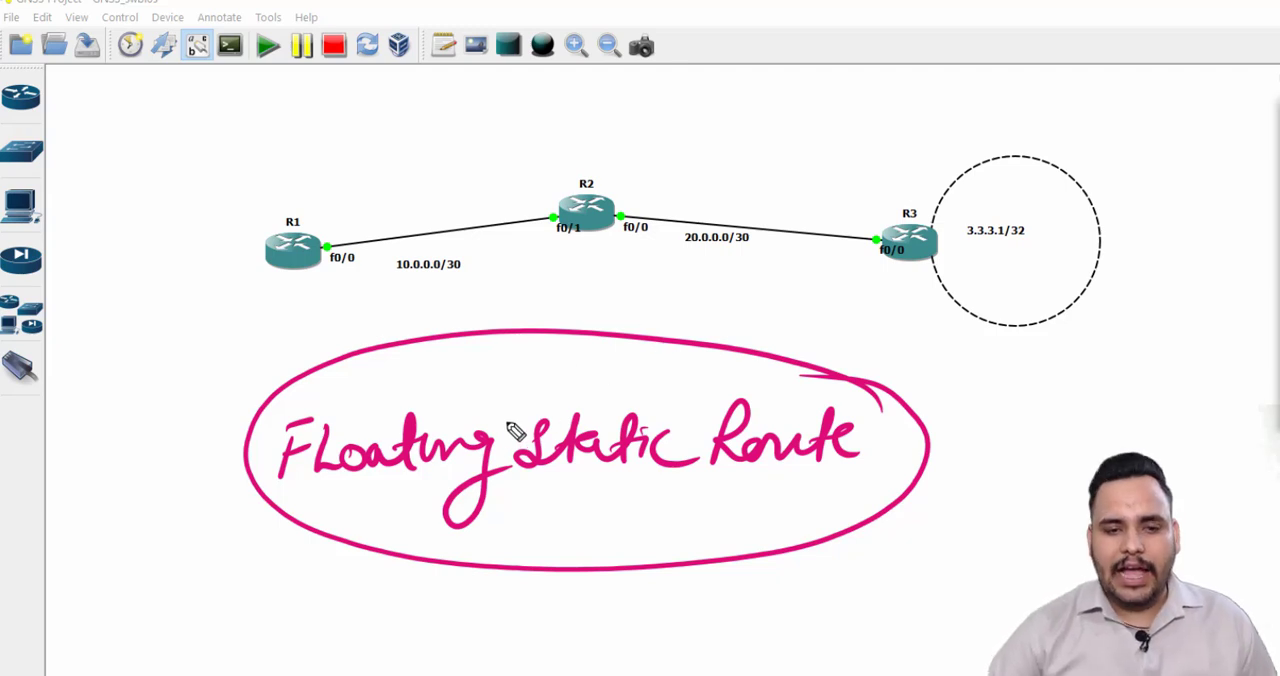
{"action": "left_click_drag", "start_coordinate": [470, 396], "coordinate": [544, 376]}
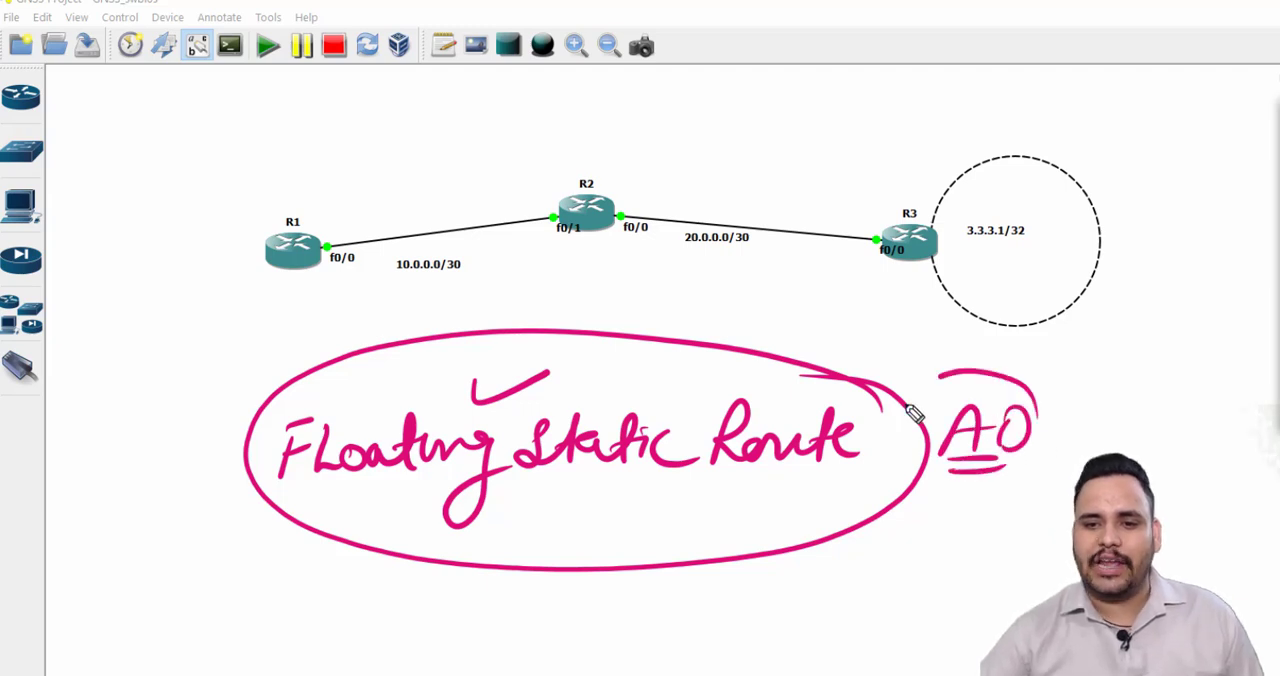
{"action": "left_click_drag", "start_coordinate": [920, 400], "coordinate": [1100, 420]}
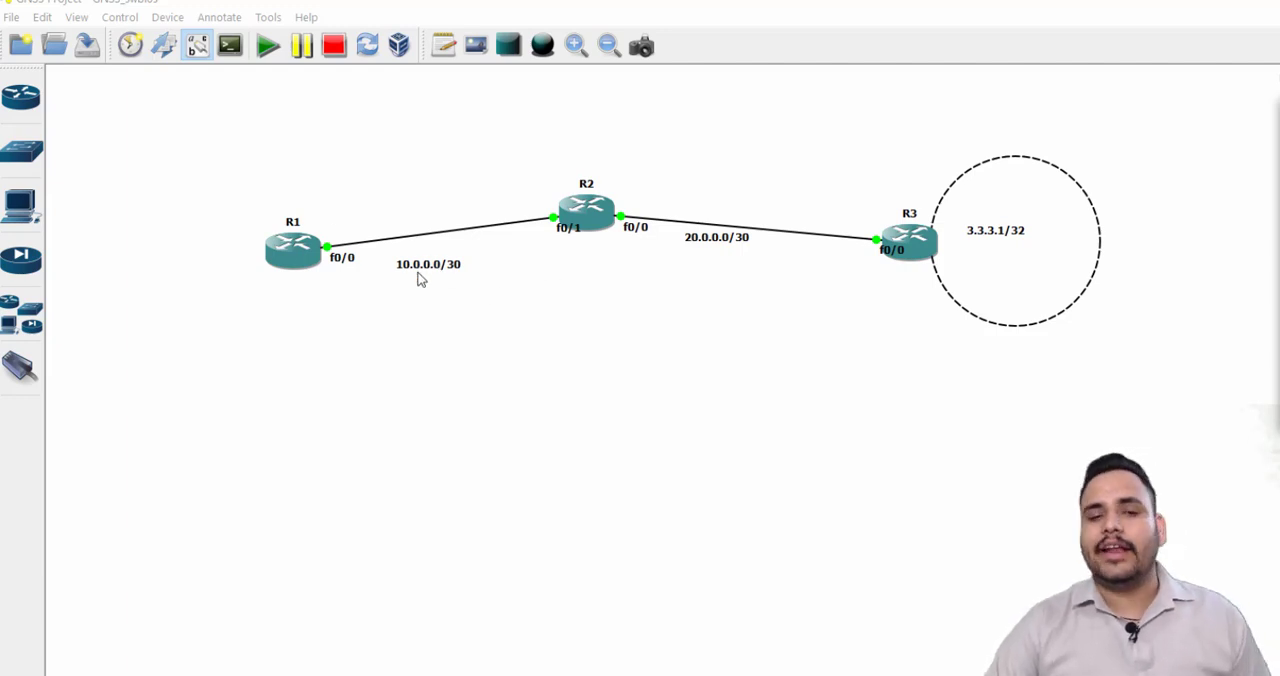
Move the 20.0.0.0/30 label neatly below the R2–R3 link
{"action": "left_click", "coordinate": [714, 238]}
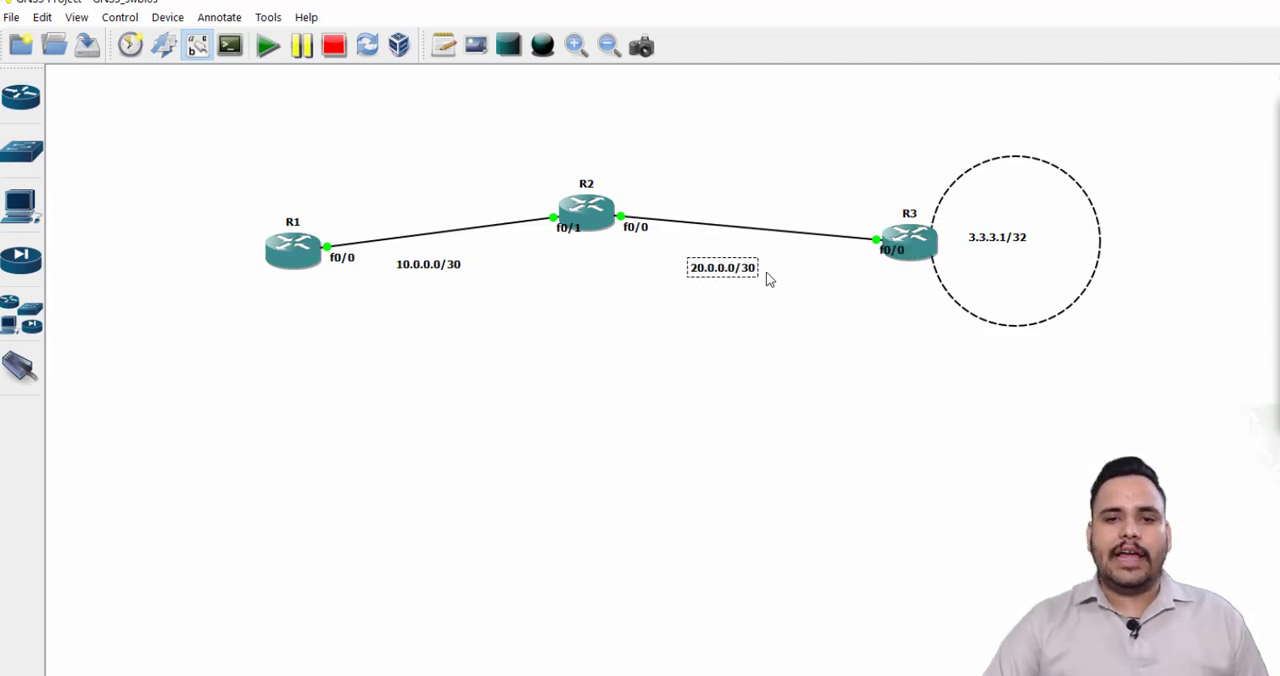
{"action": "left_click_drag", "start_coordinate": [720, 268], "coordinate": [756, 256]}
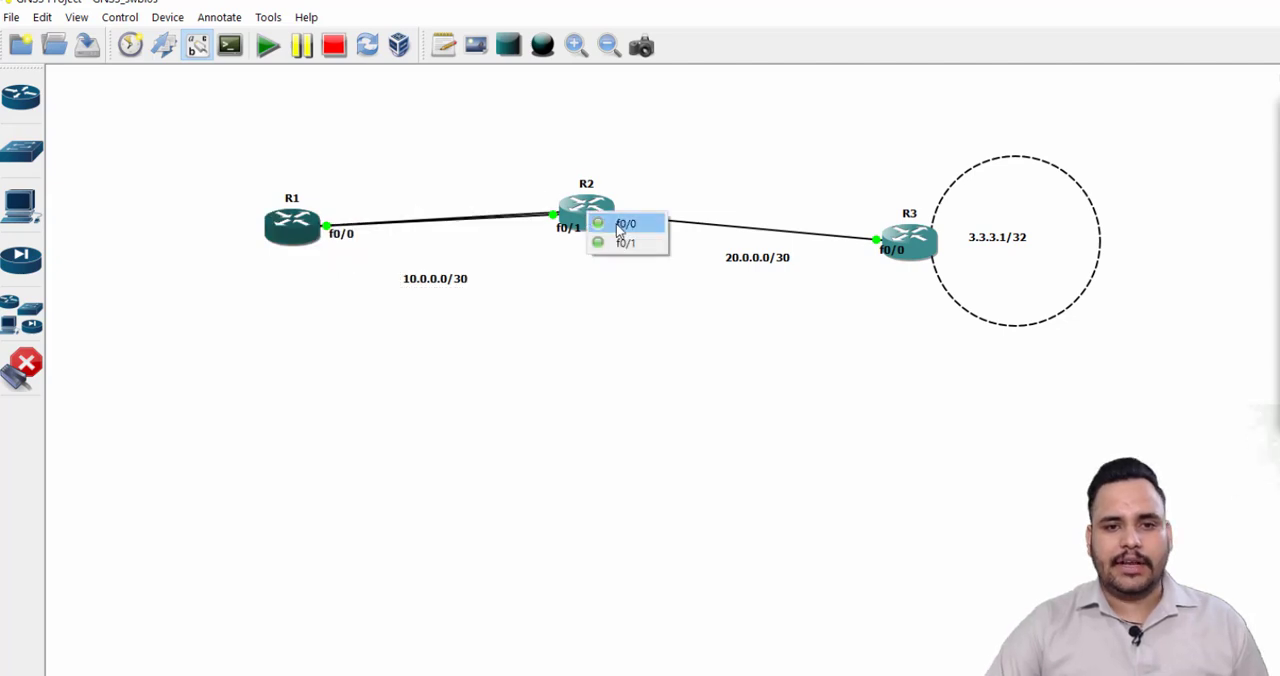
{"action": "left_click", "coordinate": [628, 220]}
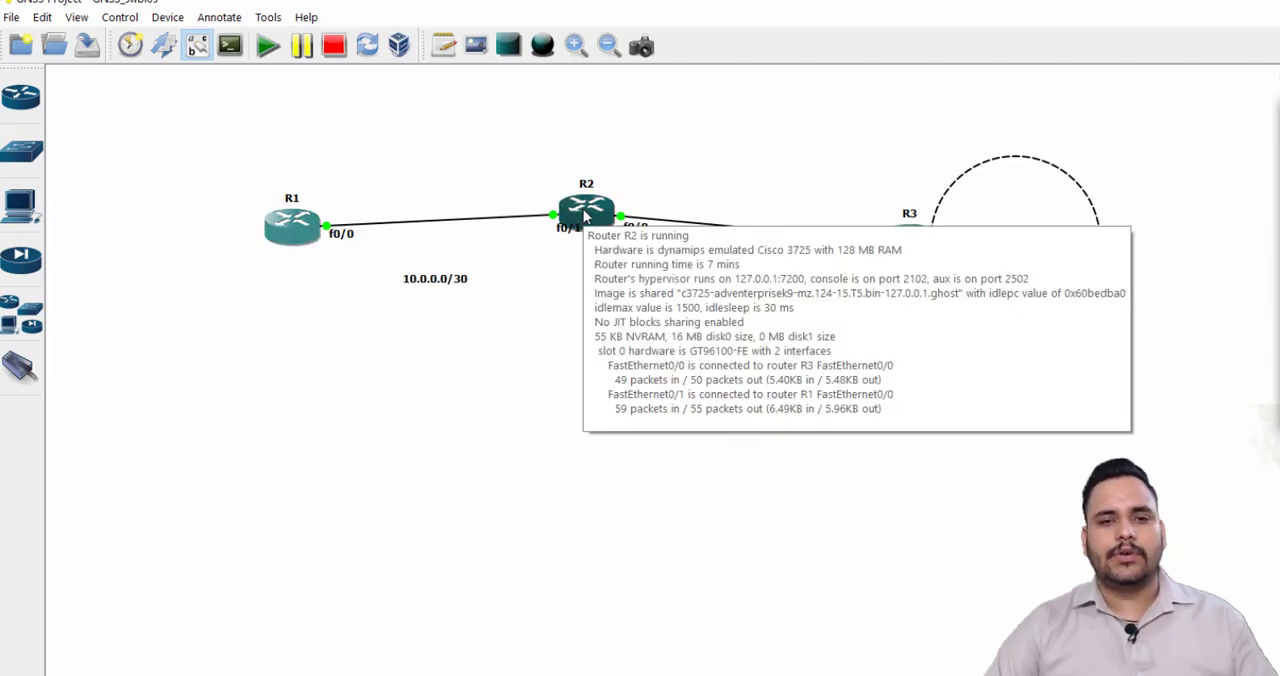
{"action": "mouse_move", "coordinate": [726, 392]}
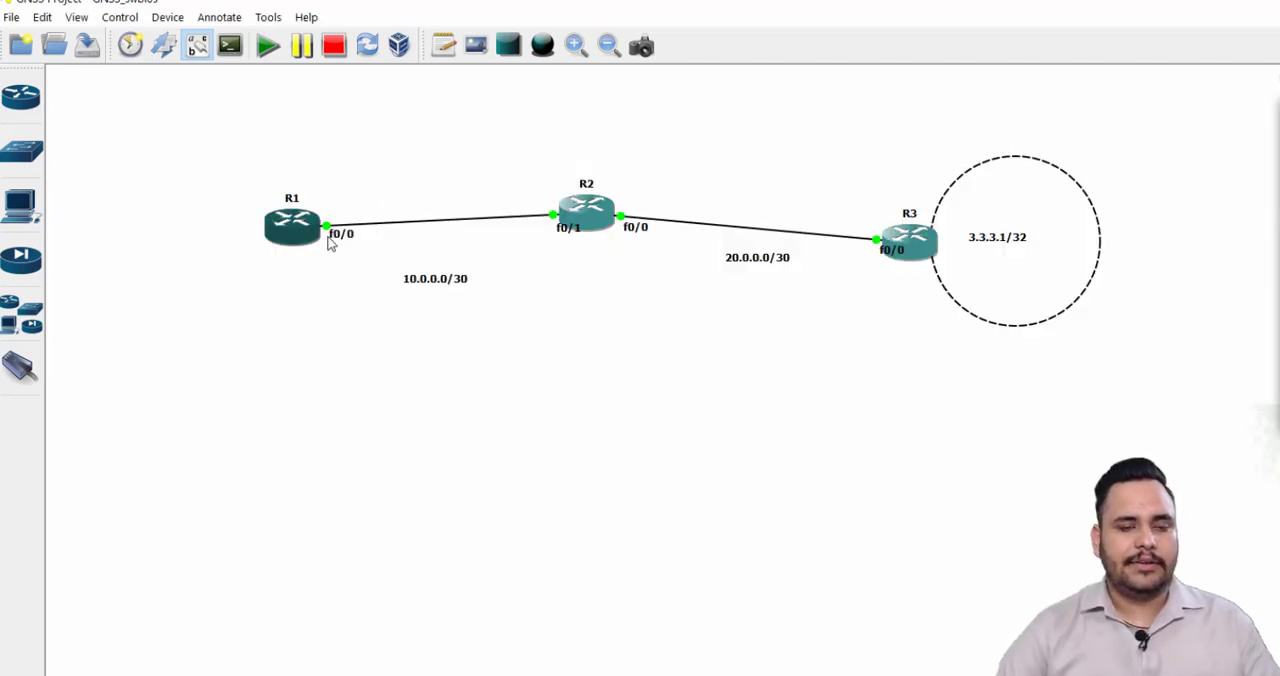
Stop R2 and fit slot 1 with an NM-4T four-port serial module
{"action": "right_click", "coordinate": [588, 216]}
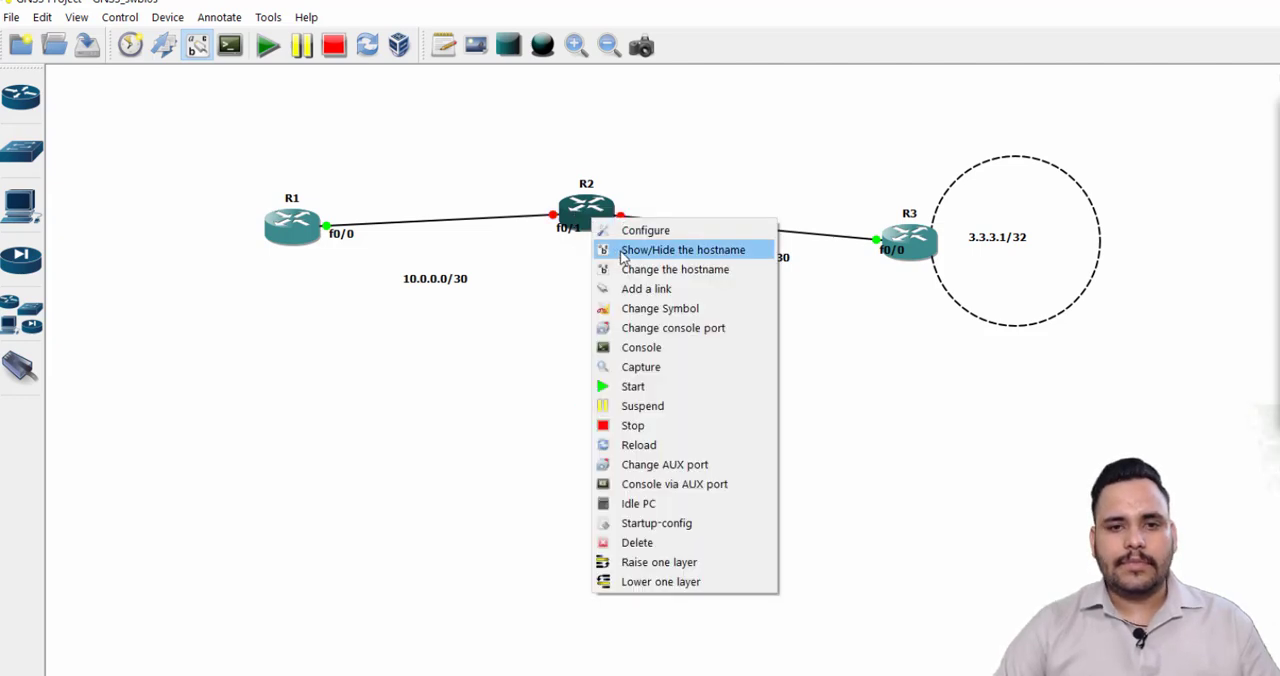
{"action": "left_click", "coordinate": [644, 230]}
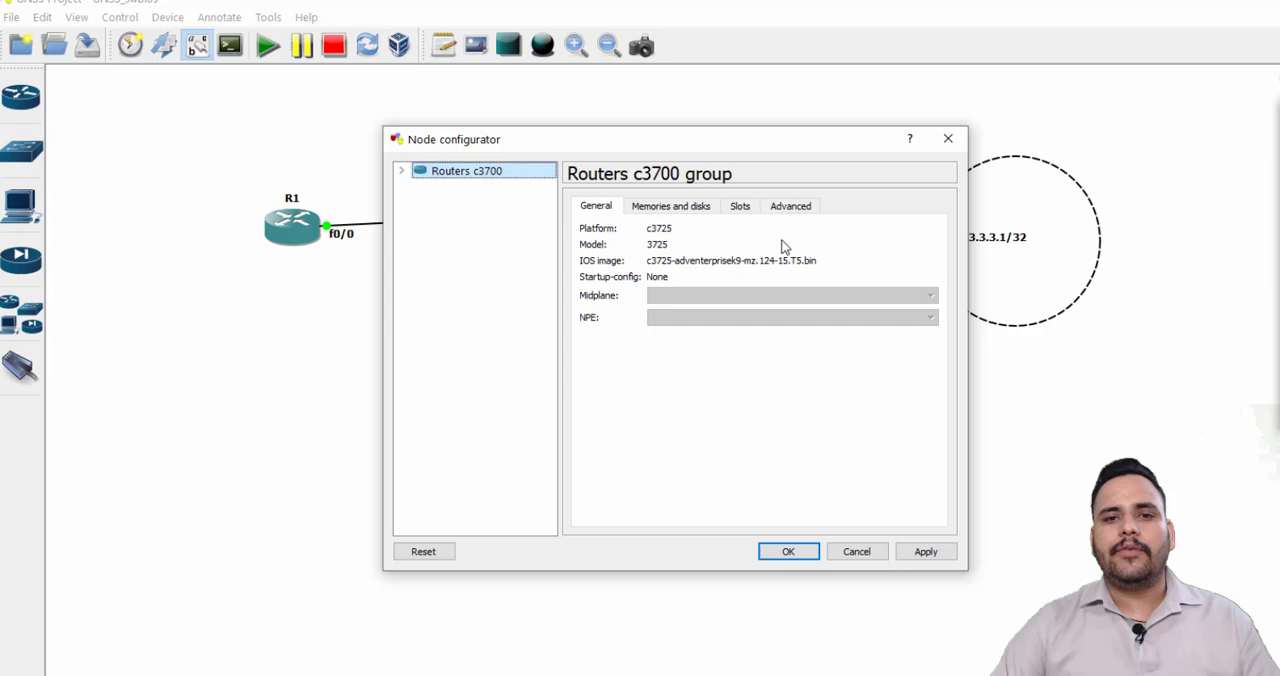
{"action": "left_click", "coordinate": [740, 206]}
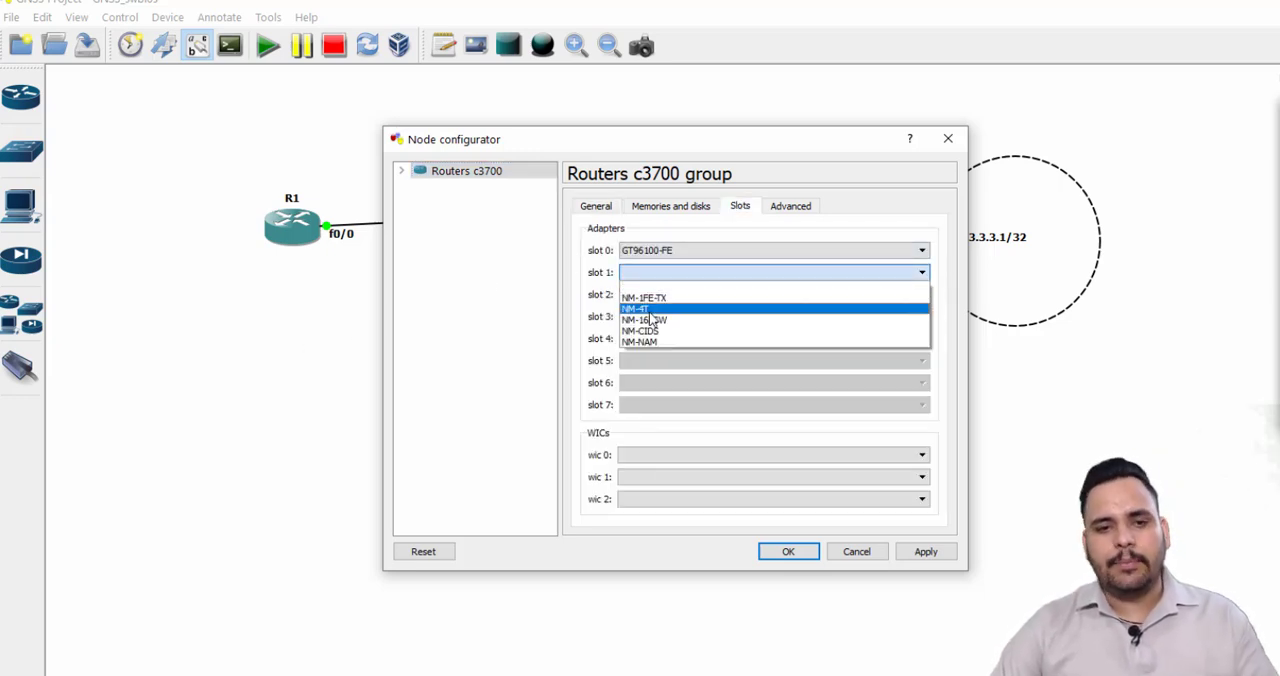
{"action": "left_click", "coordinate": [640, 308]}
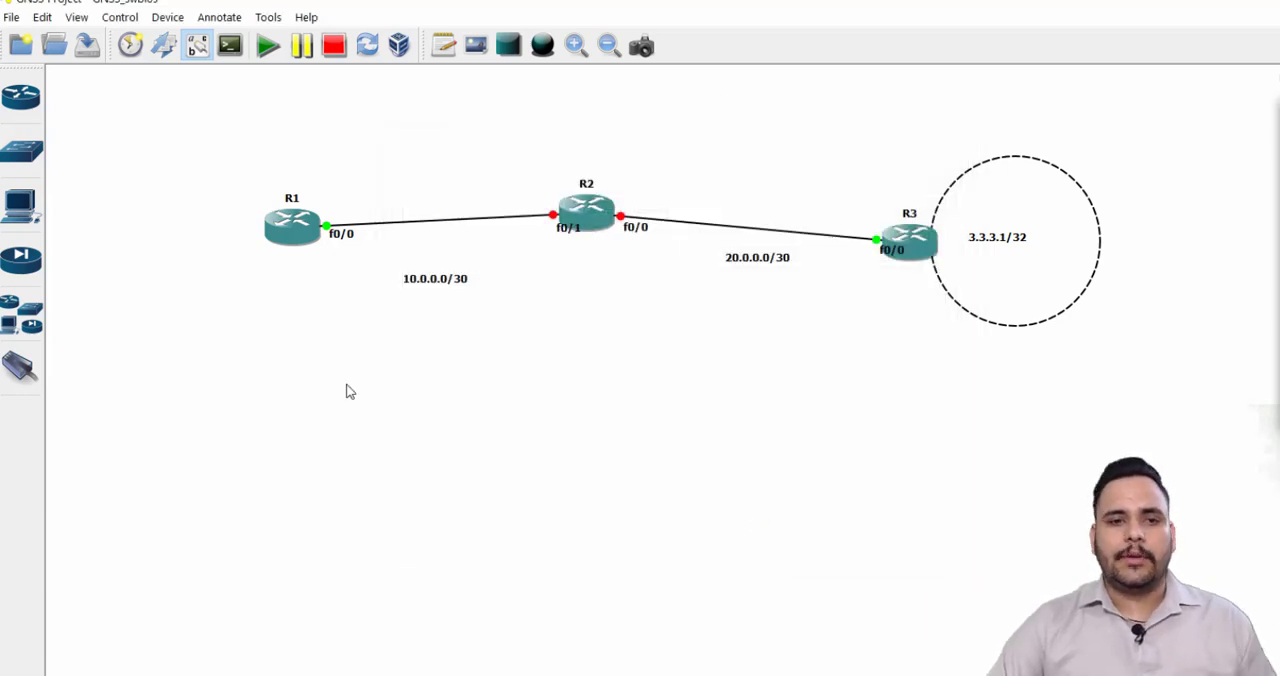
Stop R1 and fit slot 1 with an NM-4T module, giving it ports s1/0 to s1/3
{"action": "right_click", "coordinate": [292, 218]}
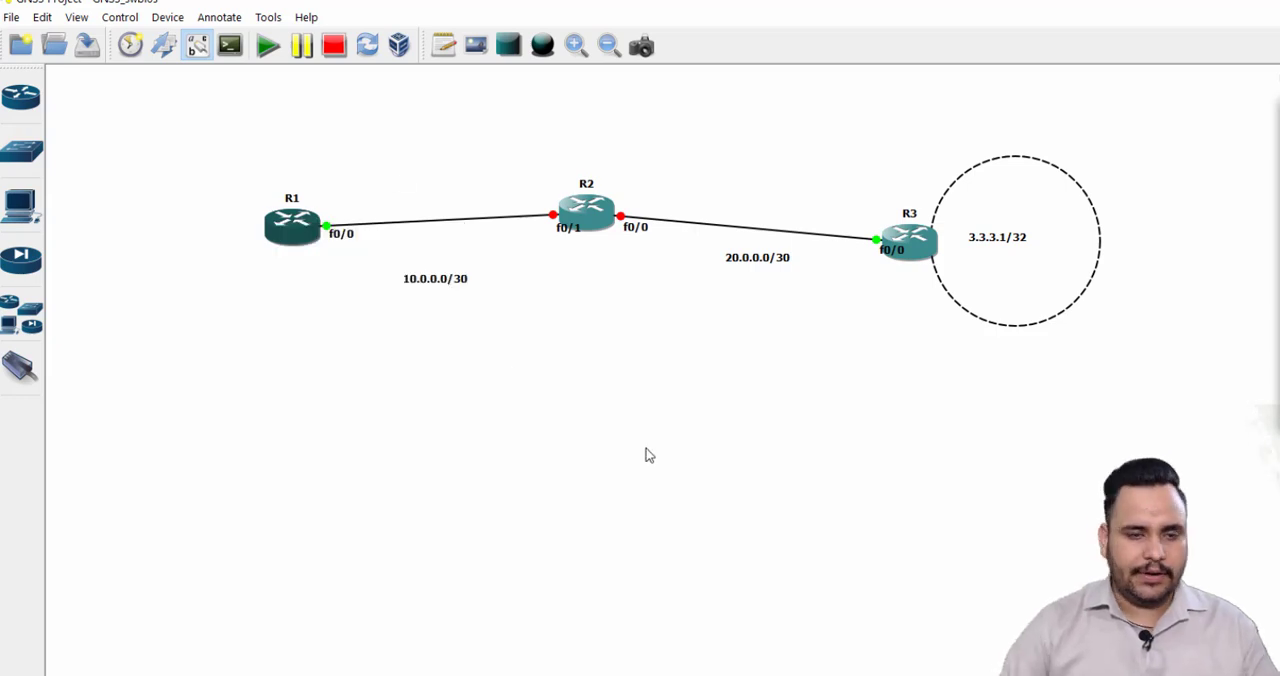
{"action": "double_click", "coordinate": [292, 224]}
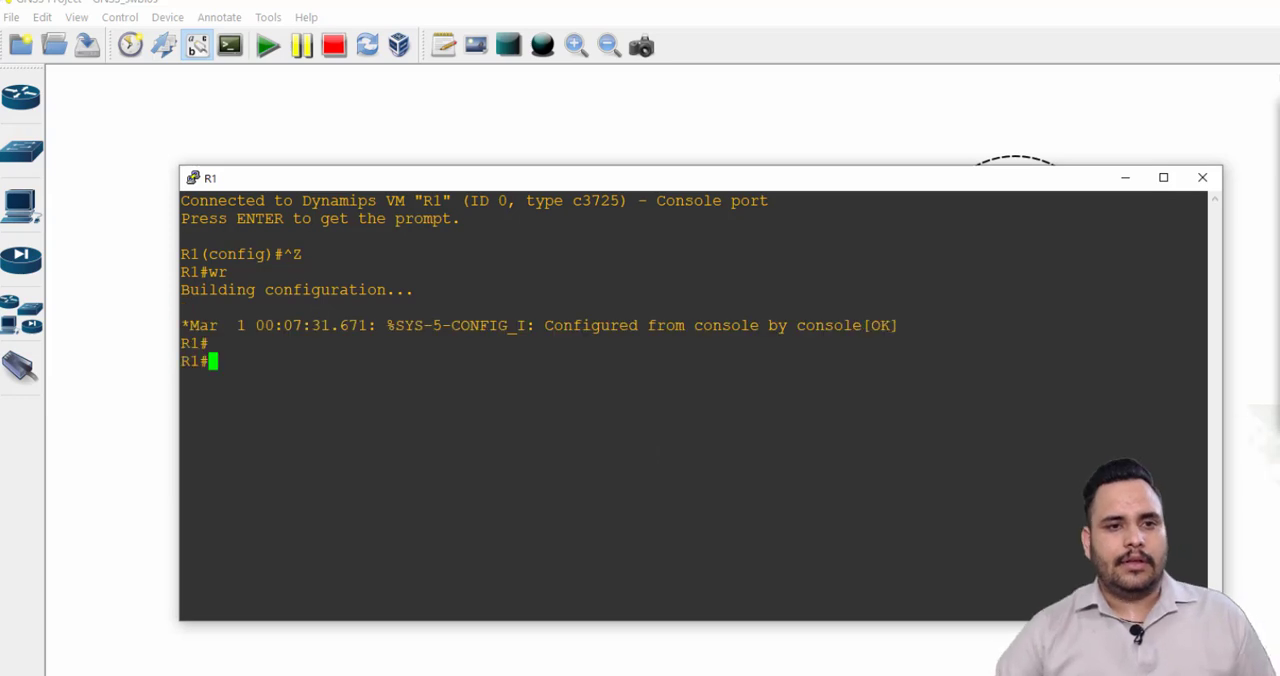
{"action": "right_click", "coordinate": [292, 220]}
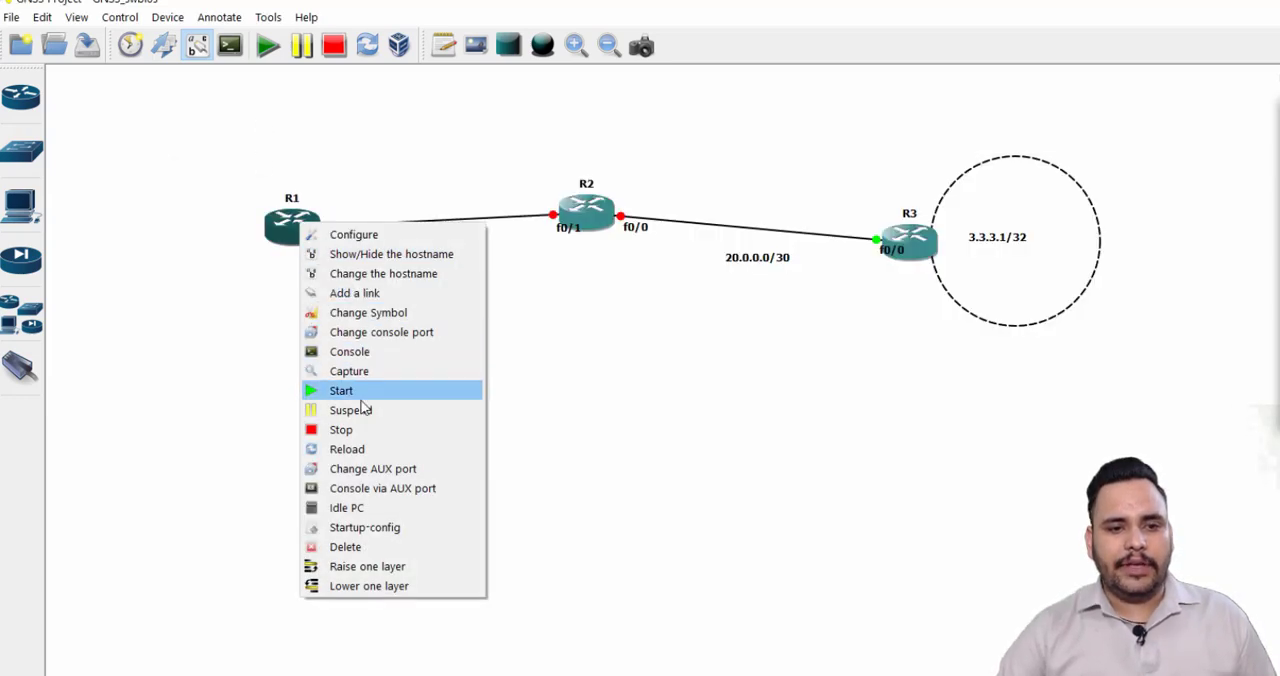
{"action": "left_click", "coordinate": [352, 234]}
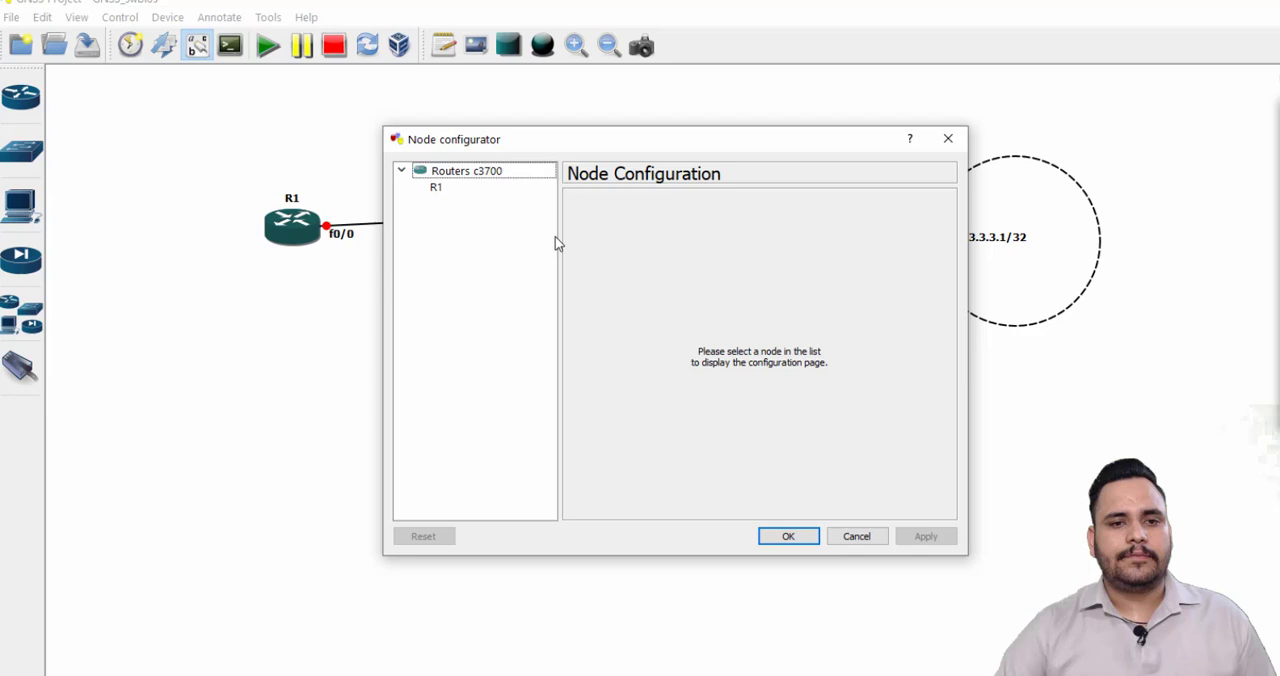
{"action": "left_click", "coordinate": [466, 170]}
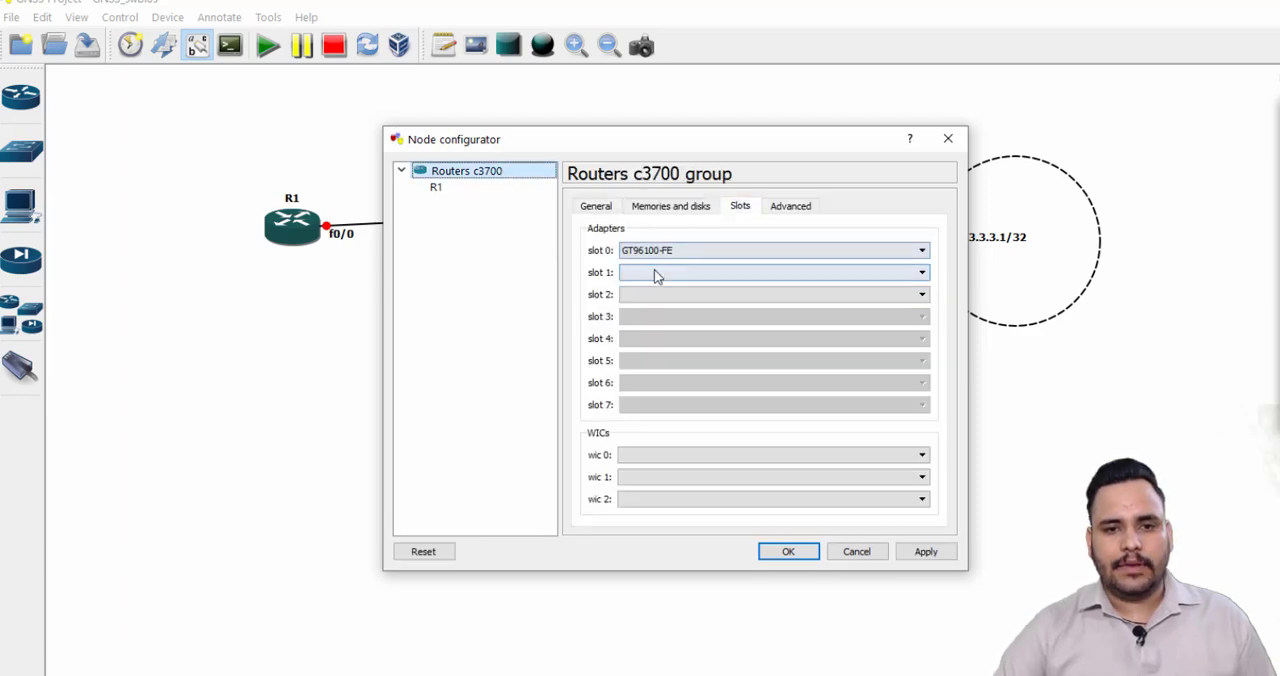
{"action": "left_click", "coordinate": [788, 552]}
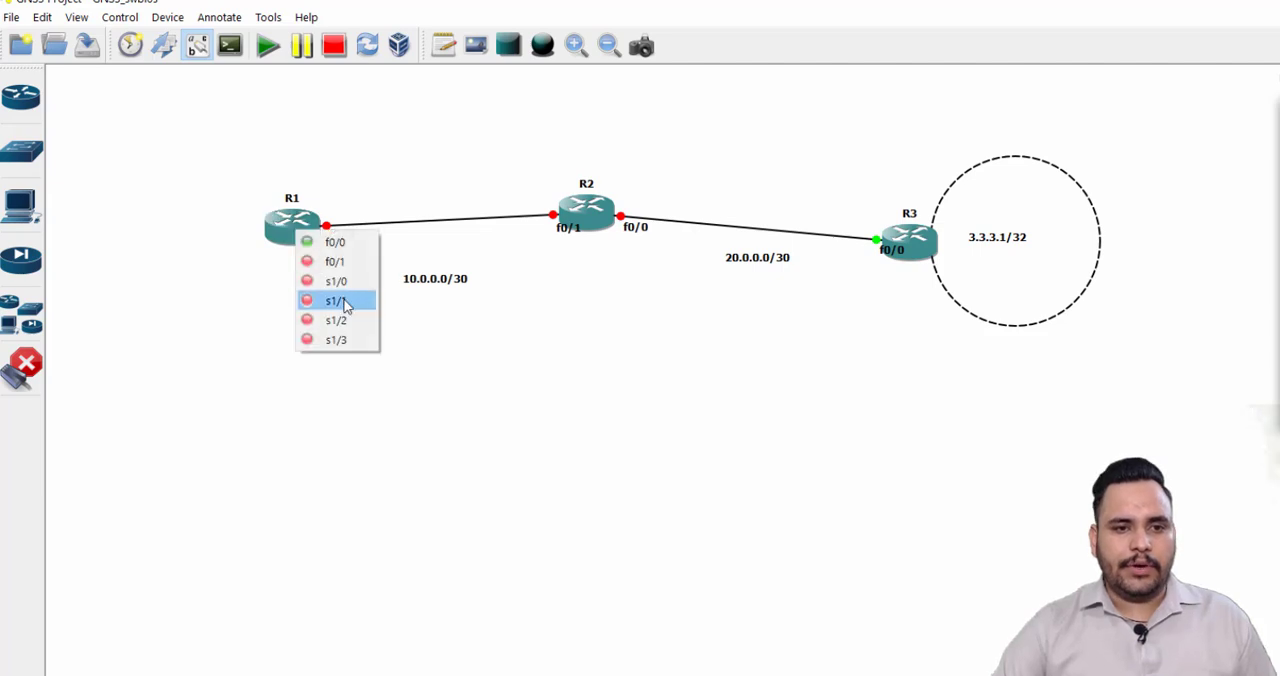
Link R1 s1/0 to R2 s1/0 with a serial cable and label it 50.0.0.0/30
{"action": "left_click", "coordinate": [336, 300]}
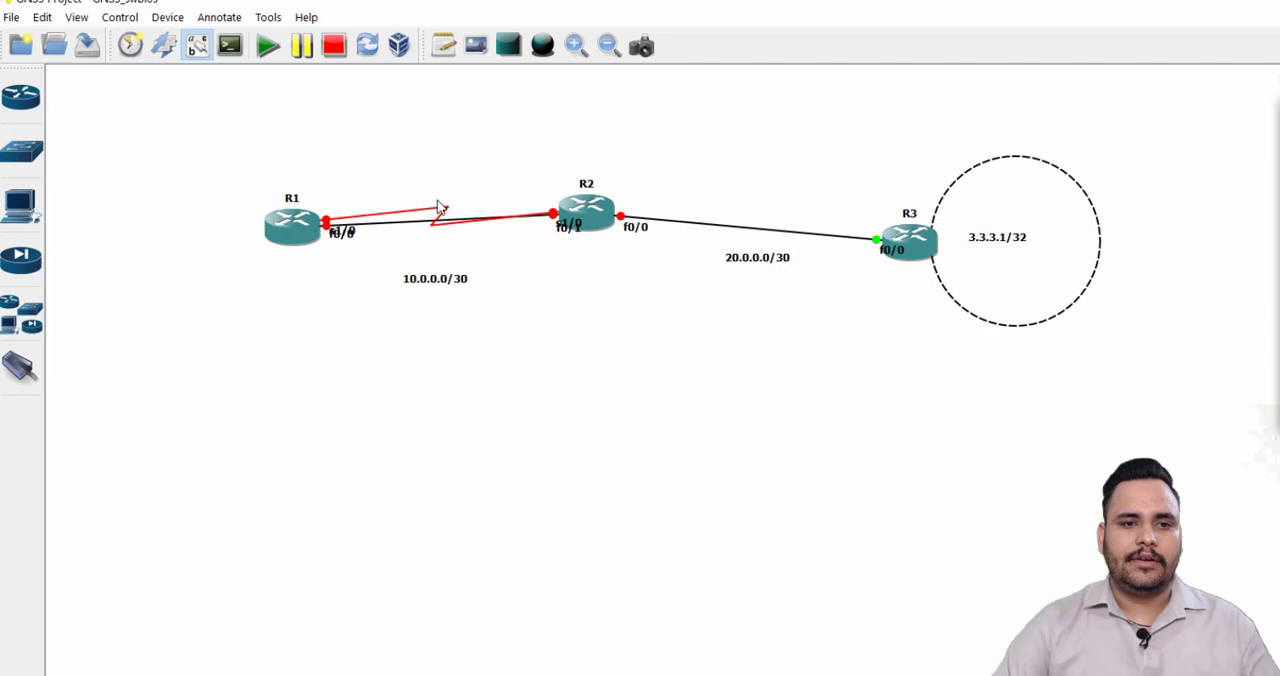
{"action": "left_click_drag", "start_coordinate": [292, 218], "coordinate": [308, 194]}
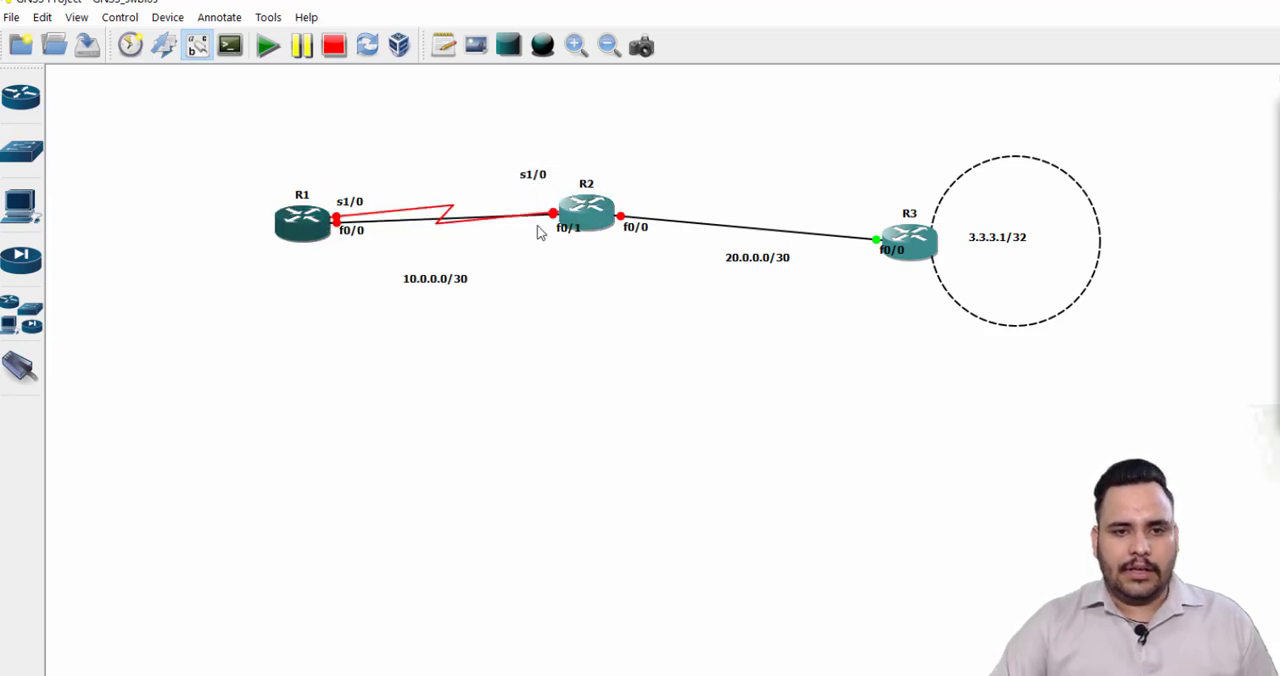
{"action": "left_click_drag", "start_coordinate": [434, 278], "coordinate": [448, 268]}
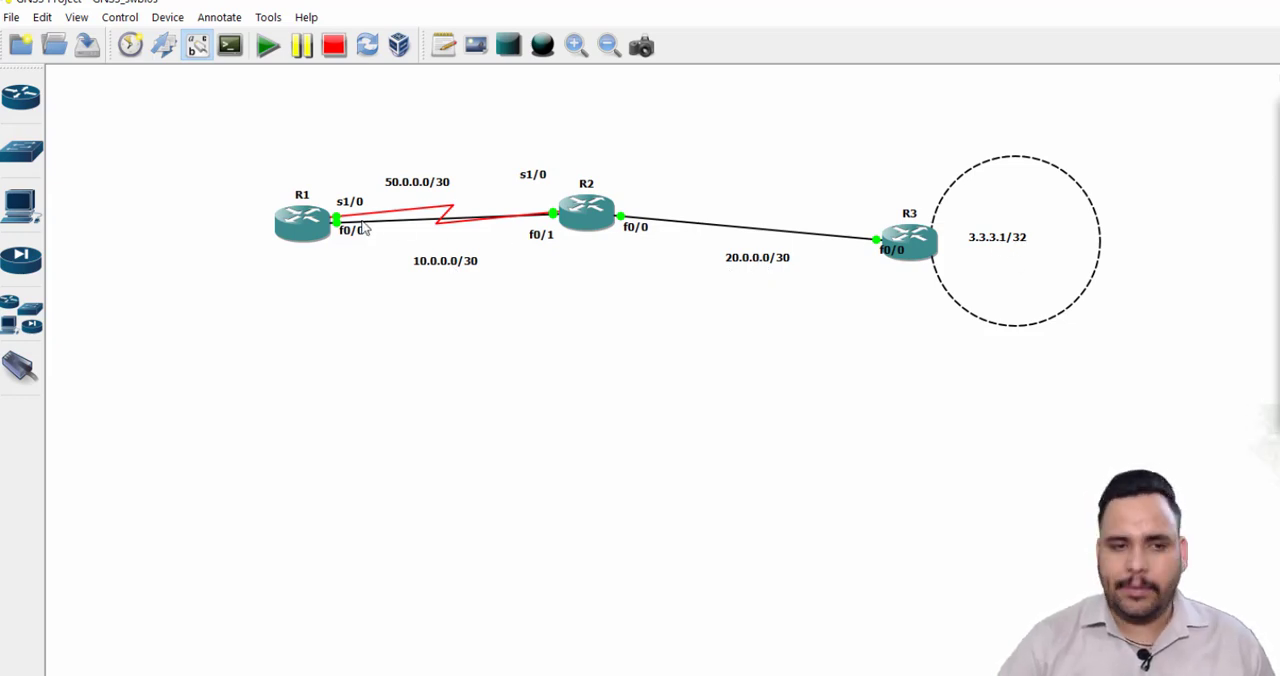
{"action": "mouse_move", "coordinate": [510, 354]}
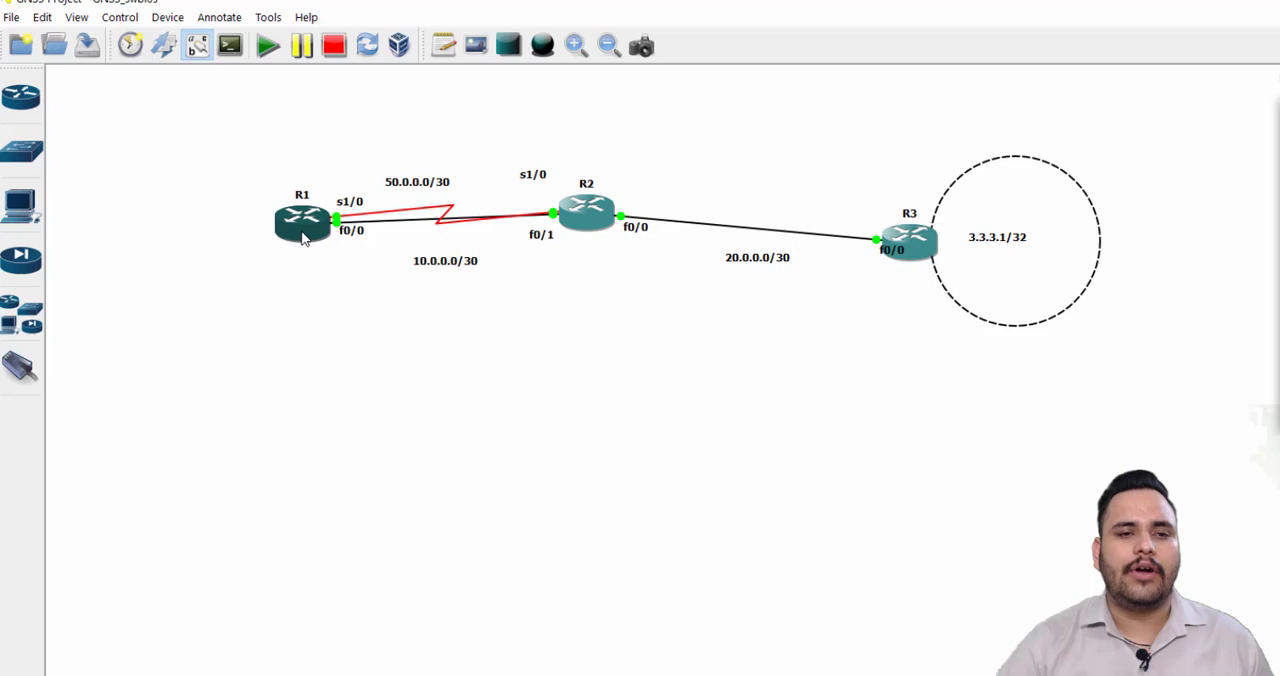
On R1's console set s1/0 to 50.0.0.1 255.255.255.252 and issue no shutdown
{"action": "double_click", "coordinate": [300, 218]}
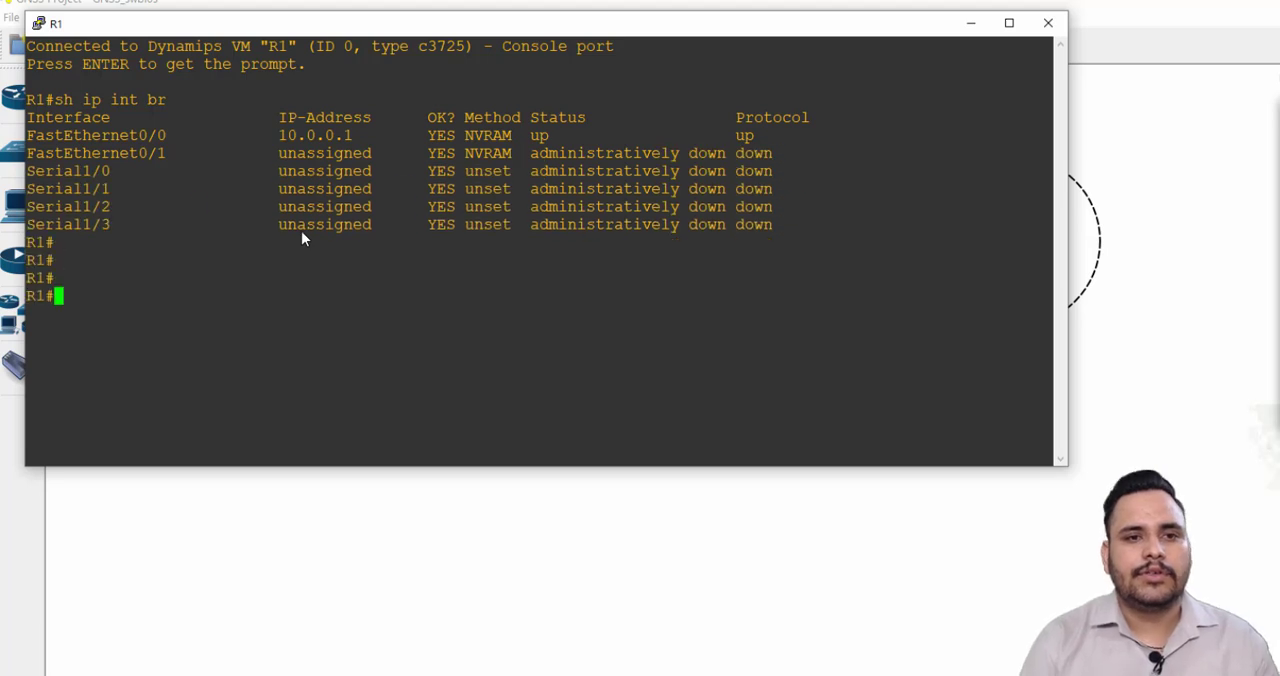
{"action": "type", "text": "conf"}
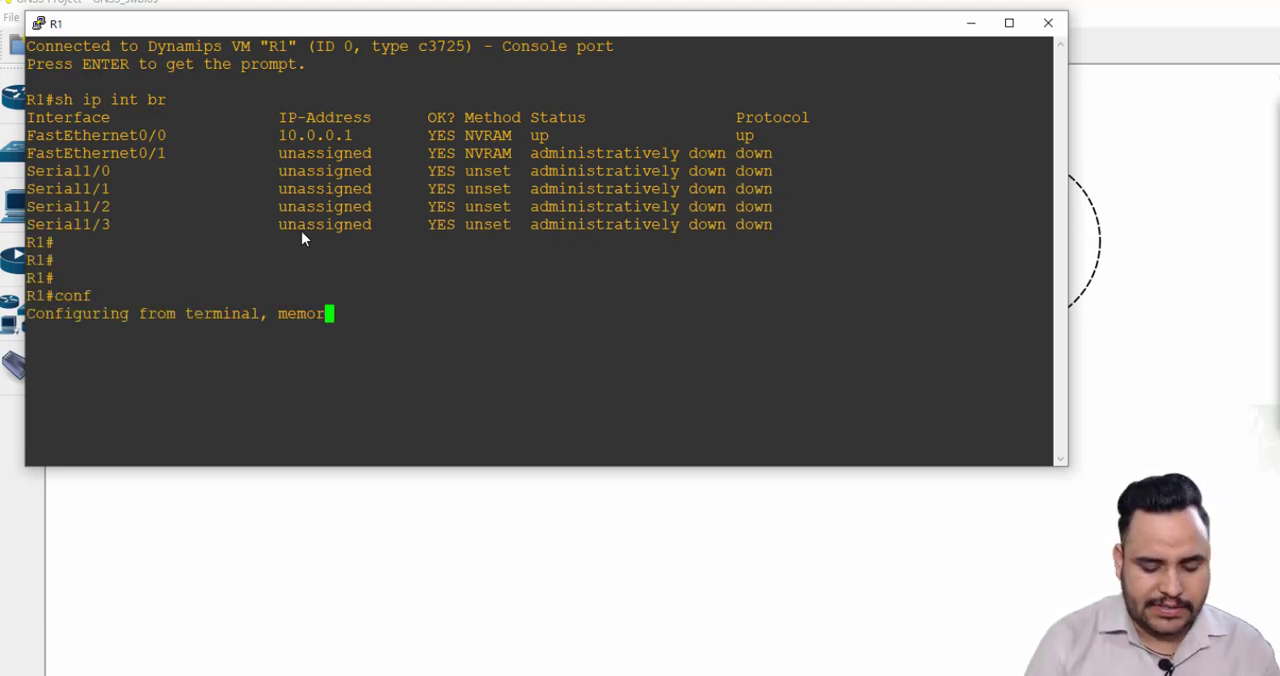
{"action": "type", "text": "int s1/0"}
{"action": "type", "text": "ip add 50"}
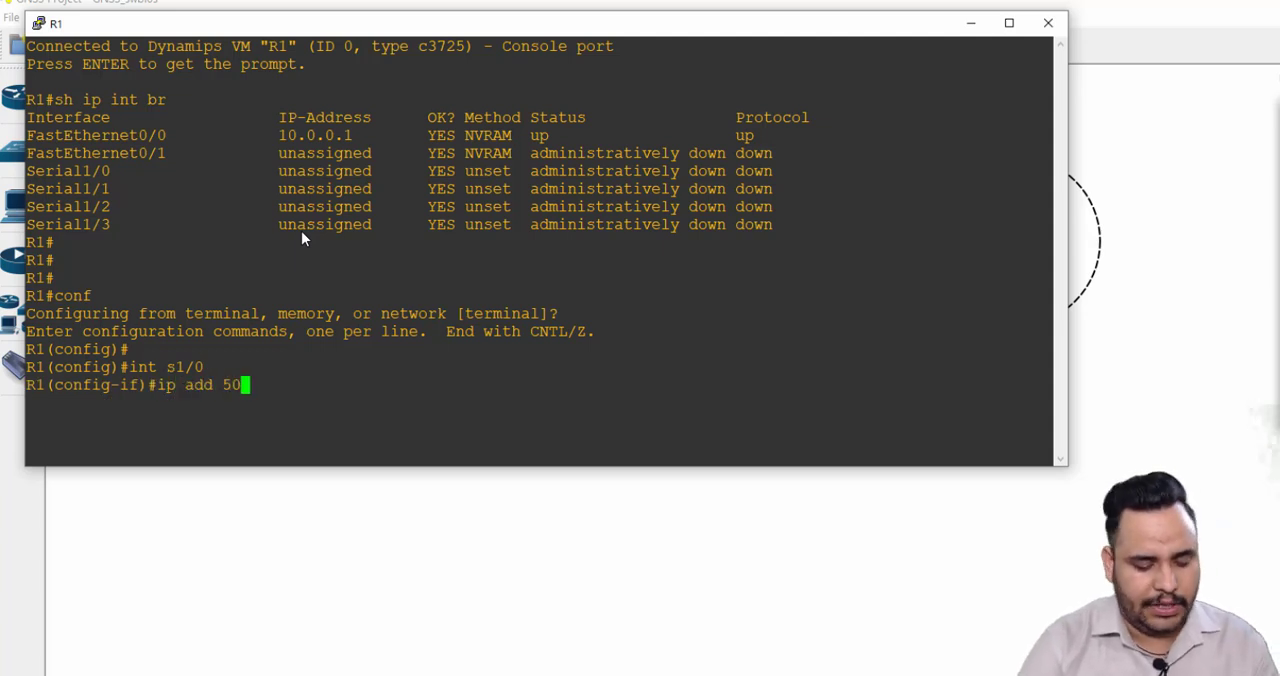
{"action": "type", "text": ".0.0.1 255.255.255.252"}
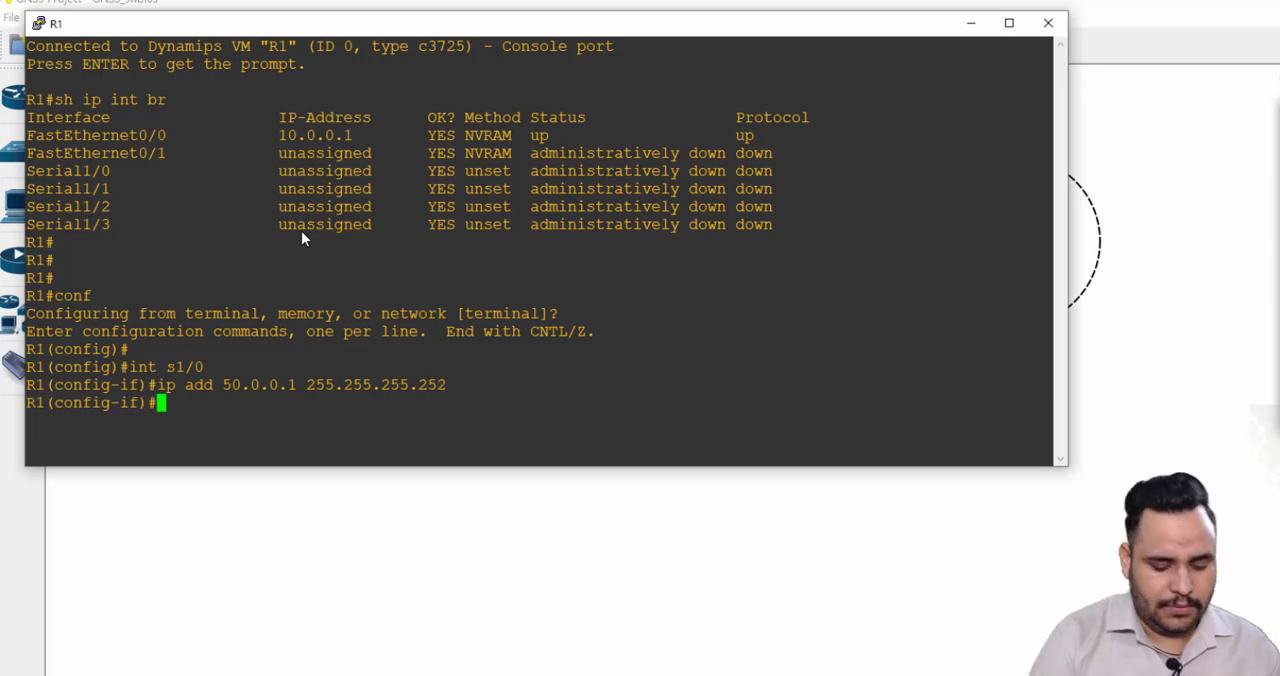
{"action": "type", "text": "no shutdown"}
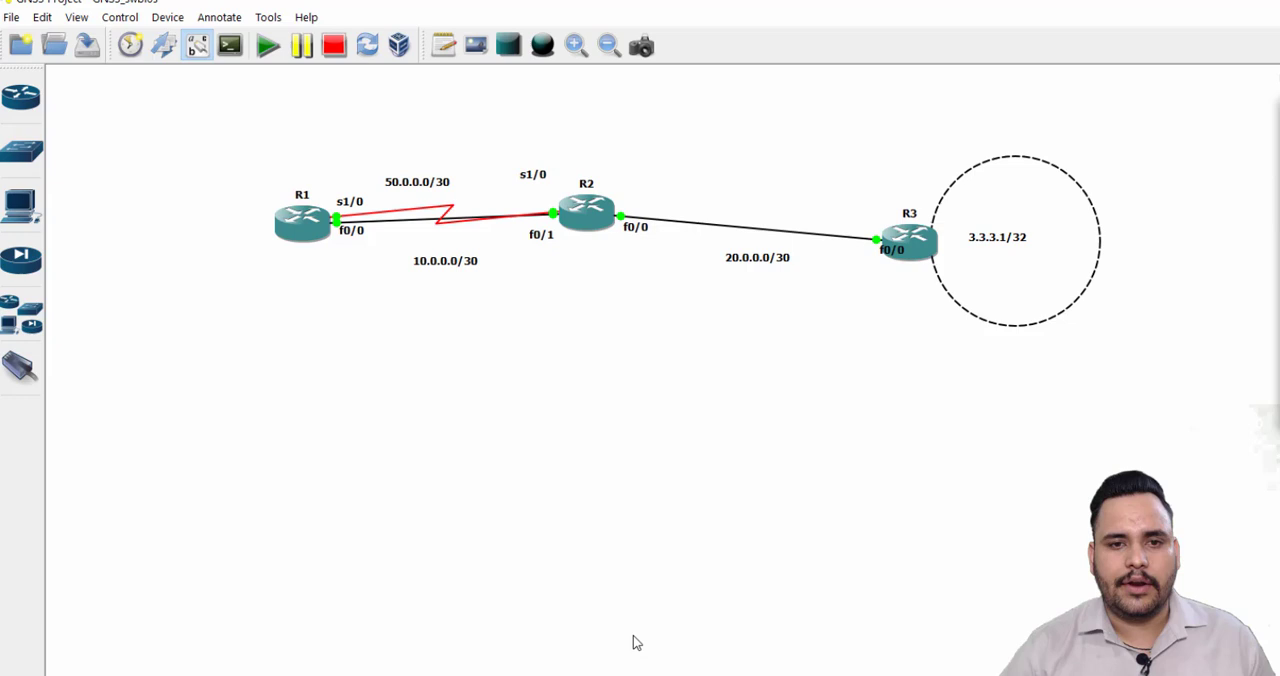
On R2's console set s1/0 to 50.0.0.2 255.255.255.252 and bring it up with no sh
{"action": "double_click", "coordinate": [586, 212]}
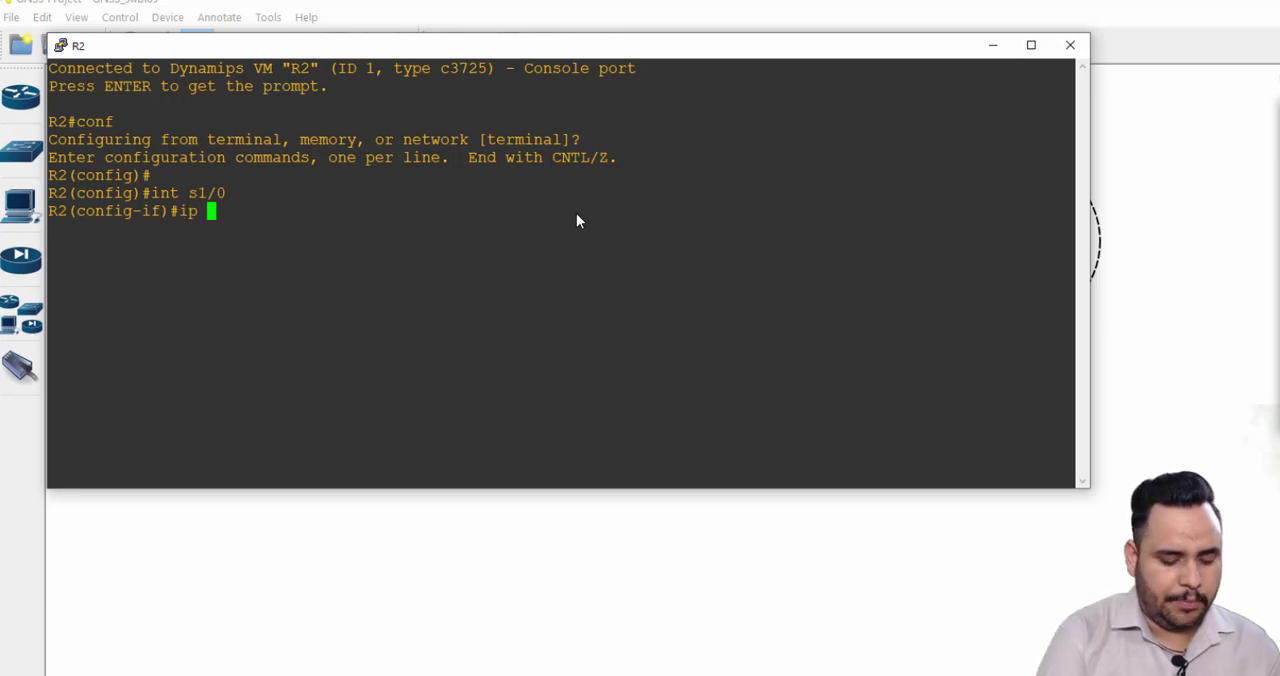
{"action": "type", "text": "add 50.0.0.2"}
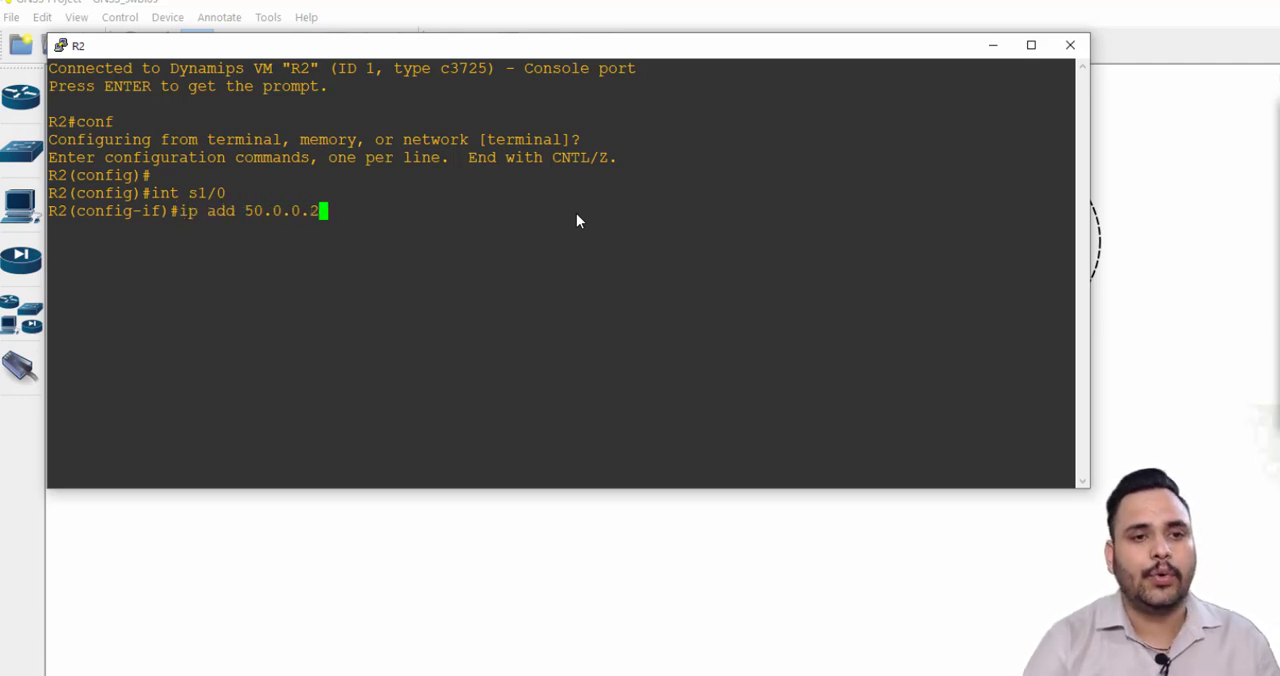
{"action": "type", "text": "255"}
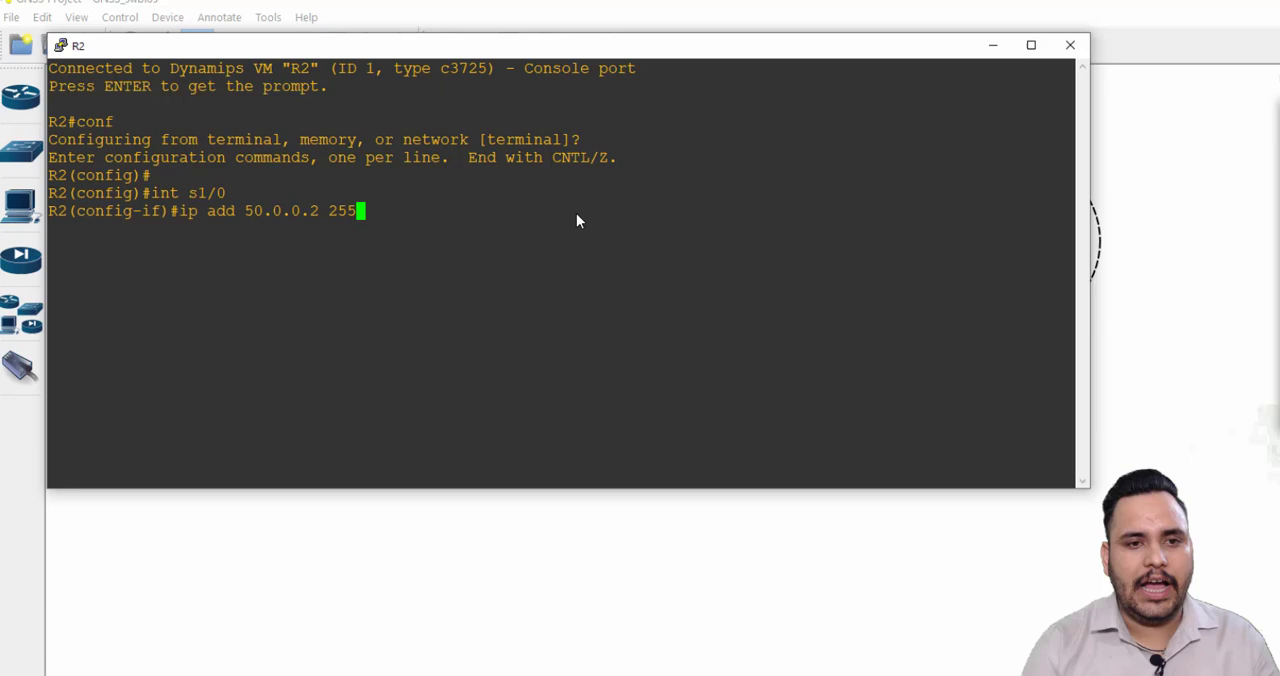
{"action": "type", "text": ".255.255.252"}
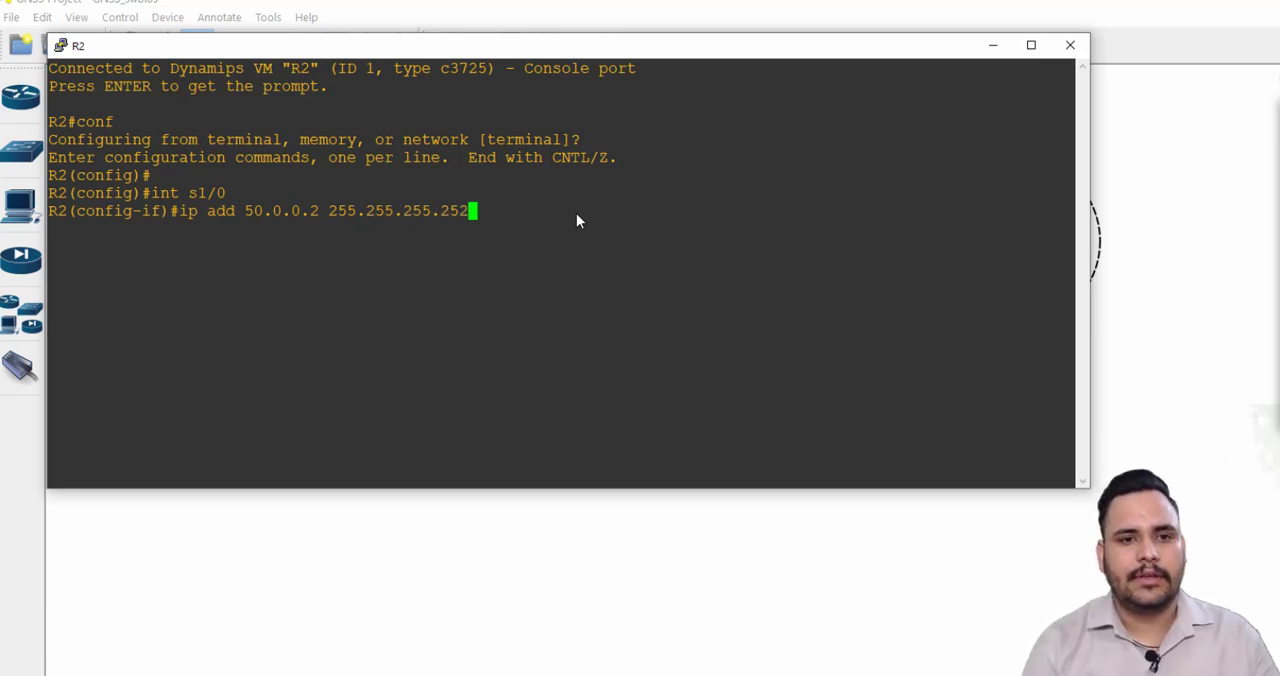
{"action": "type", "text": "no sh"}
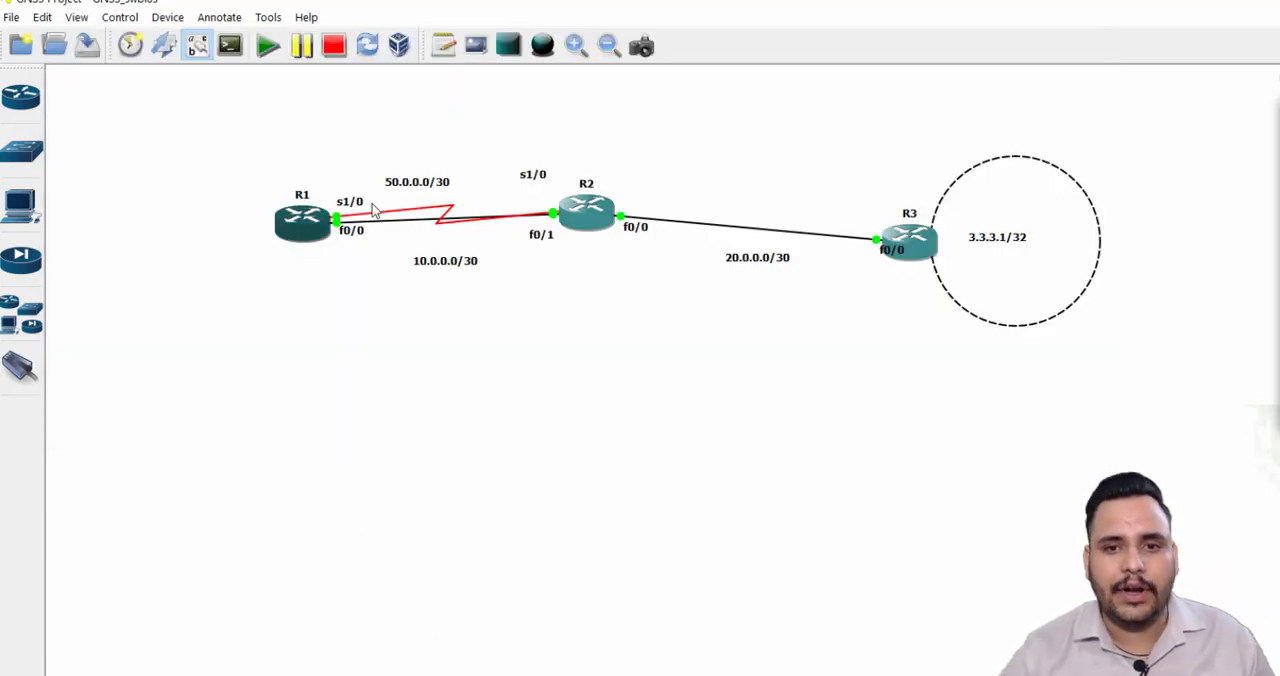
{"action": "mouse_move", "coordinate": [396, 188]}
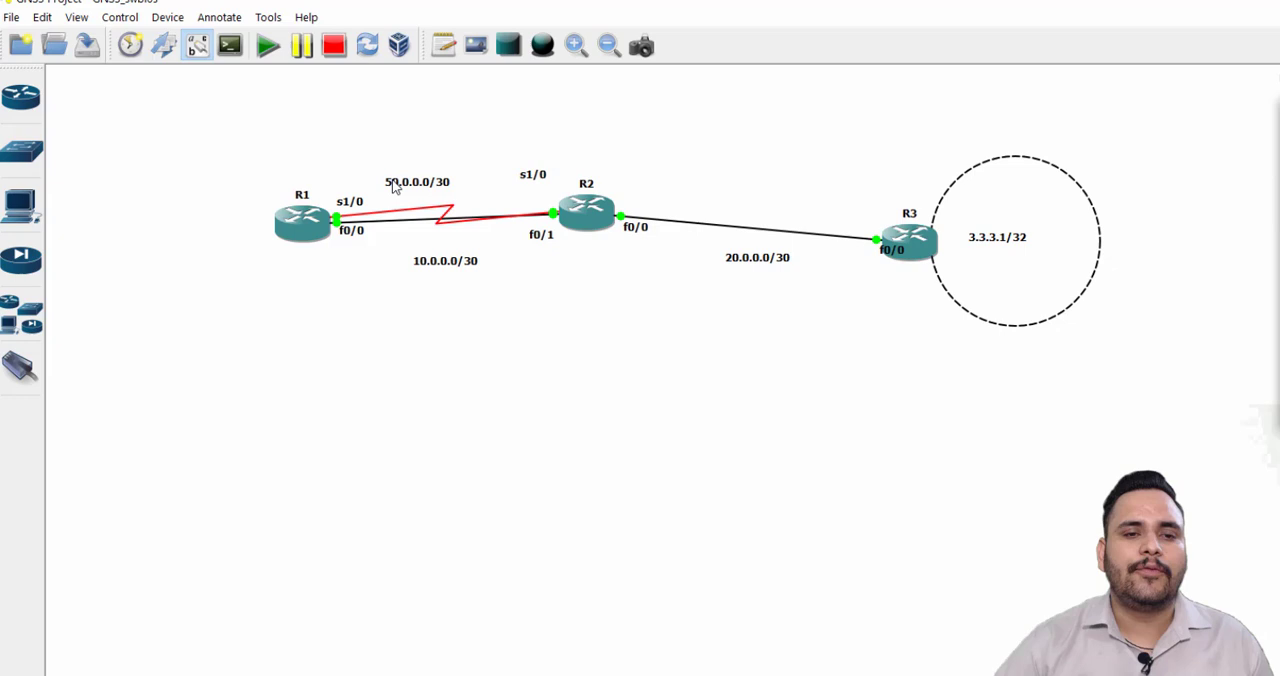
{"action": "mouse_move", "coordinate": [528, 408]}
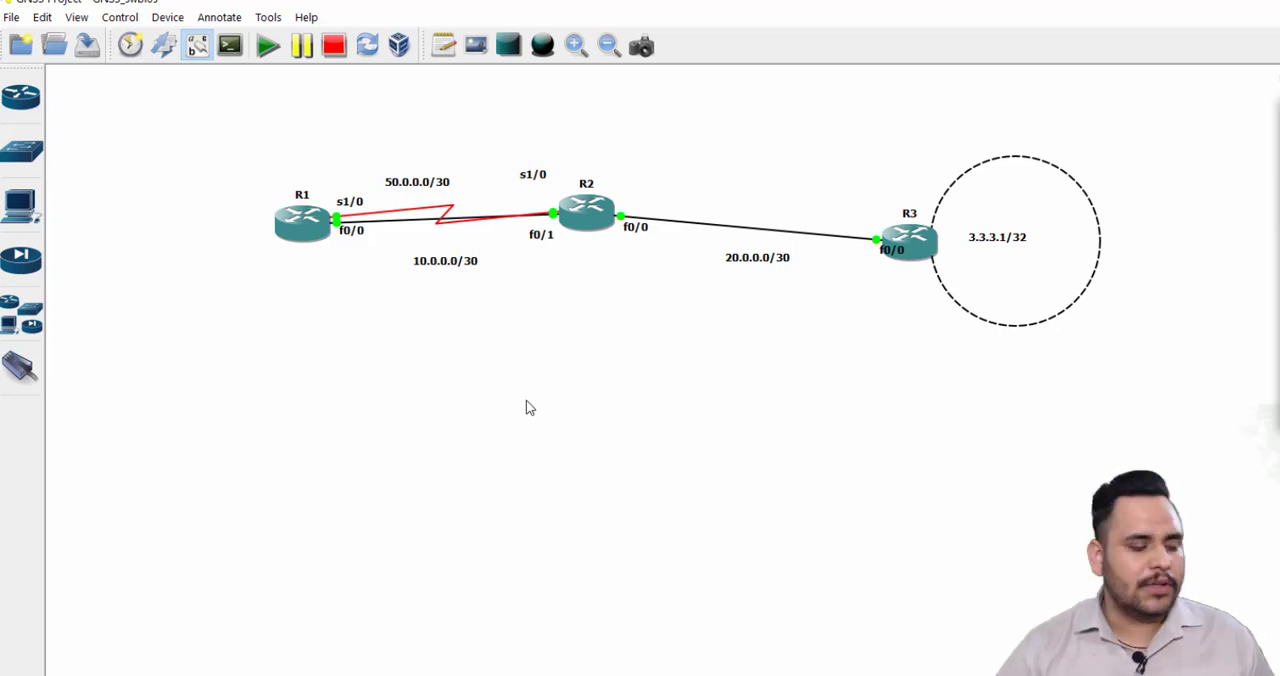
{"action": "mouse_move", "coordinate": [338, 260]}
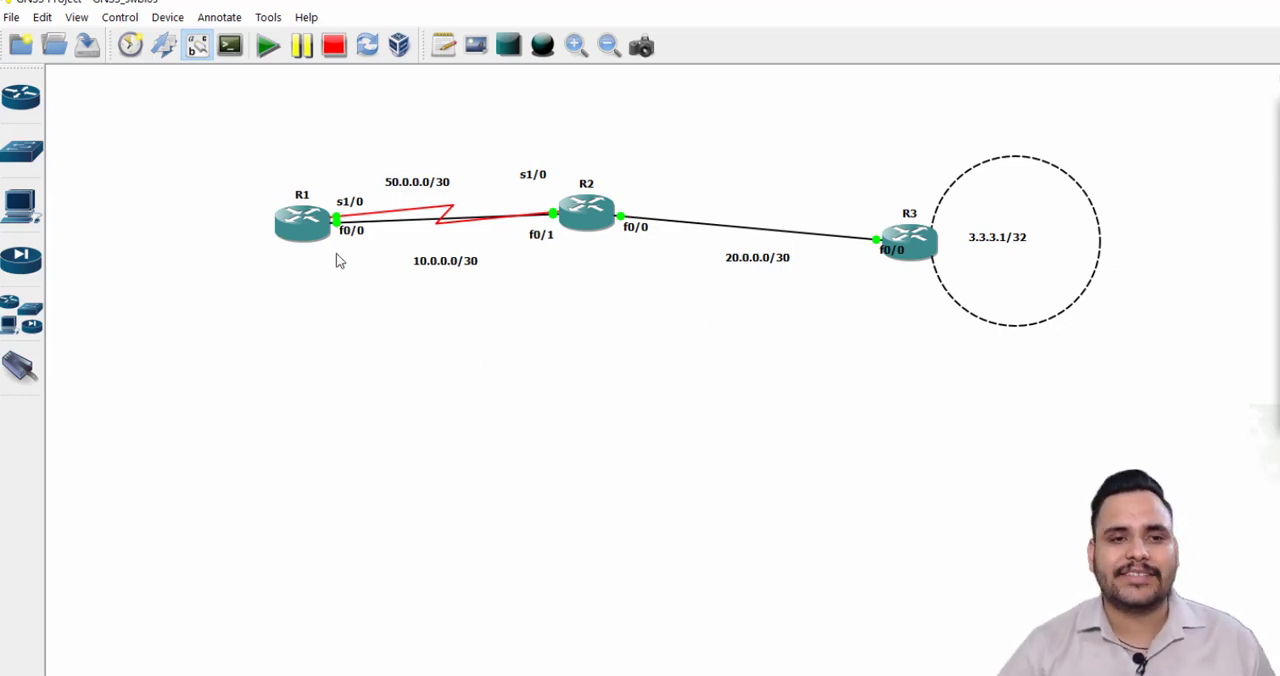
{"action": "mouse_move", "coordinate": [312, 288]}
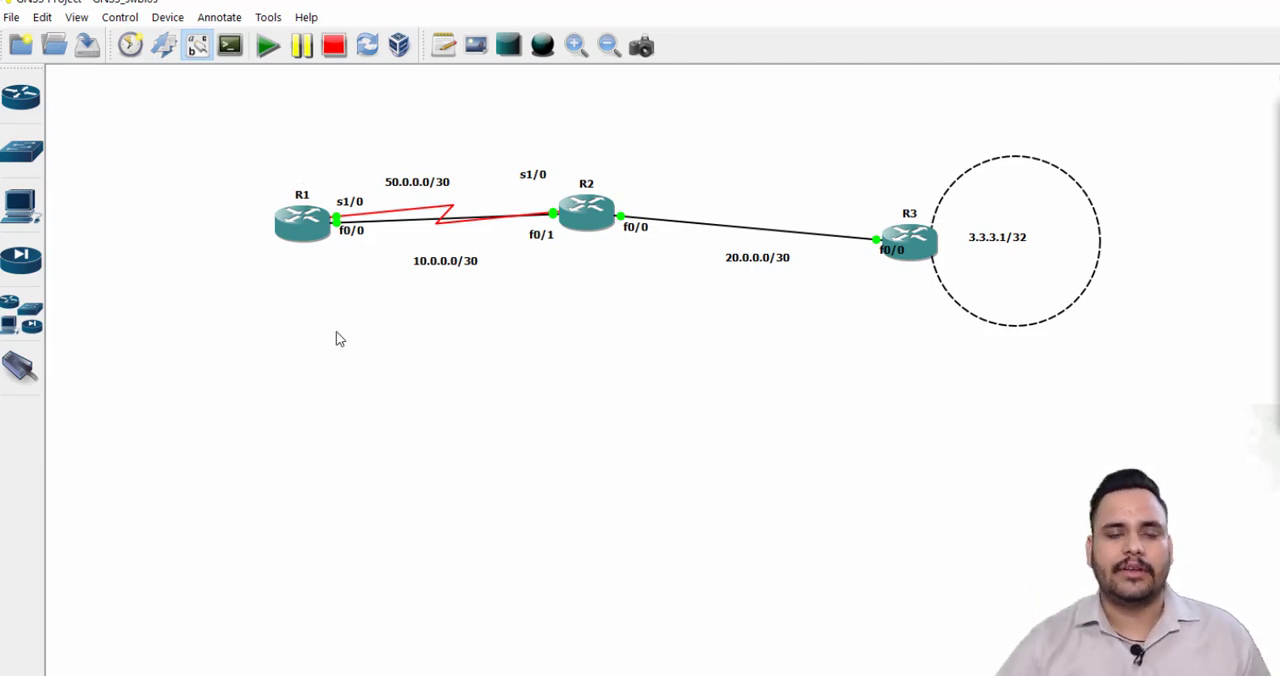
{"action": "mouse_move", "coordinate": [380, 376]}
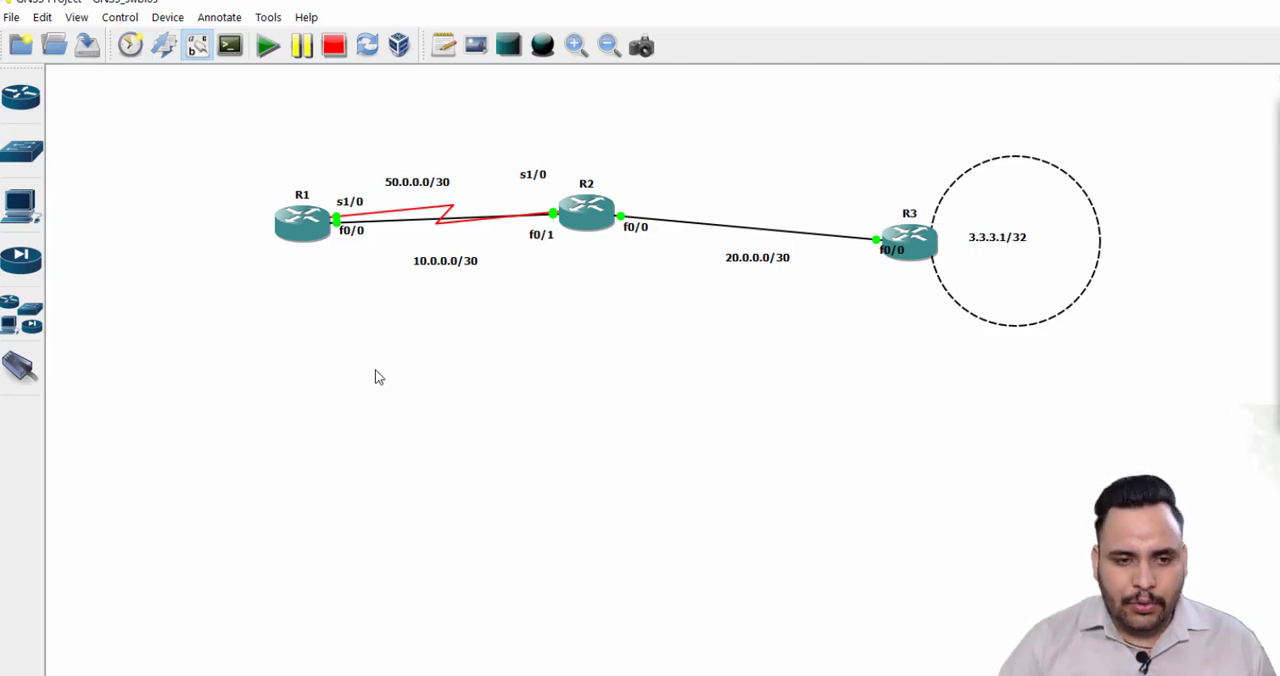
{"action": "mouse_move", "coordinate": [446, 406]}
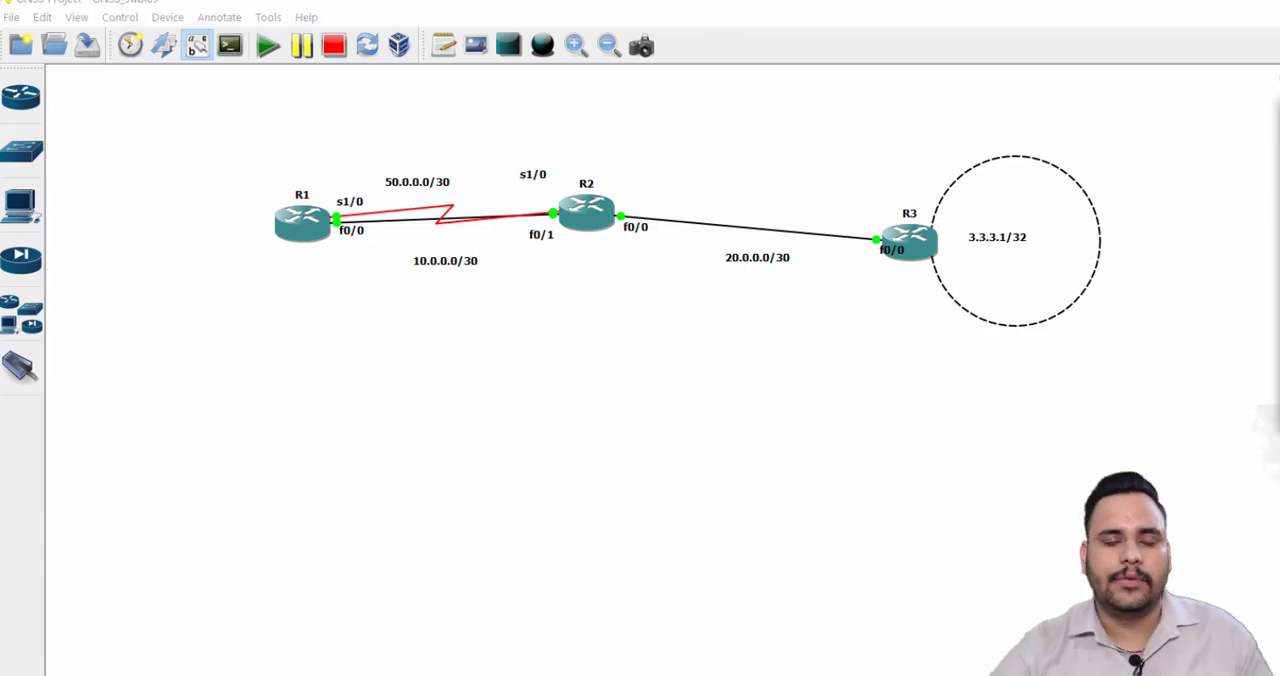
{"action": "mouse_move", "coordinate": [252, 348]}
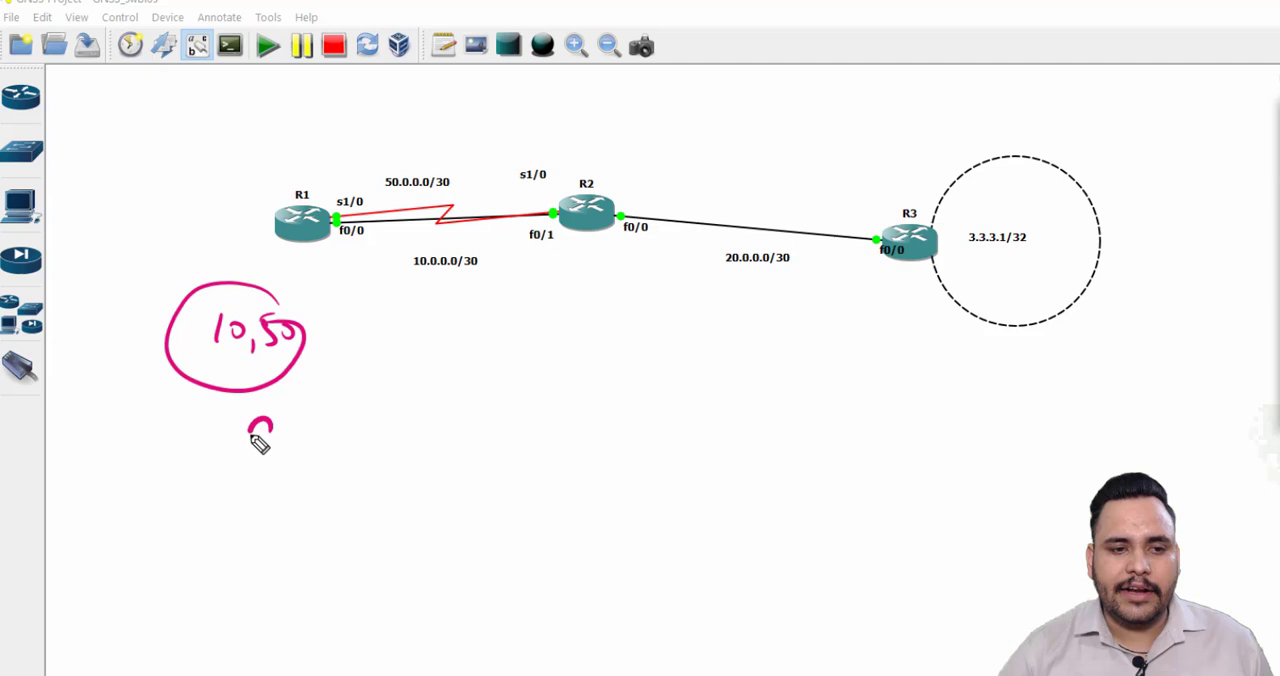
{"action": "type", "text": "S=20"}
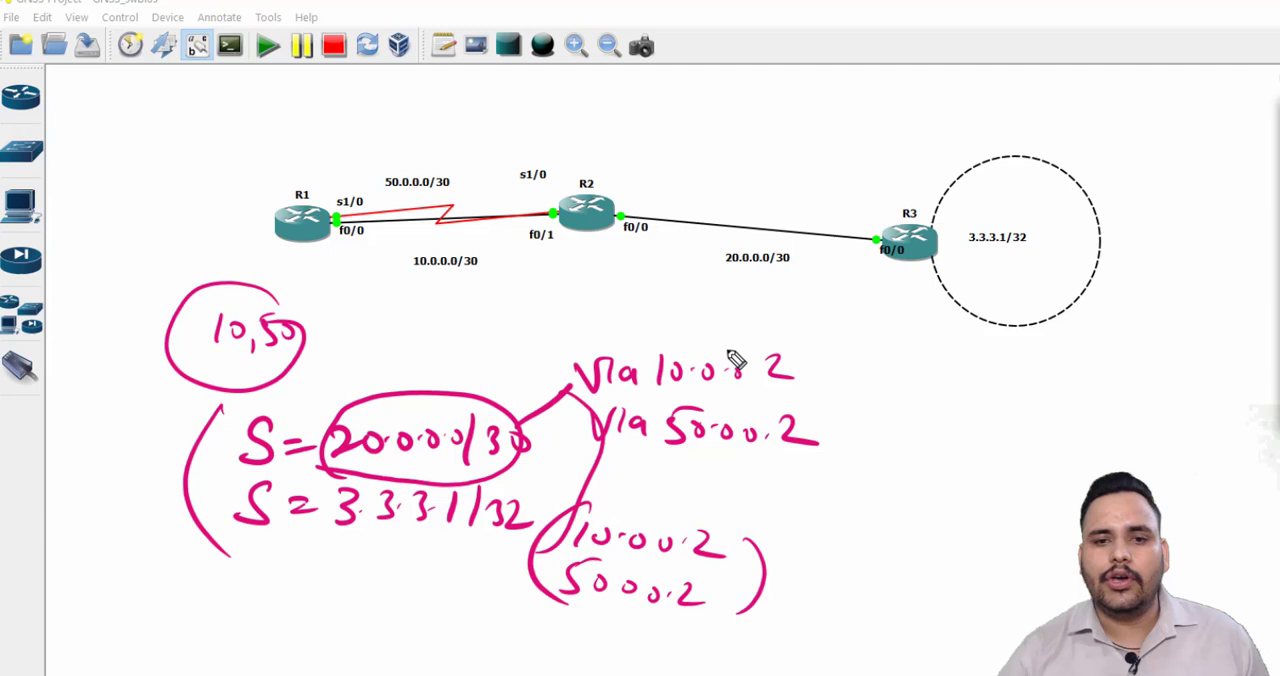
{"action": "left_click_drag", "start_coordinate": [624, 336], "coordinate": [716, 320]}
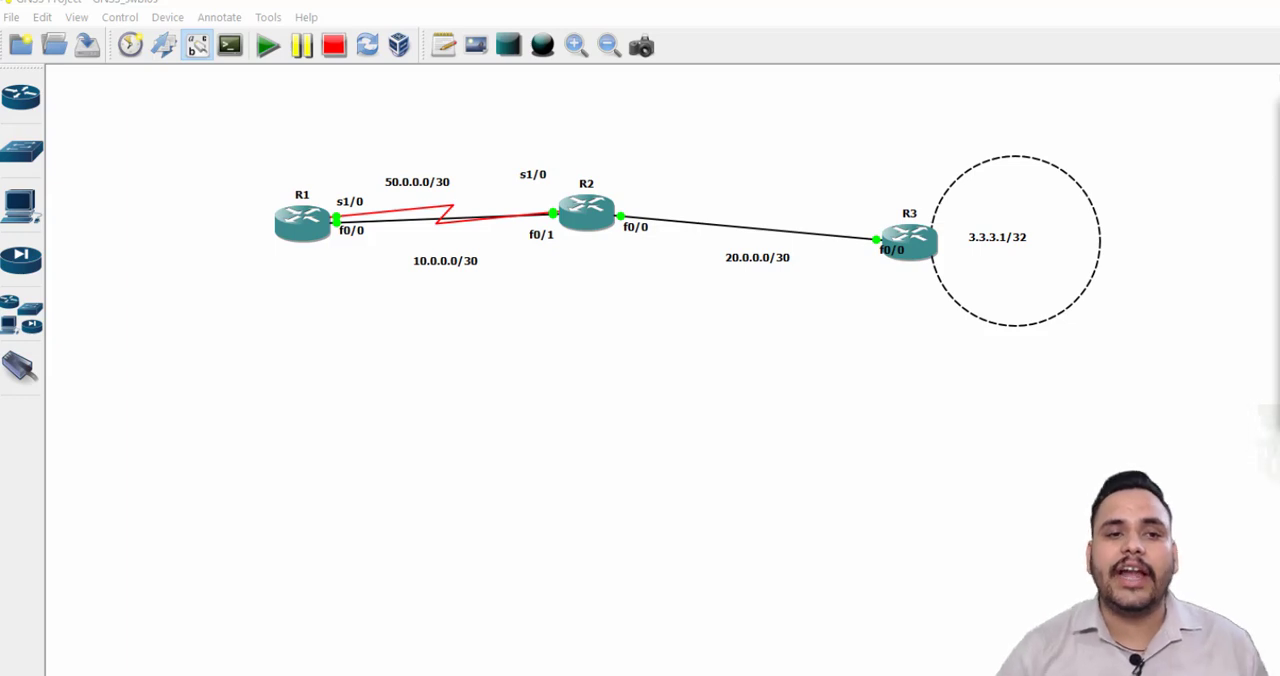
{"action": "left_click_drag", "start_coordinate": [256, 516], "coordinate": [224, 560]}
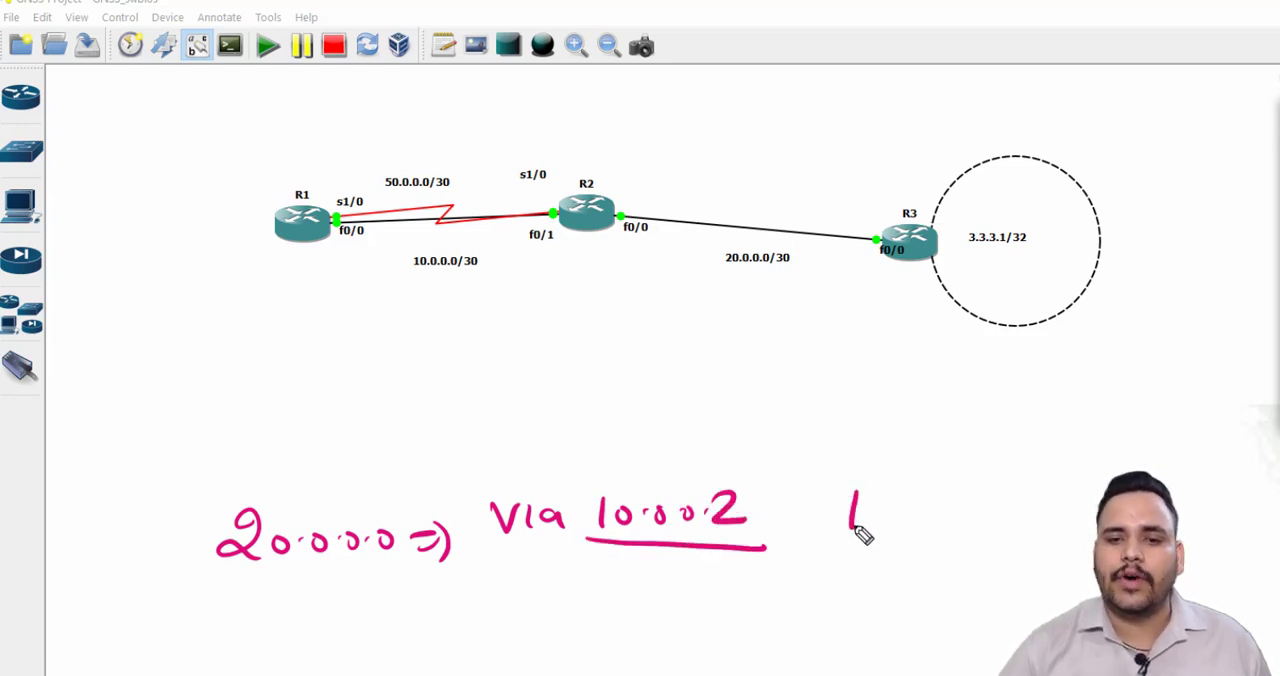
{"action": "left_click_drag", "start_coordinate": [484, 560], "coordinate": [600, 580]}
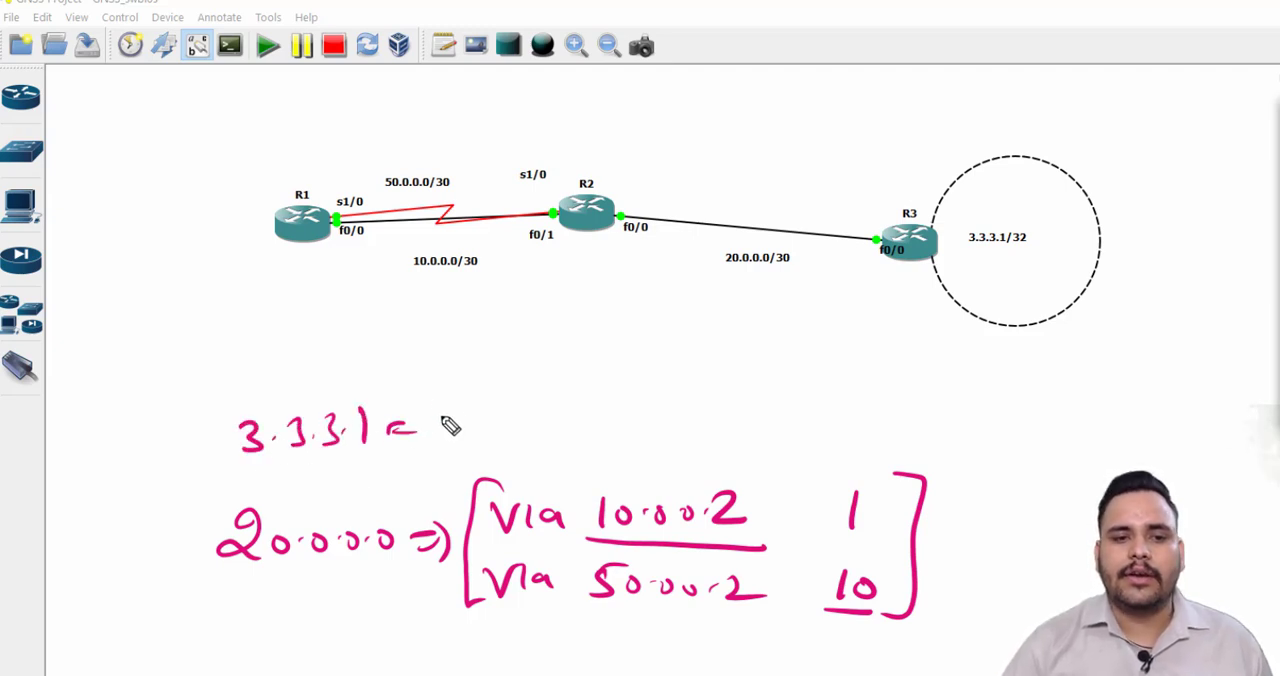
{"action": "type", "text": "Via 50.0.0.2 1"}
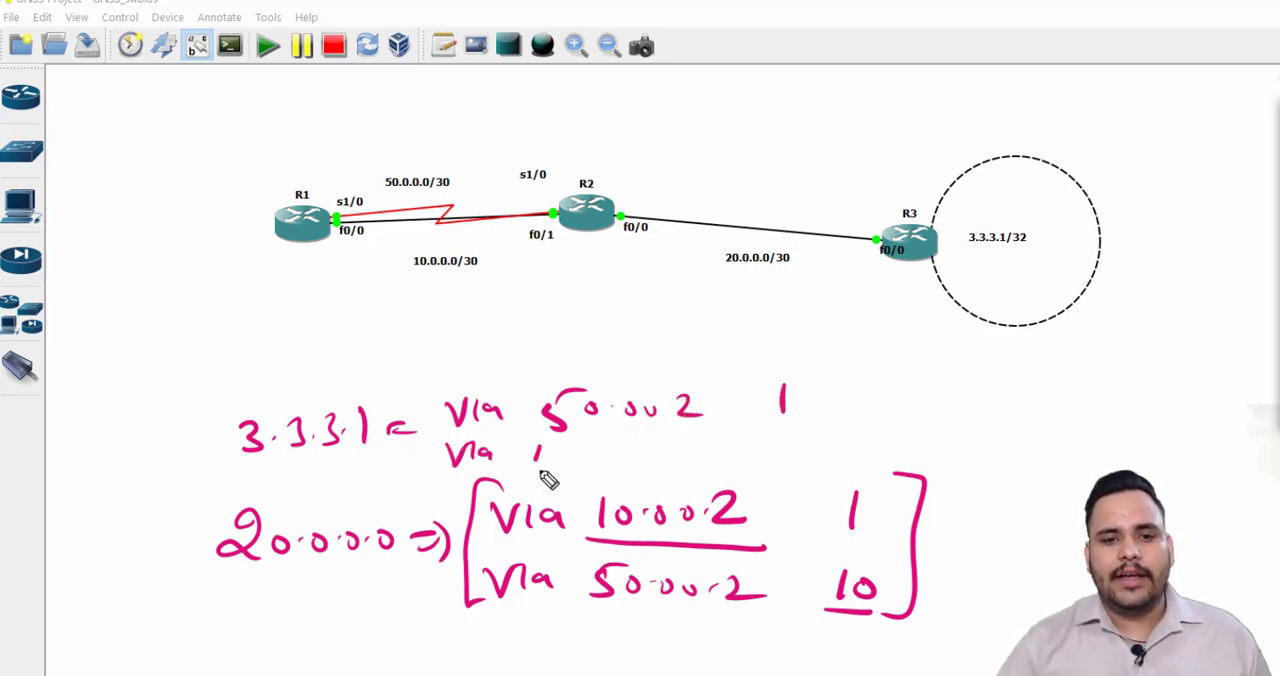
{"action": "left_click_drag", "start_coordinate": [530, 460], "coordinate": [680, 464]}
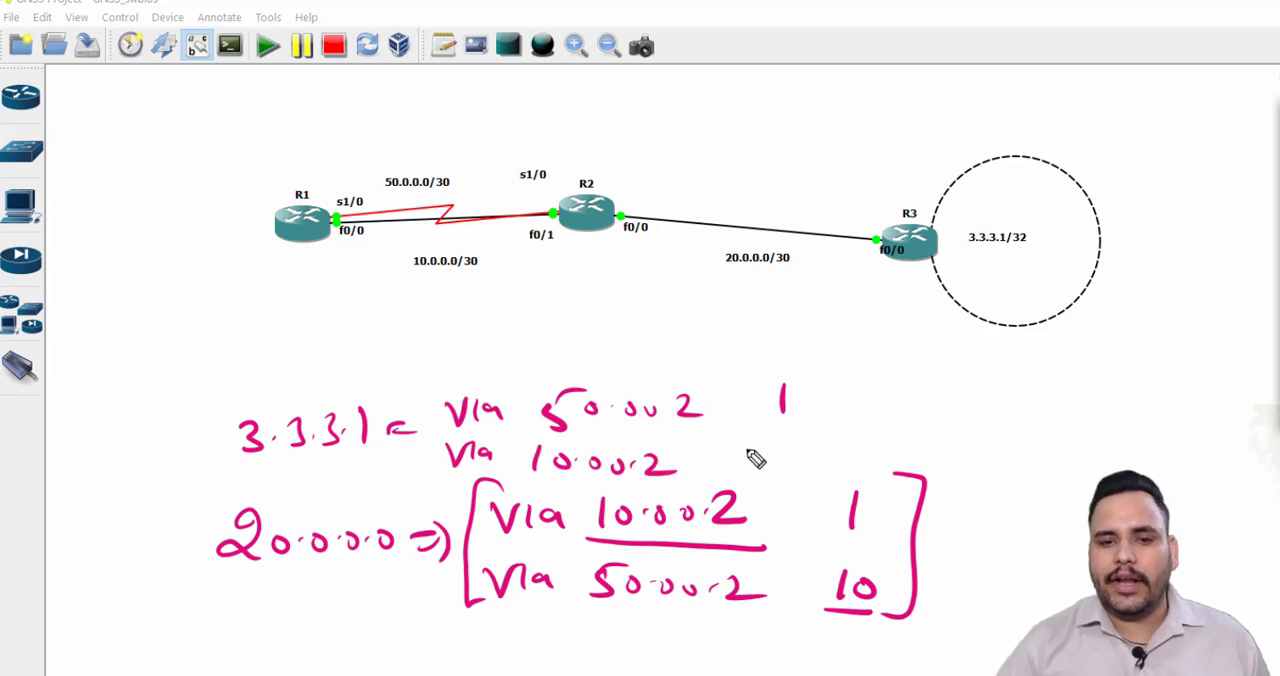
{"action": "left_click_drag", "start_coordinate": [760, 440], "coordinate": [790, 480]}
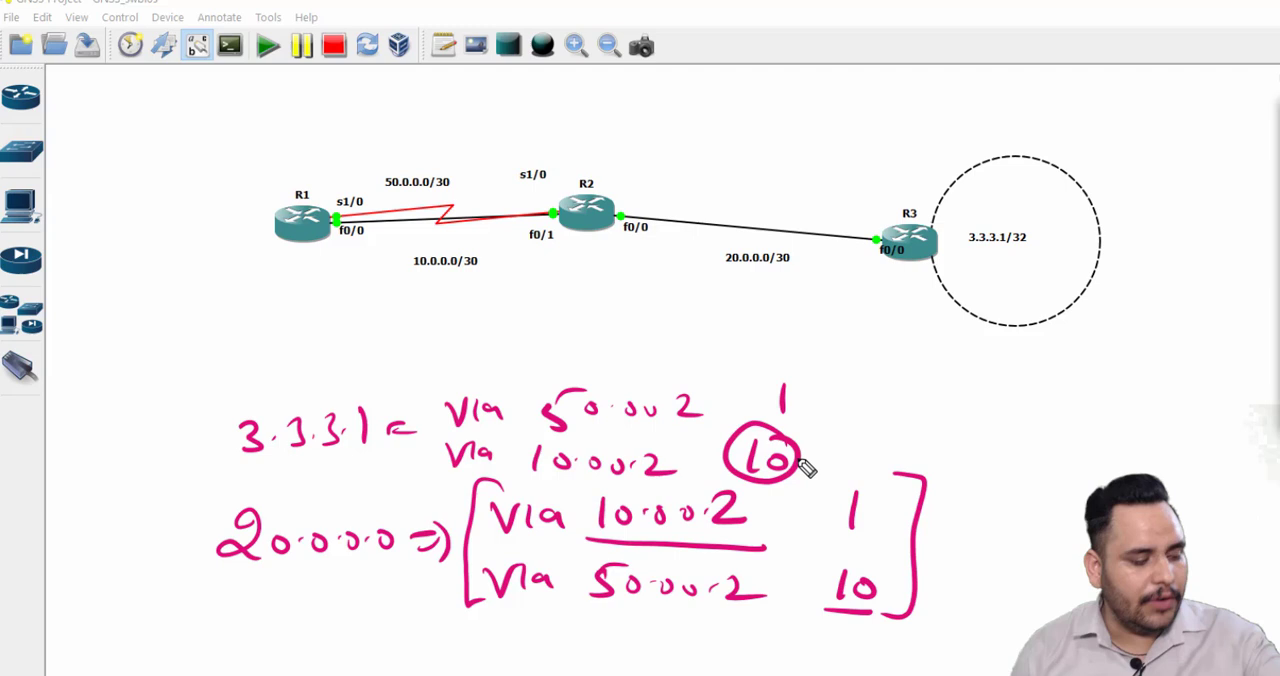
{"action": "mouse_move", "coordinate": [908, 236]}
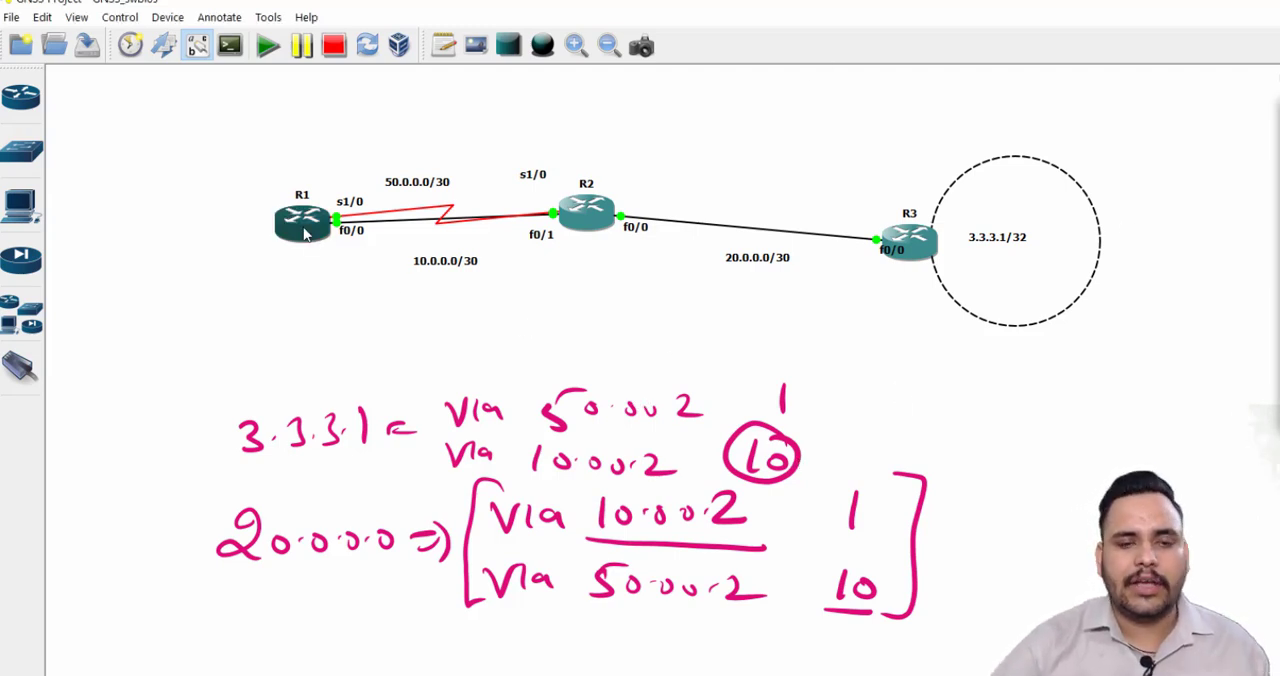
On R1 add static routes to 20.0.0.0/30 via 10.0.0.2 and via 50.0.0.2 with distance 10
{"action": "double_click", "coordinate": [302, 218]}
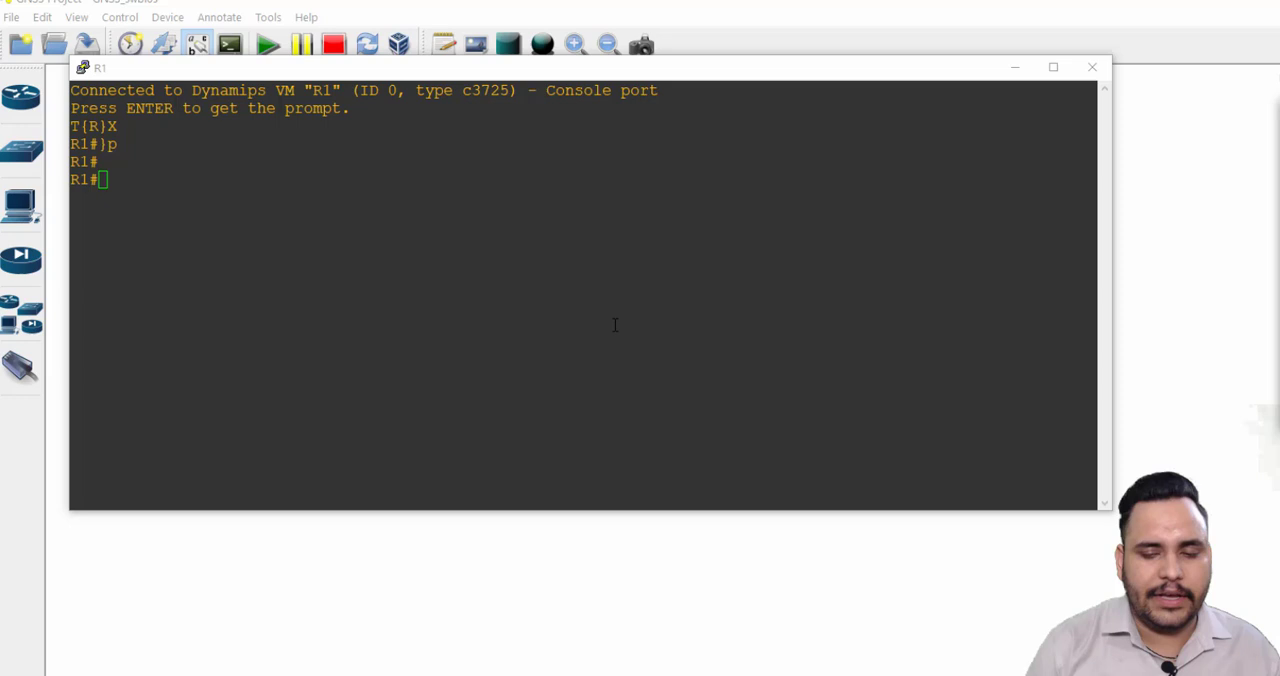
{"action": "type", "text": "conf"}
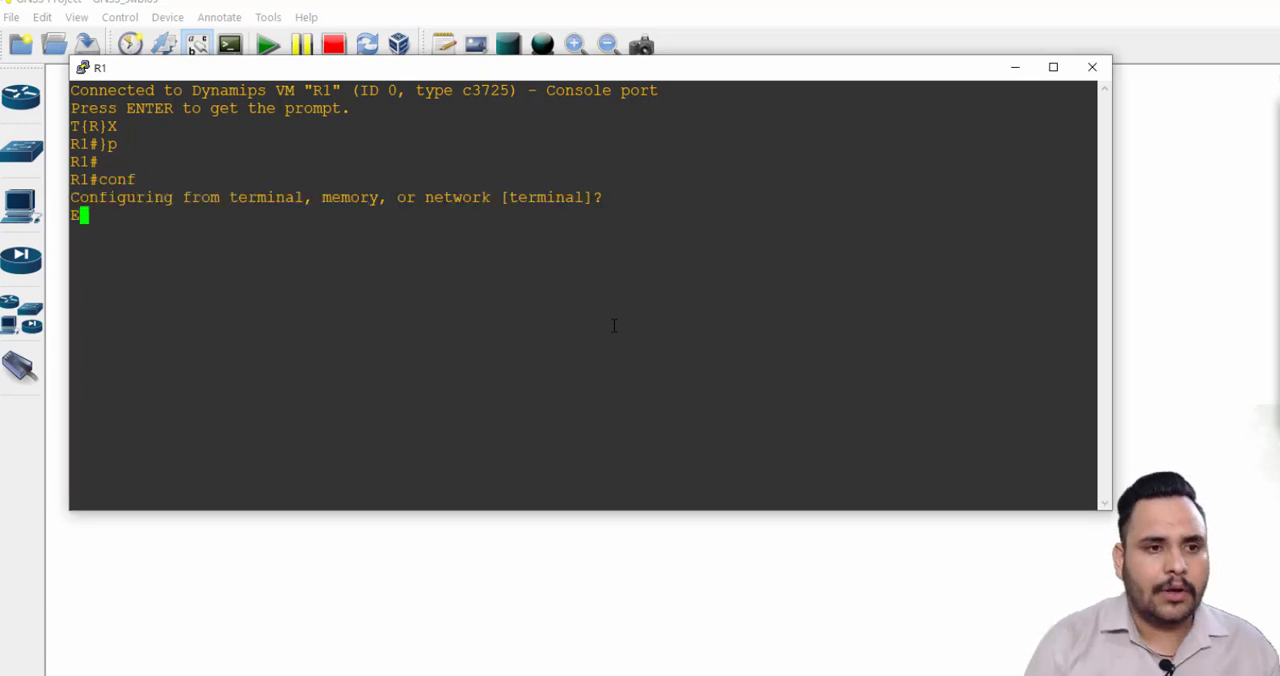
{"action": "type", "text": "ip route"}
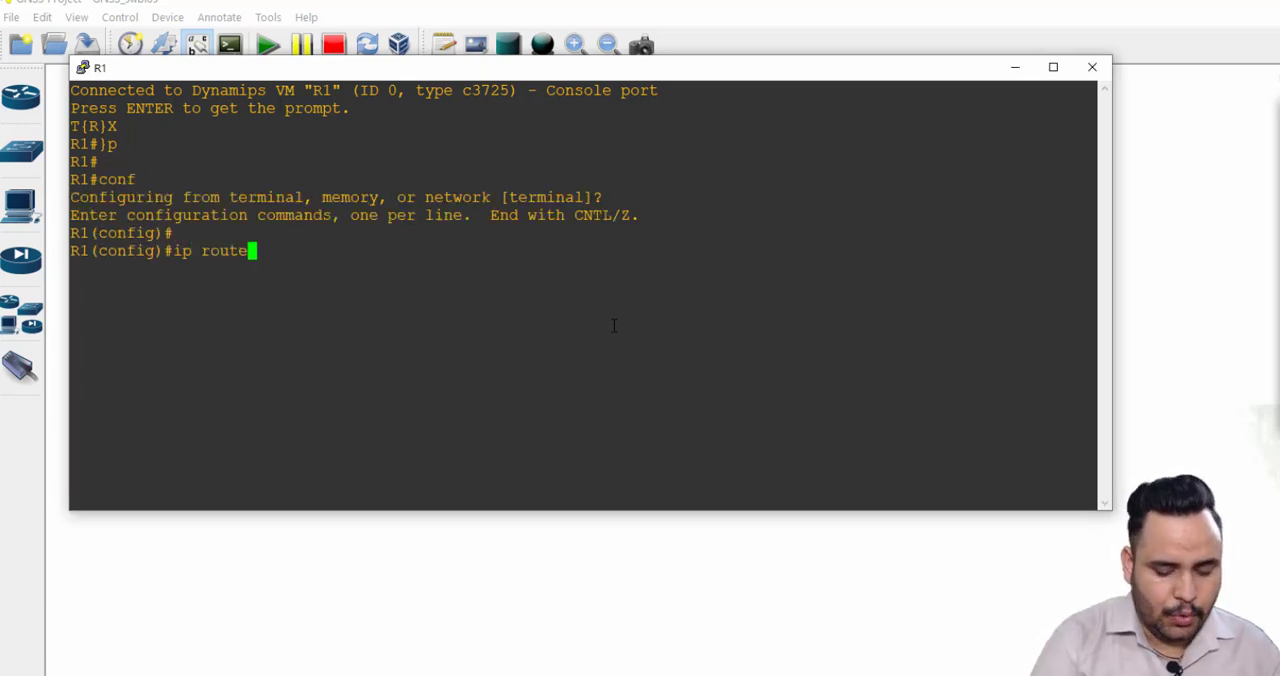
{"action": "type", "text": "20.0.0.0"}
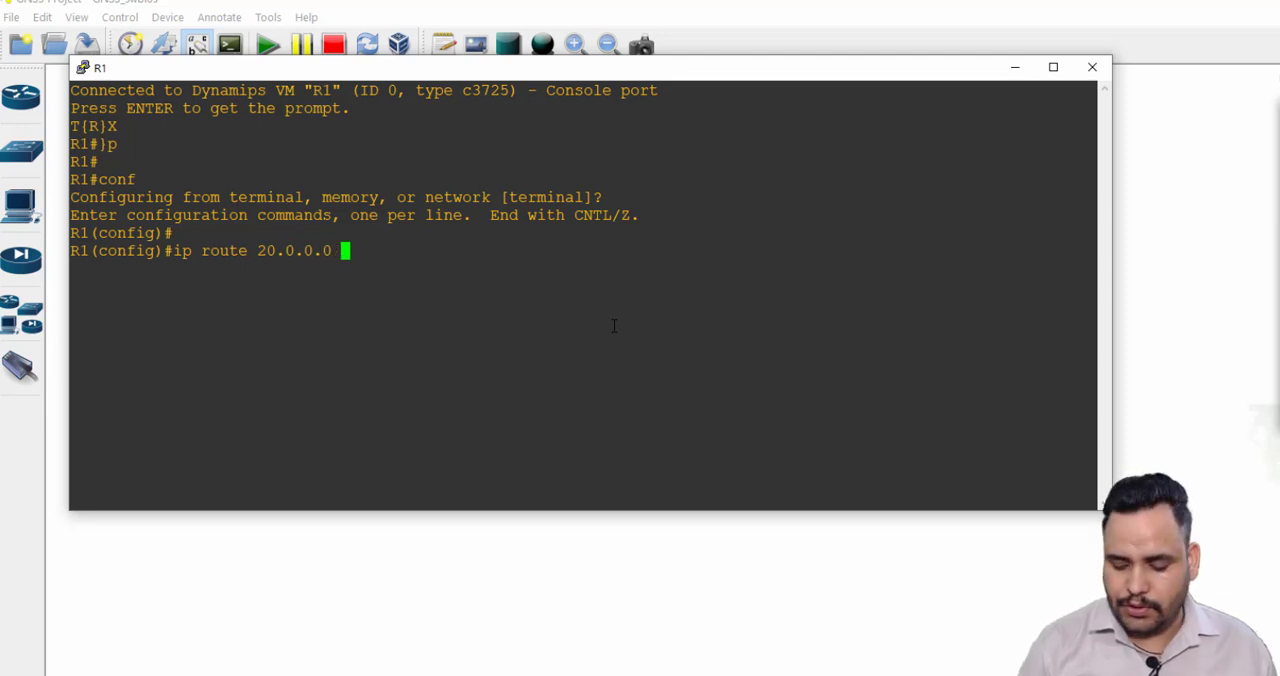
{"action": "type", "text": "255.255.255"}
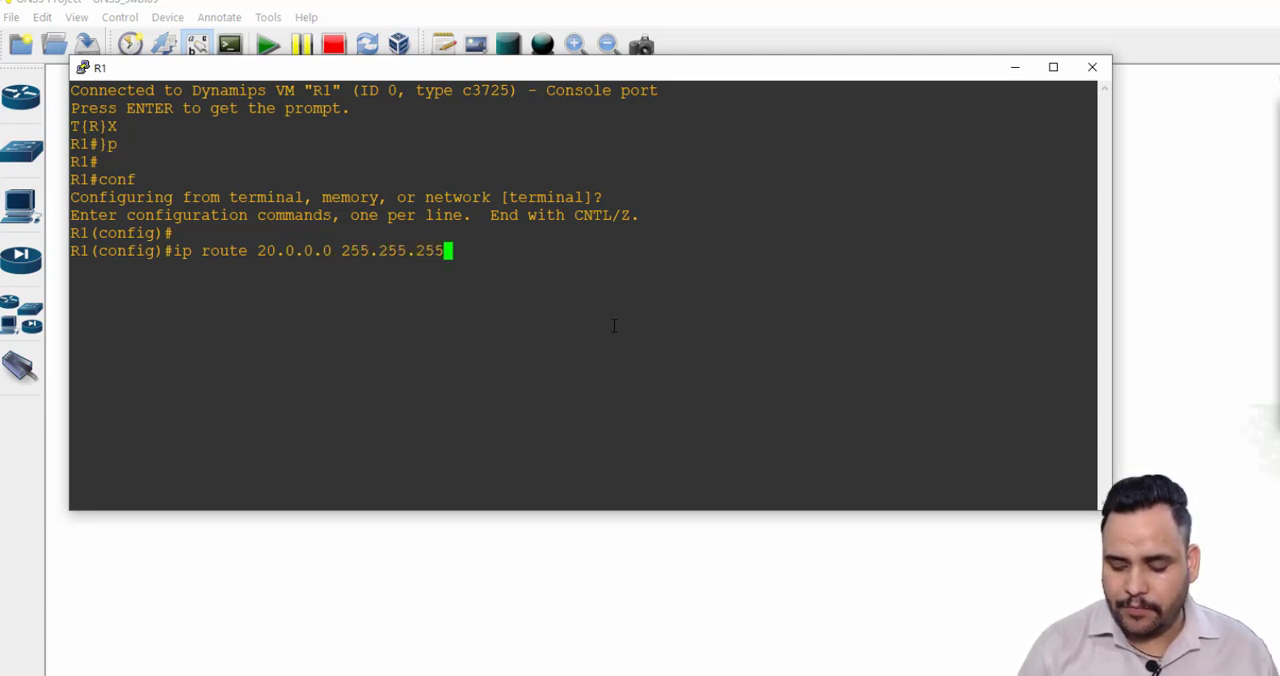
{"action": "type", "text": ".252 10.0.0.2"}
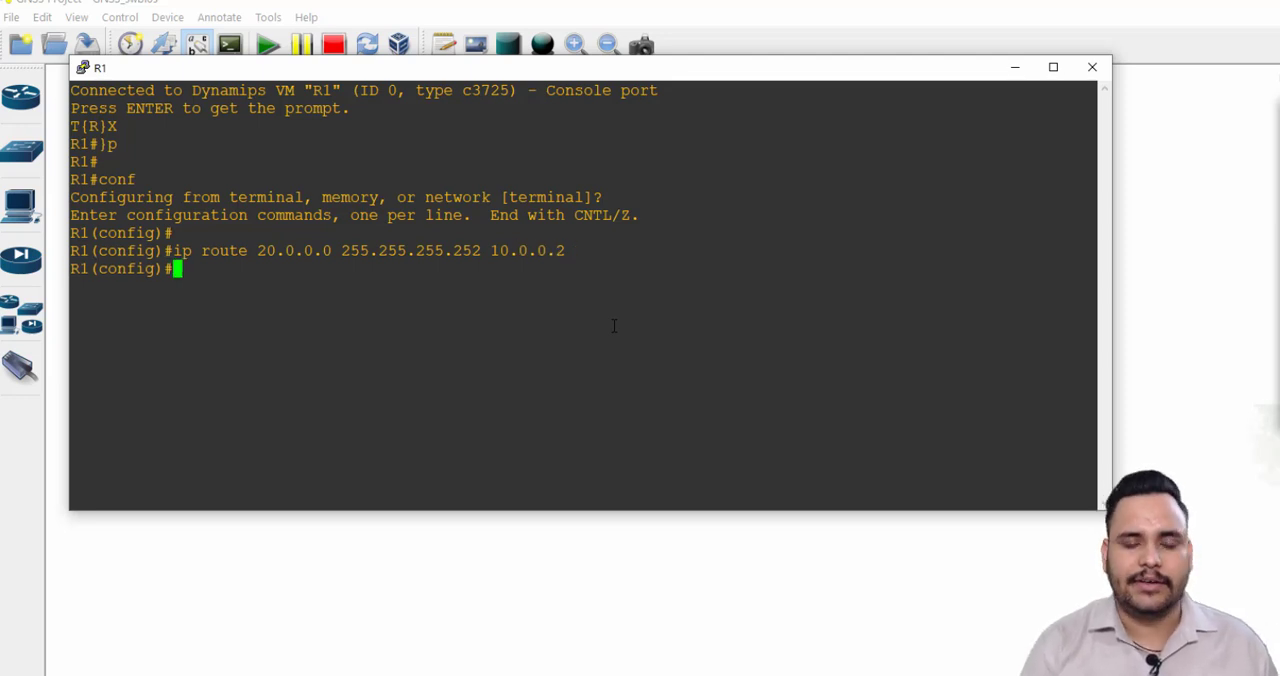
{"action": "type", "text": "ip route 20.0.0.0 255.255.255.252 10.0.0.2"}
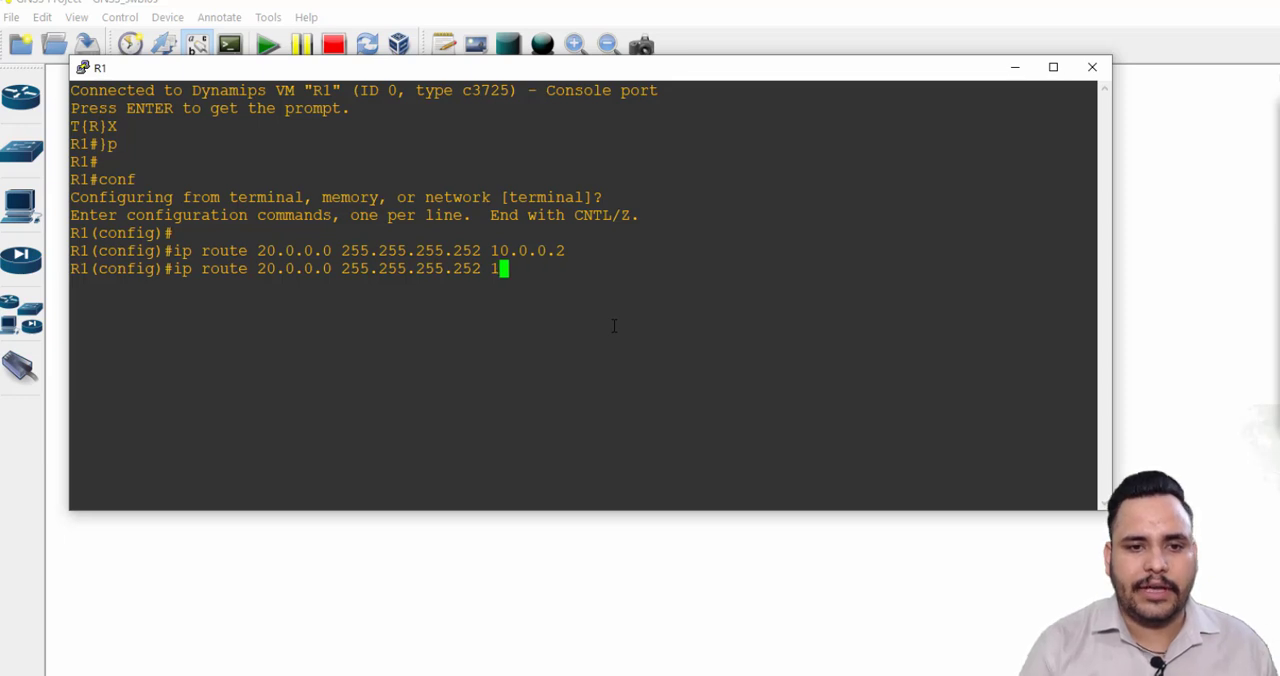
{"action": "type", "text": "50.0.0.2"}
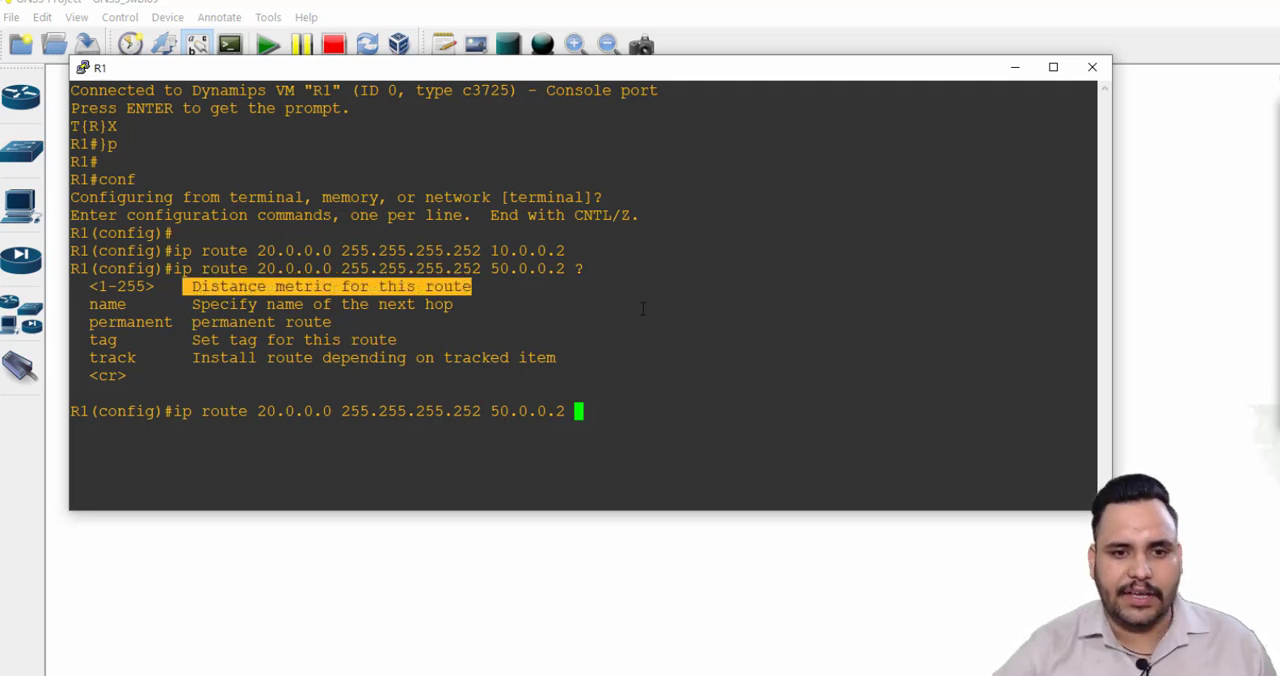
{"action": "type", "text": "10"}
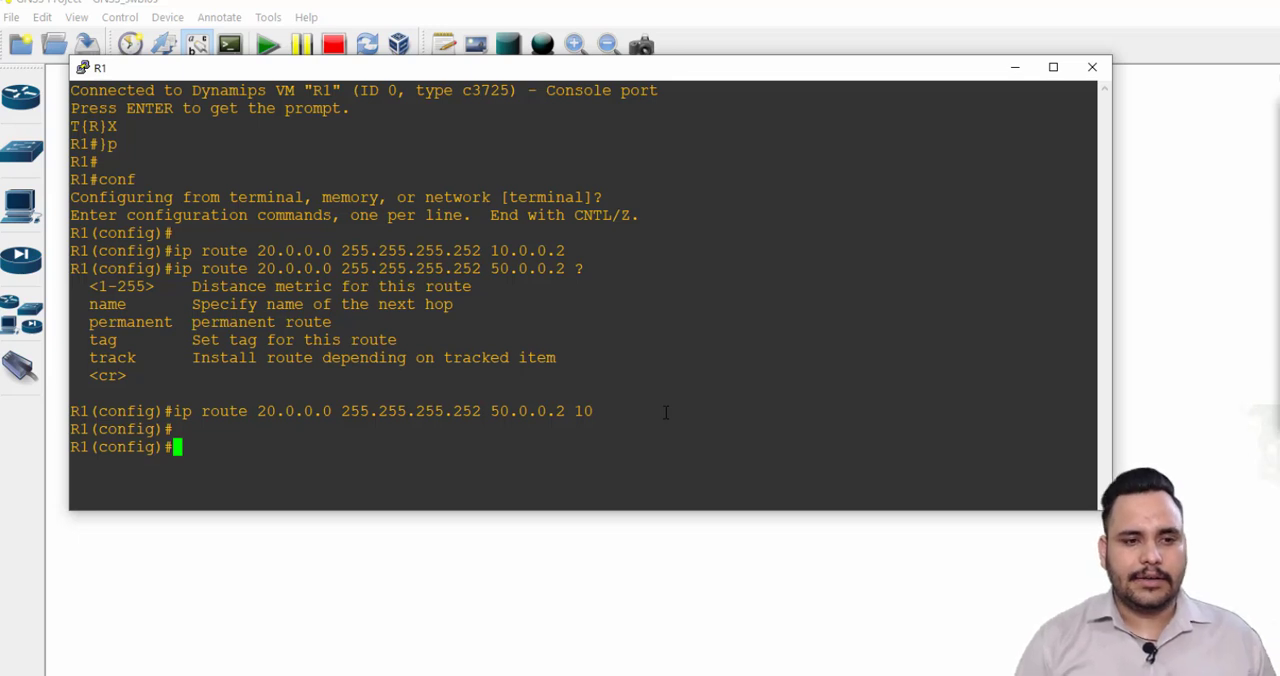
Add R1's route to 3.3.3.1 255.255.255.255 via 10.0.0.2 and recall it for editing
{"action": "type", "text": "ip route 3"}
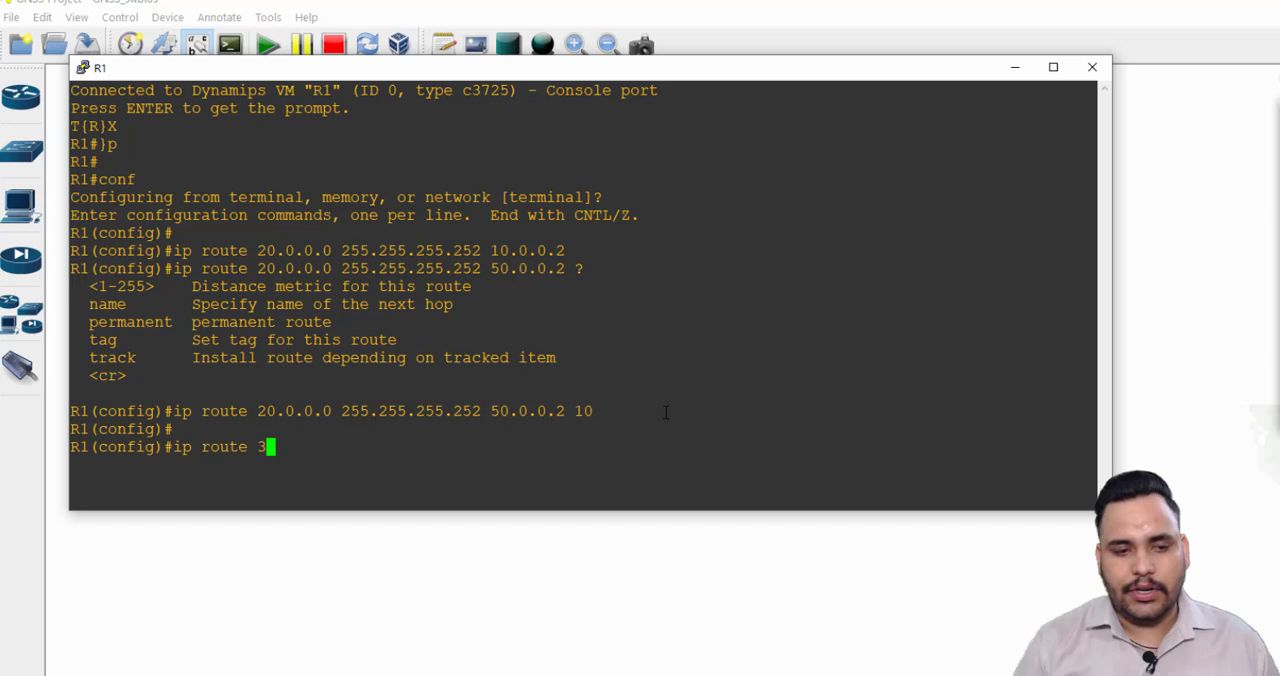
{"action": "type", "text": ".3.3.1"}
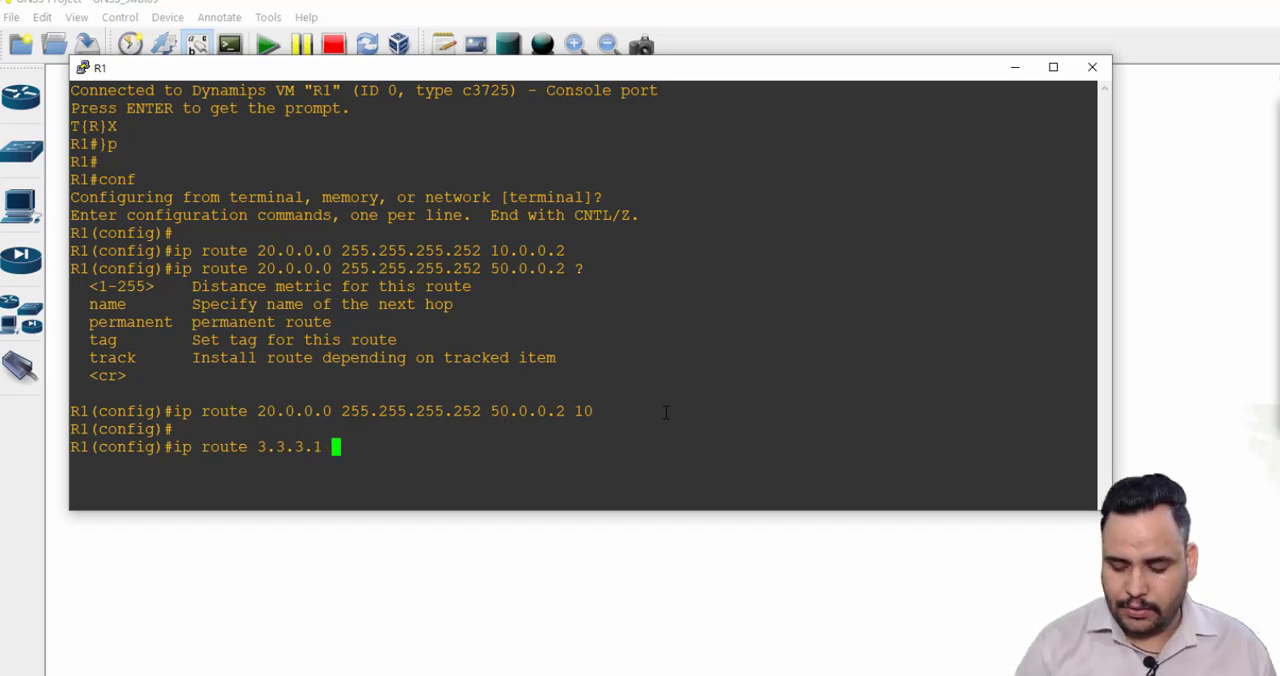
{"action": "type", "text": "255.255.255."}
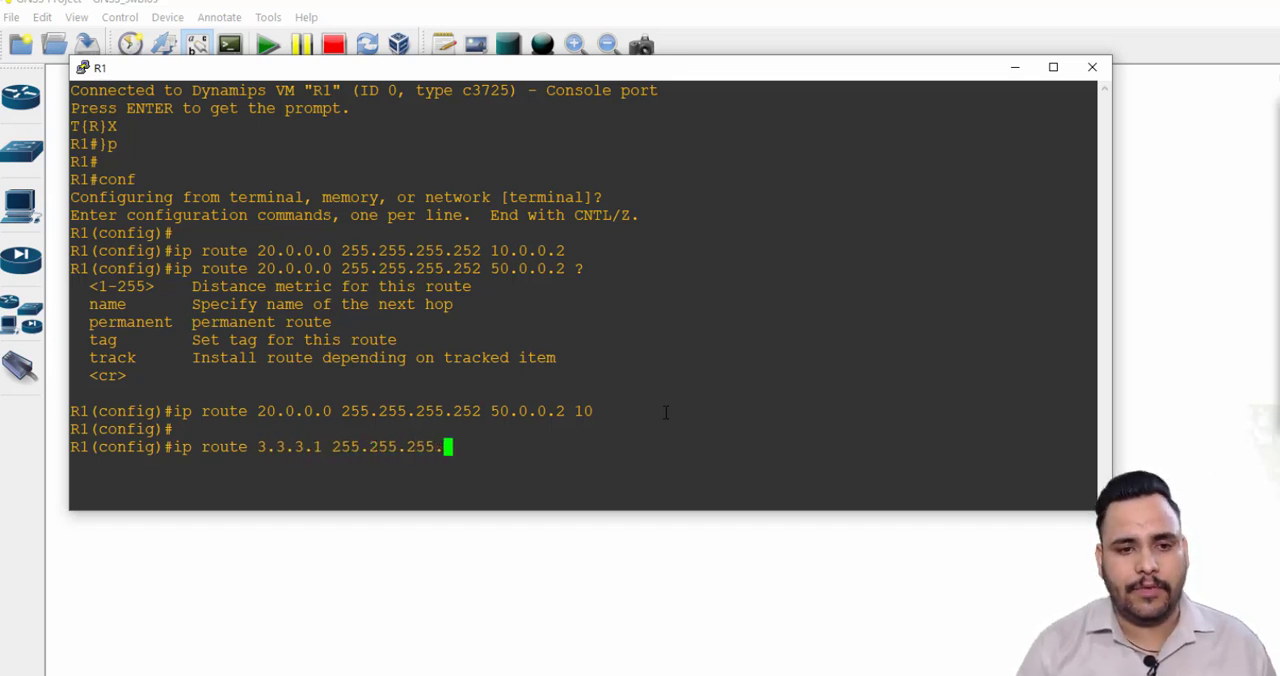
{"action": "type", "text": "255"}
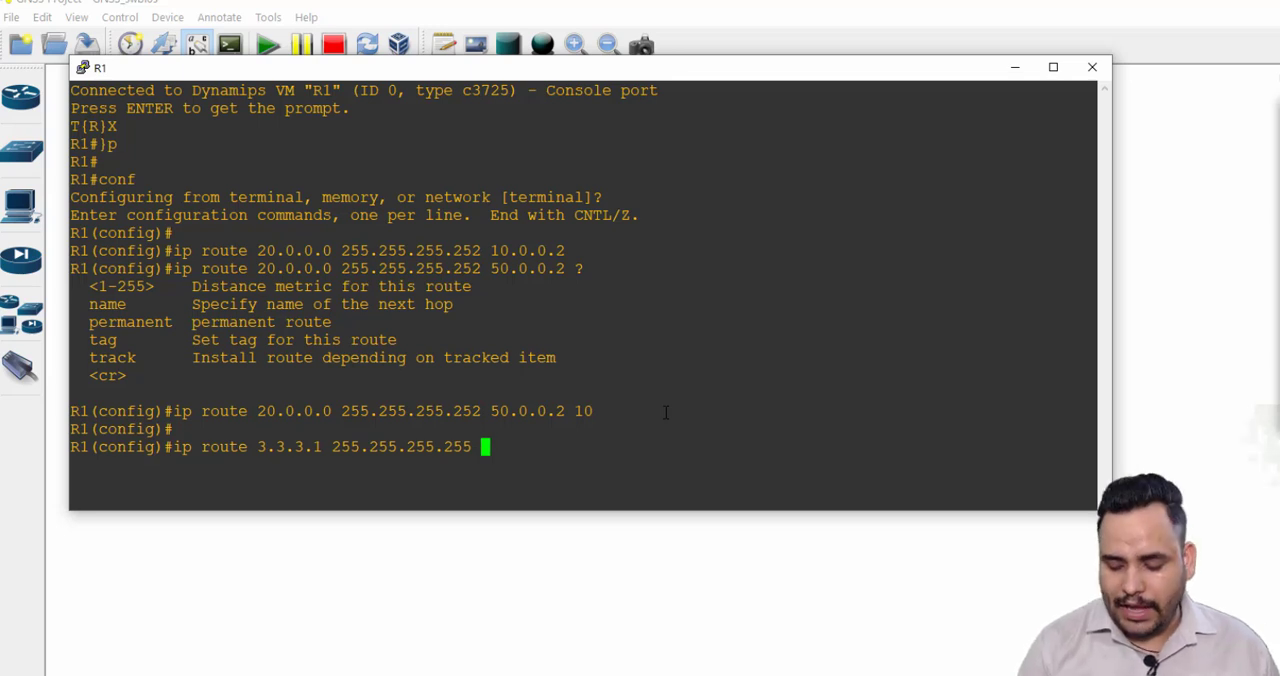
{"action": "type", "text": "10."}
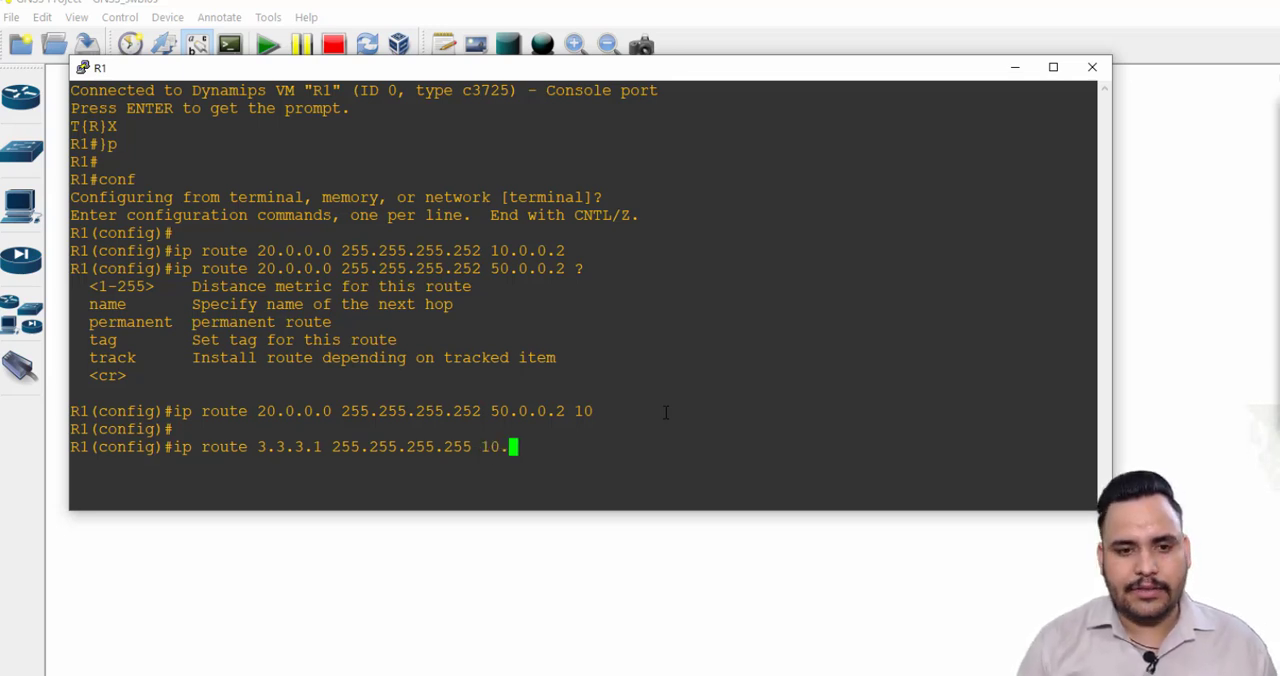
{"action": "type", "text": "0.0.2 10"}
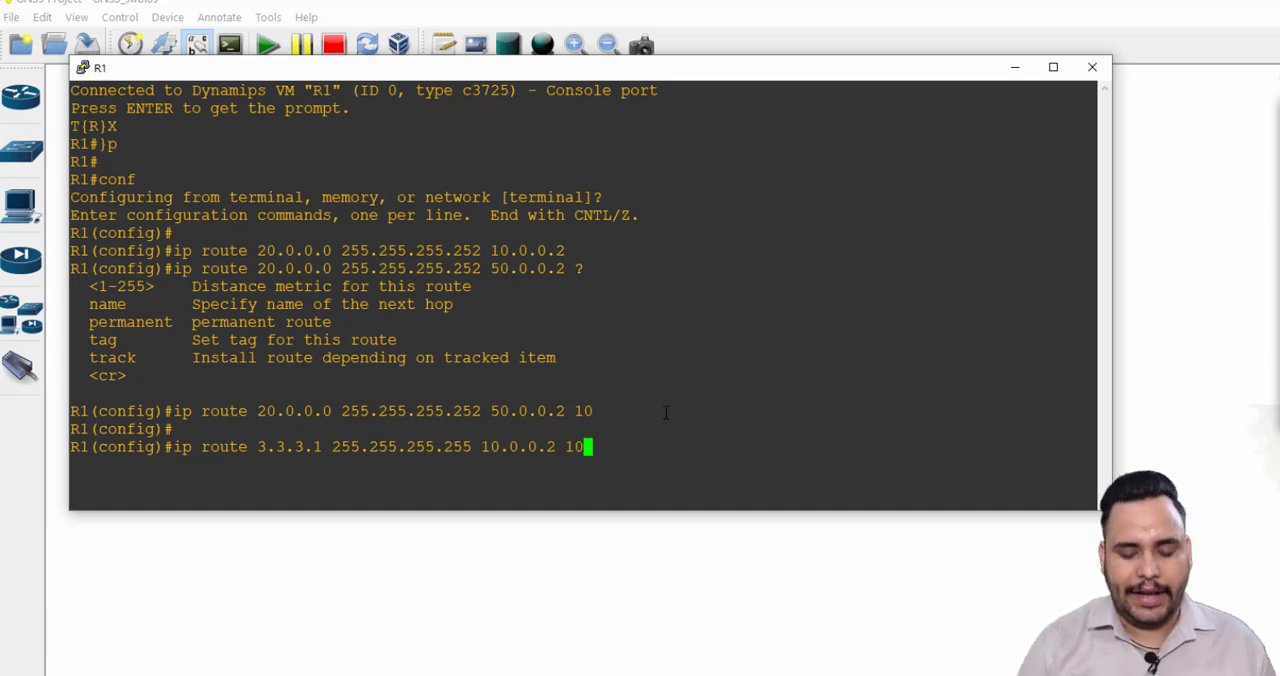
{"action": "key", "text": "Enter"}
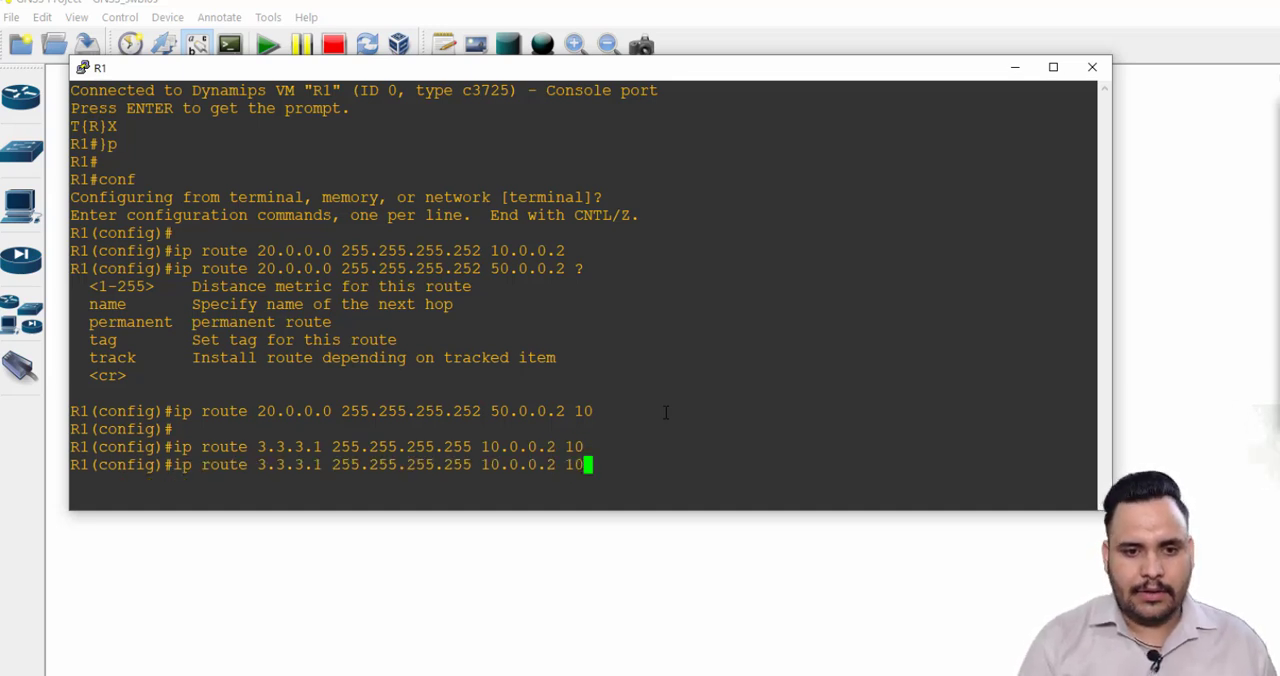
{"action": "key", "text": "BackSpace"}
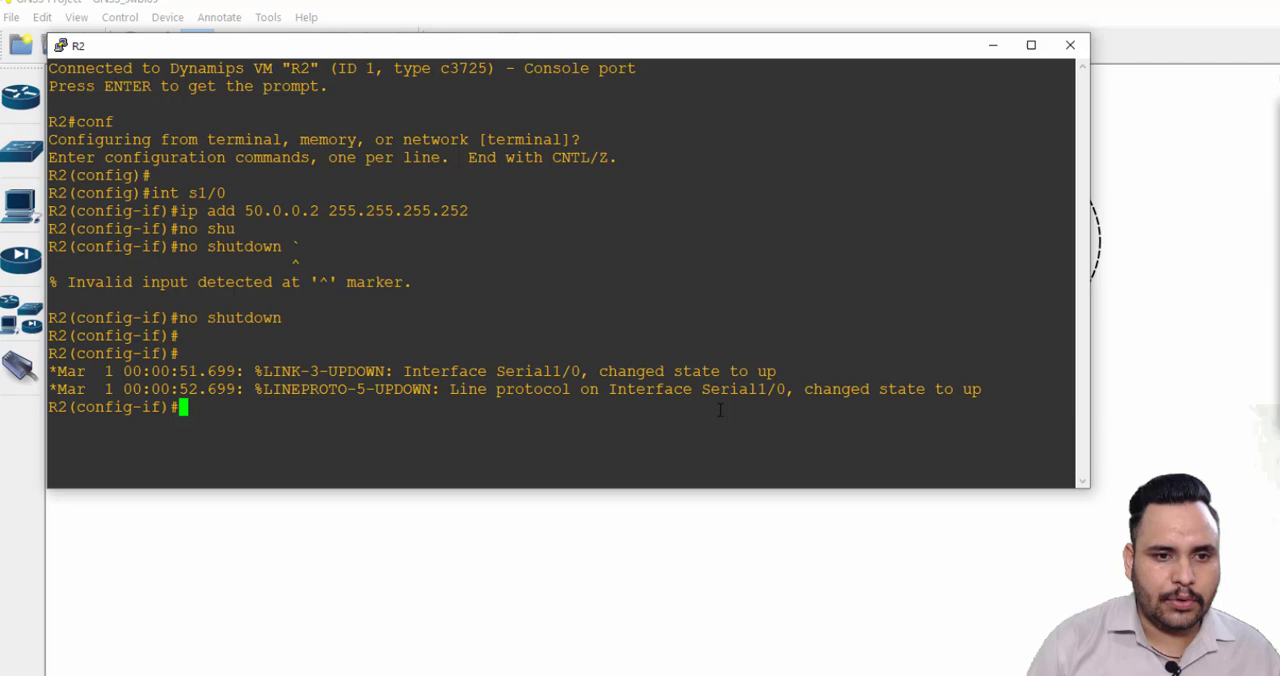
On R2 enter a static route to 3.3.3.1 255.255.255.255 via 20.0.0.2
{"action": "type", "text": "ip add 50.0.0.2 255.255.255.252"}
{"action": "type", "text": "ip route "}
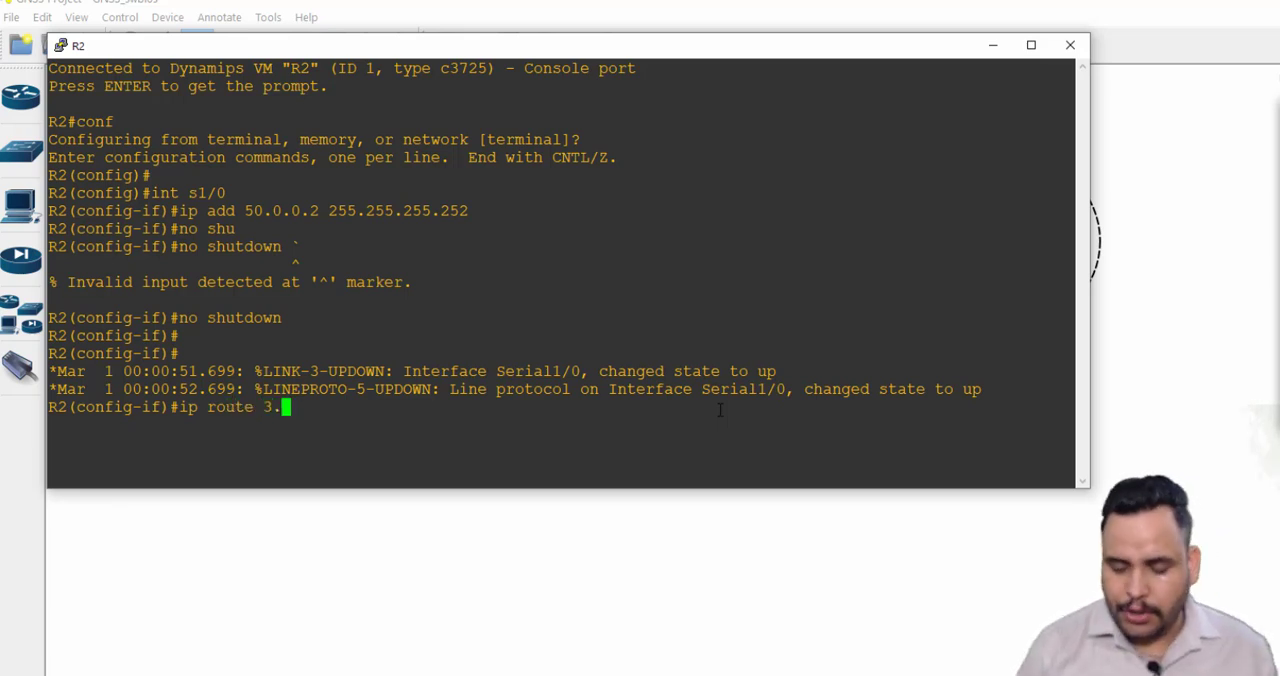
{"action": "type", "text": "3.3.1 255."}
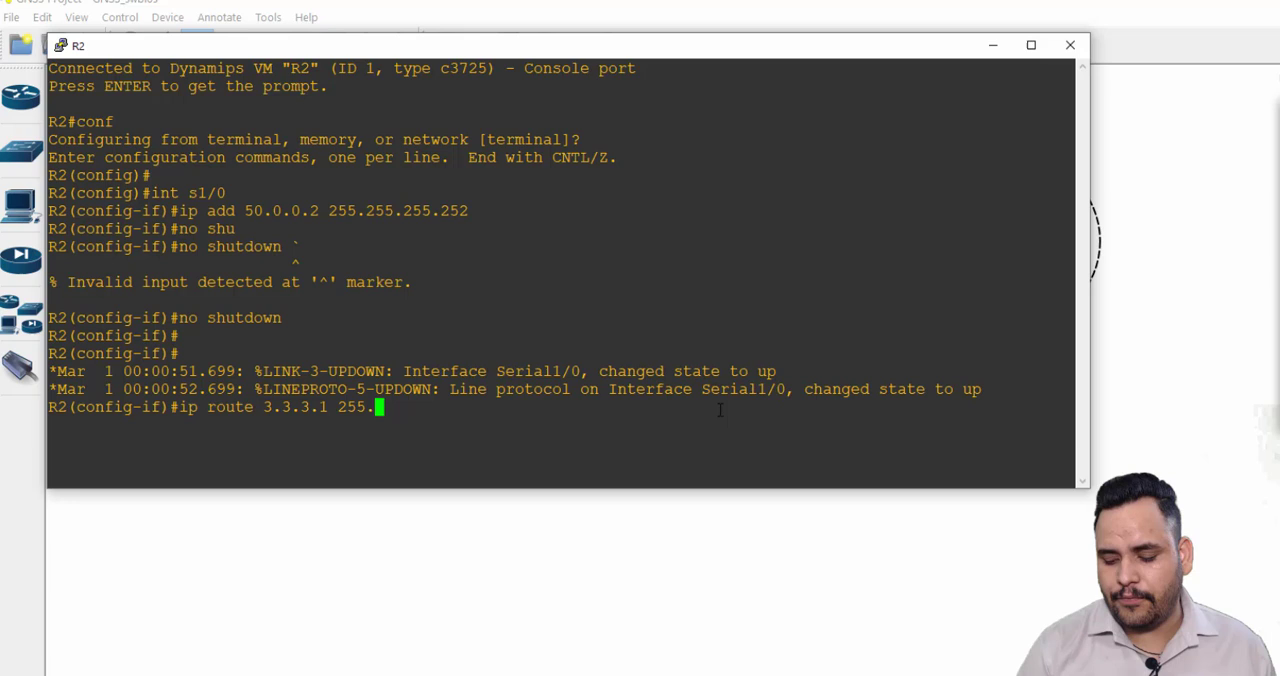
{"action": "type", "text": "255.255.255"}
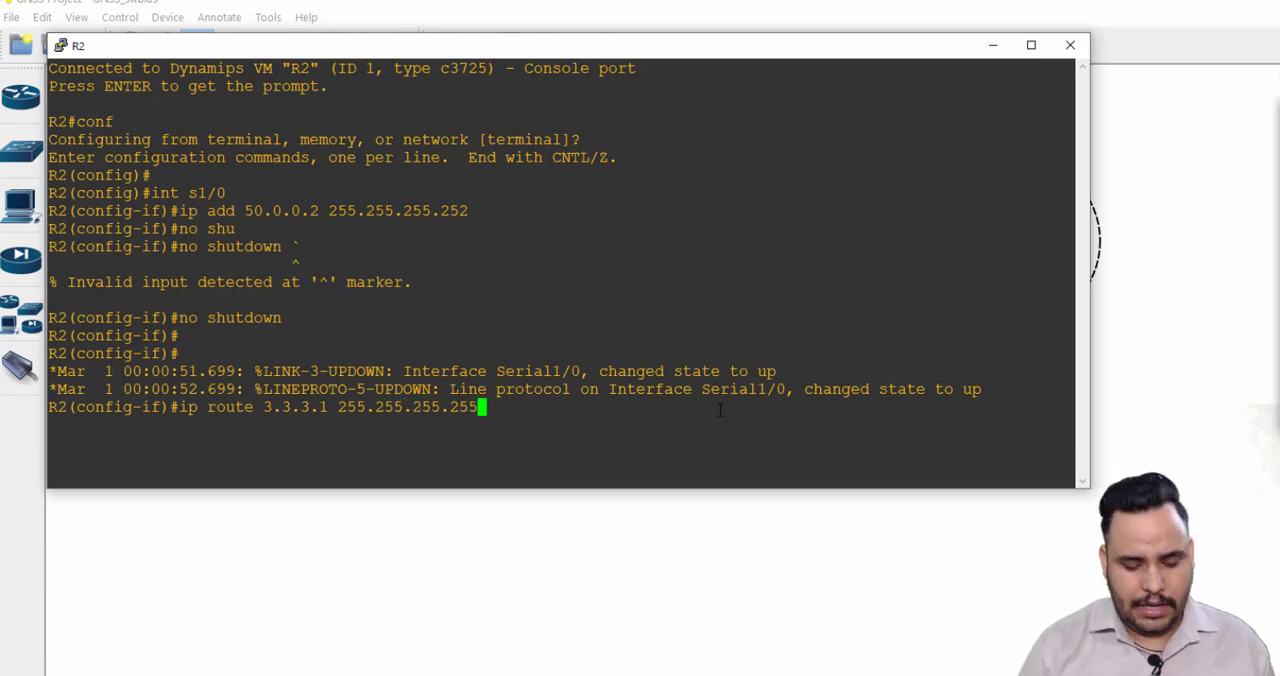
{"action": "type", "text": "20.0.0.2"}
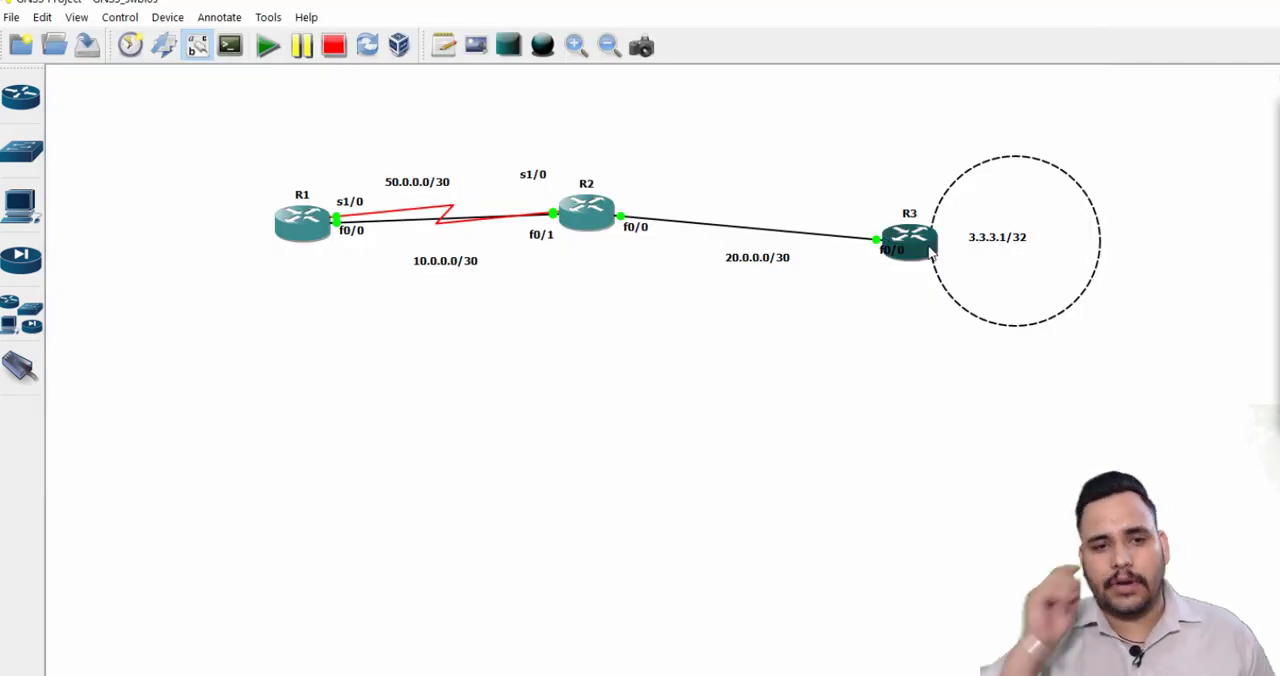
On R3's console add a return route to 10.0.0.0 255.255.255.252 via the 20.0.0.0/30 link
{"action": "double_click", "coordinate": [908, 238]}
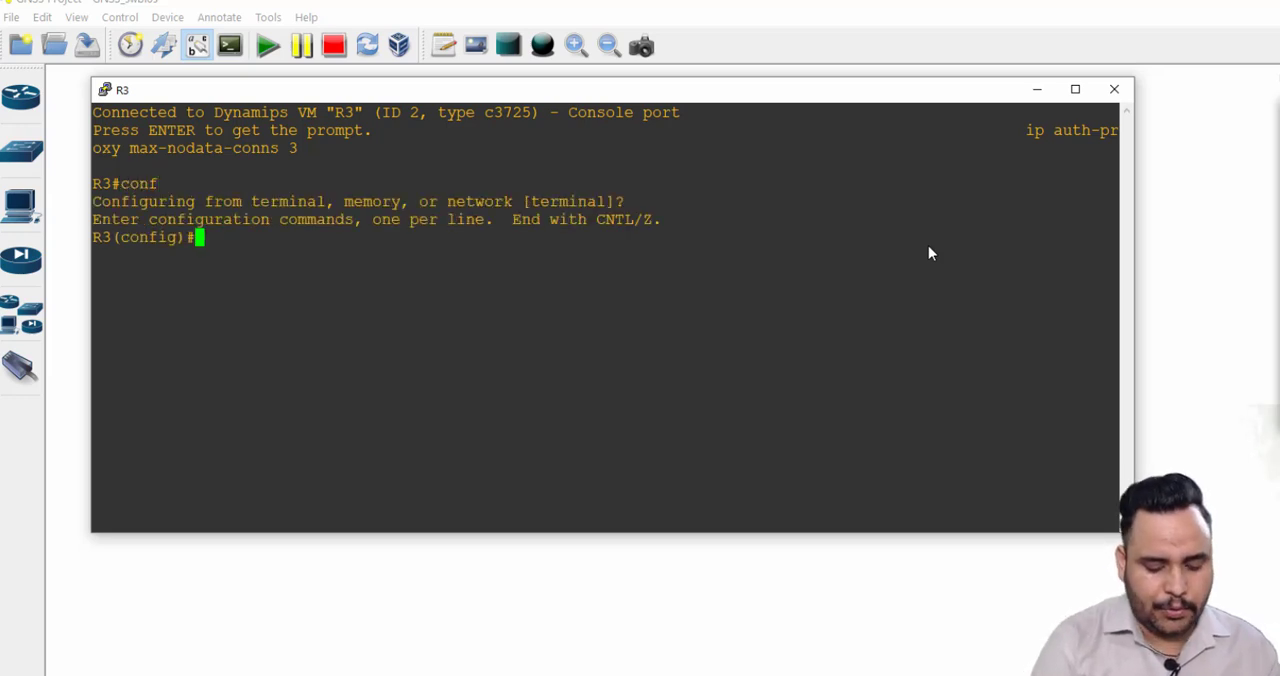
{"action": "type", "text": "ip route"}
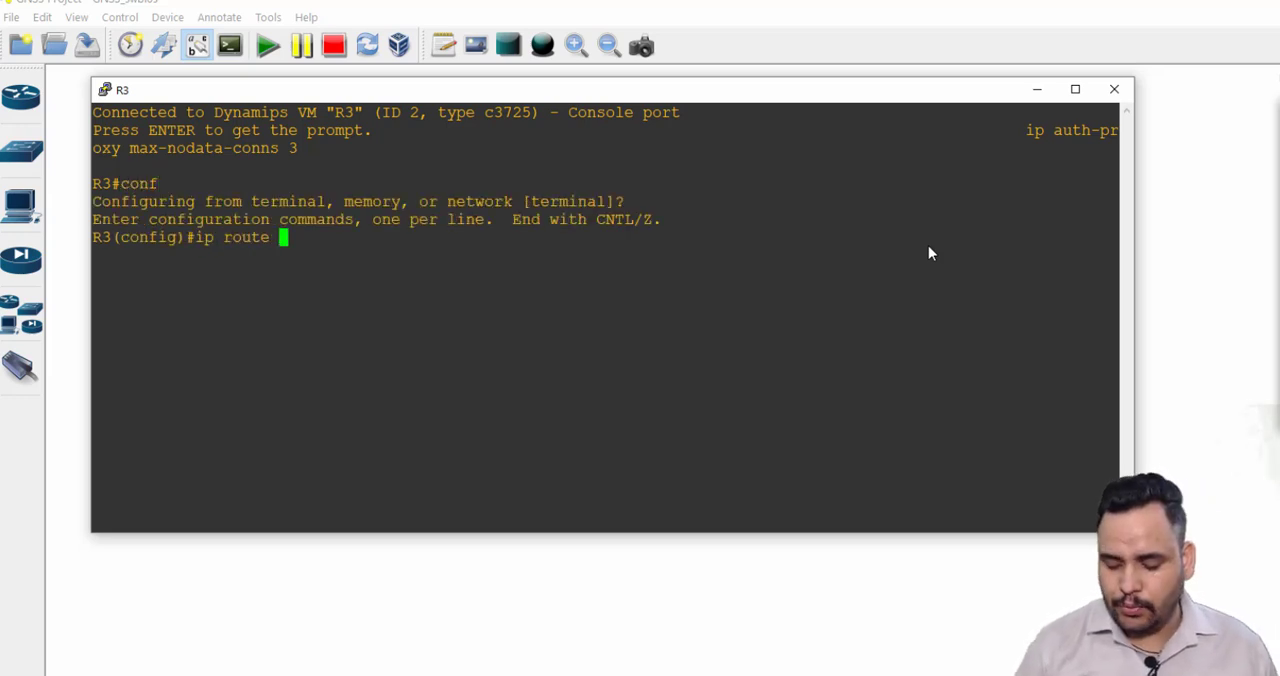
{"action": "type", "text": "10.0.0.02"}
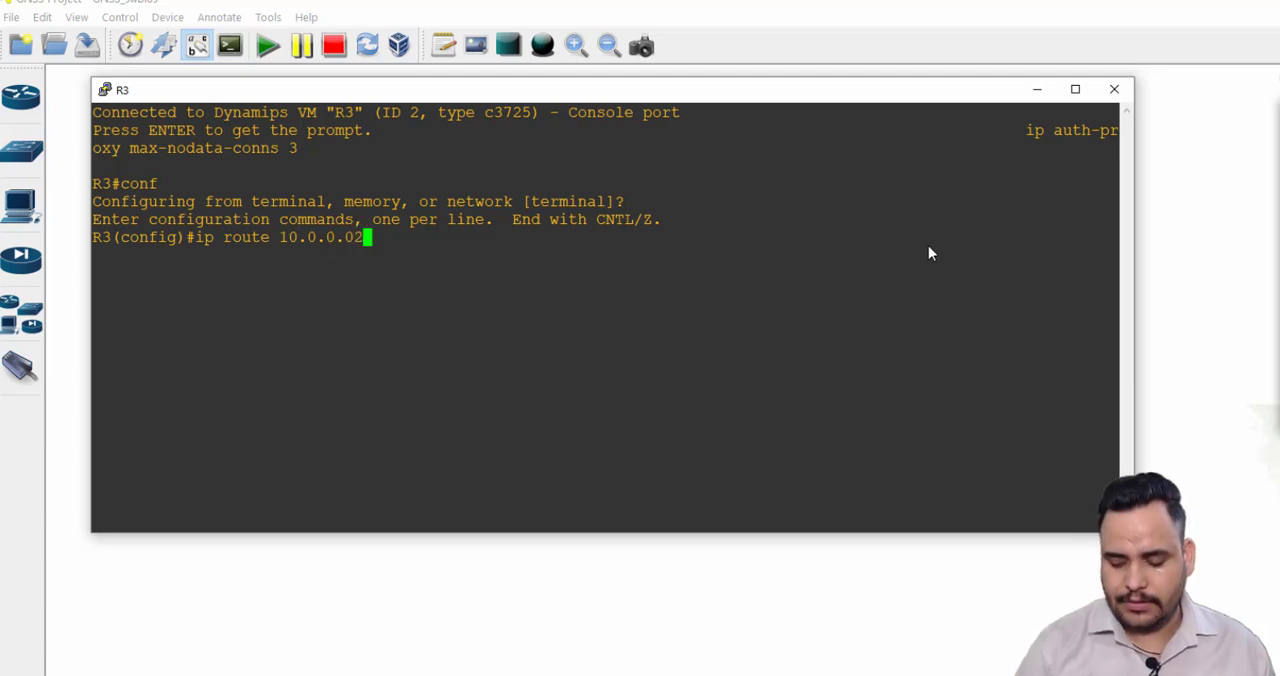
{"action": "type", "text": "55."}
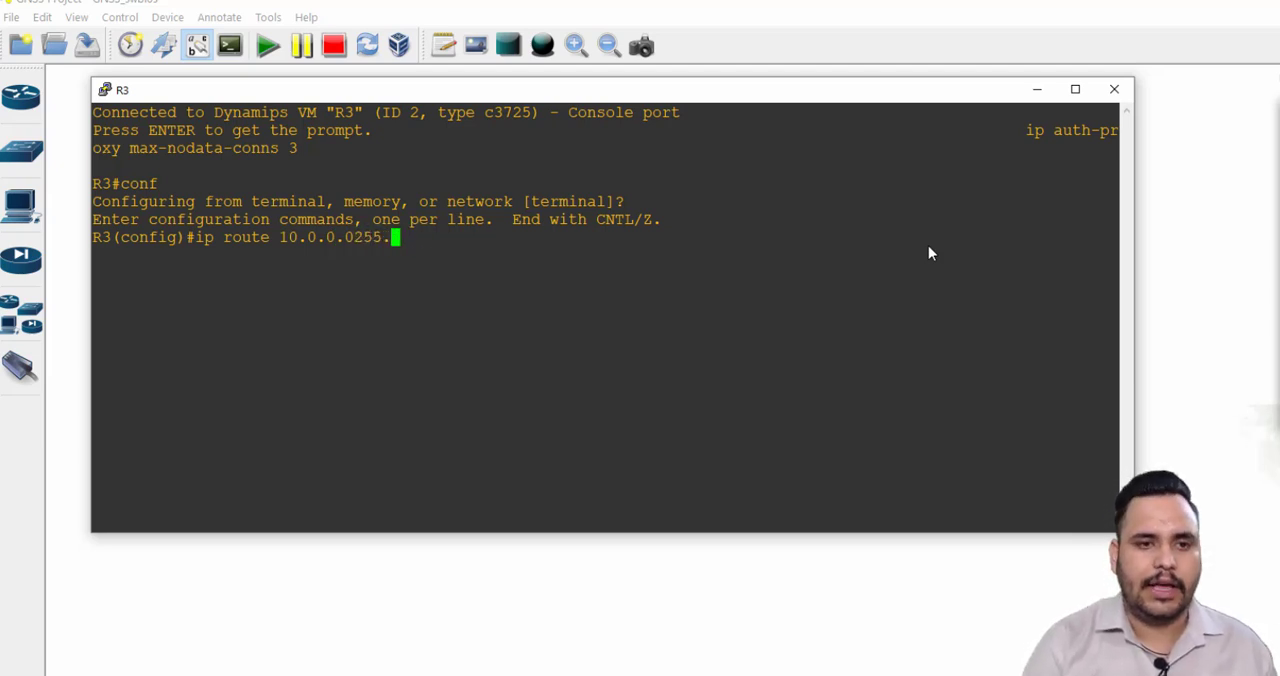
{"action": "type", "text": "255.2"}
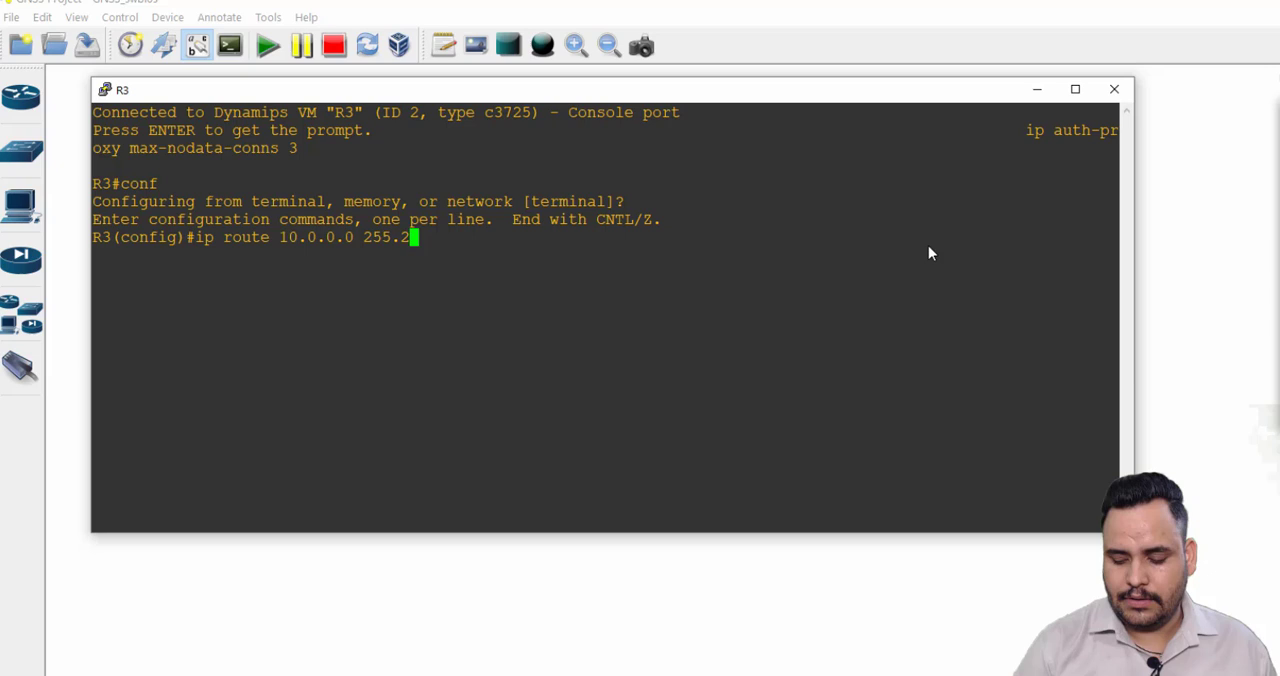
{"action": "type", "text": "553.255"}
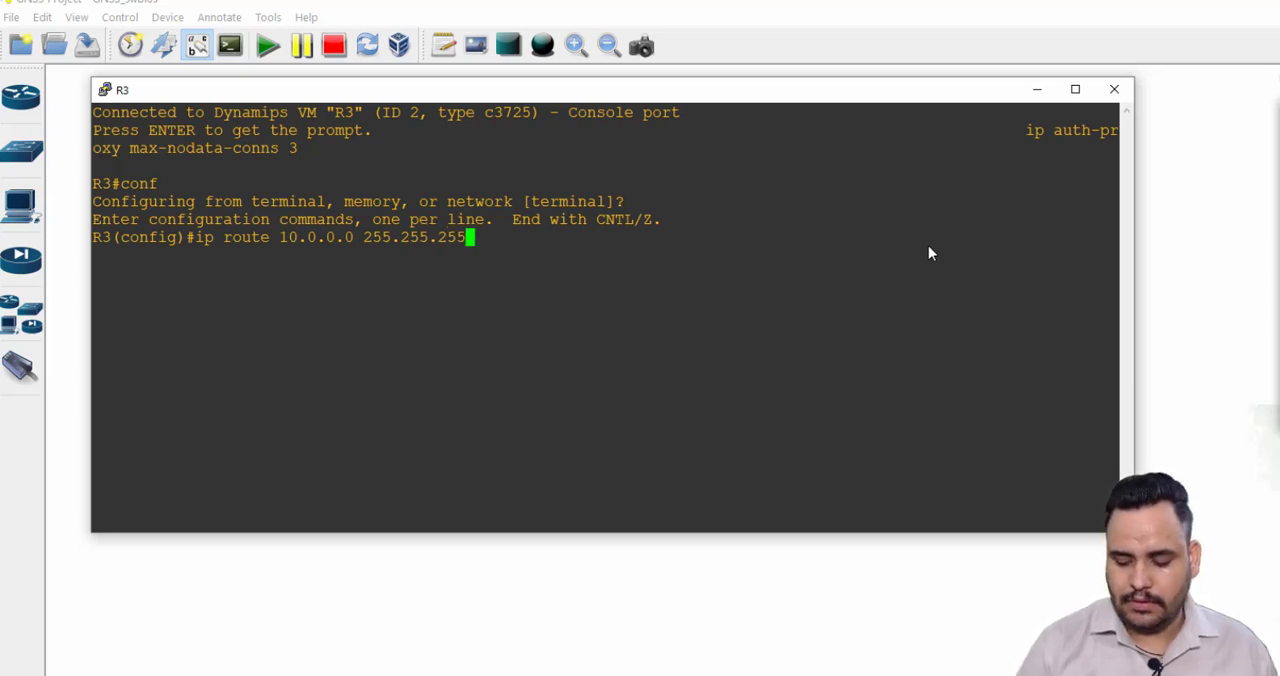
{"action": "type", "text": ".252"}
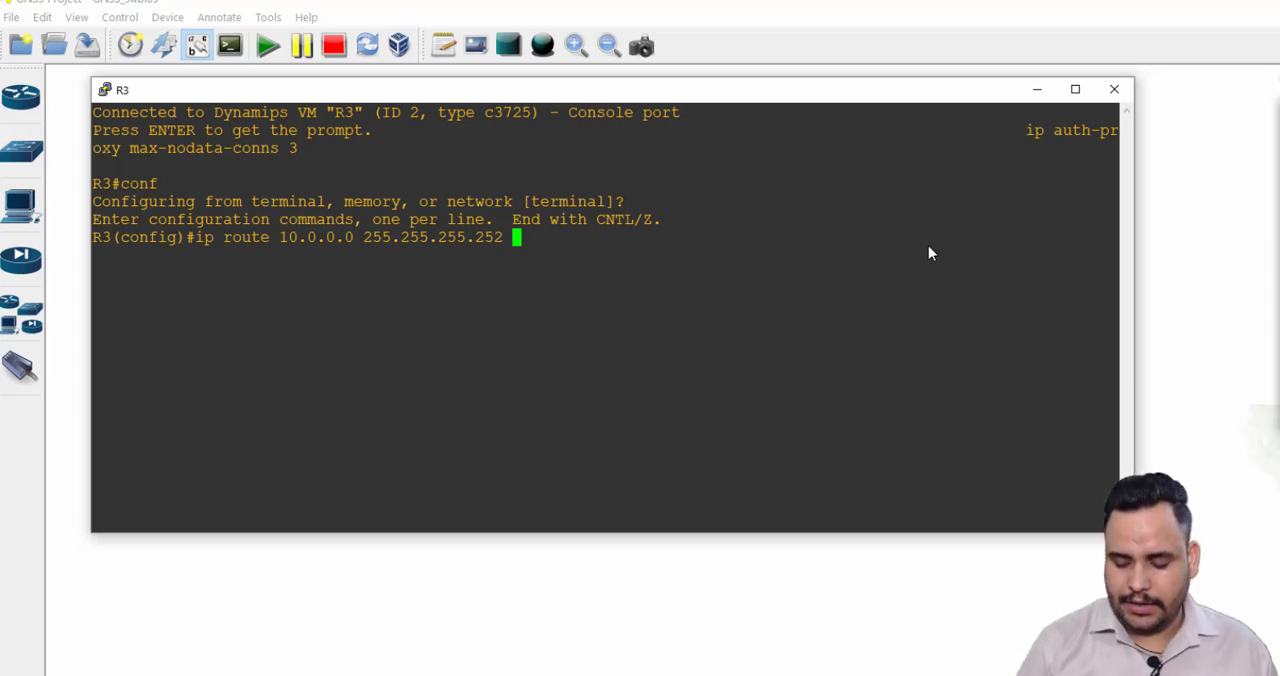
{"action": "type", "text": "20.0.0."}
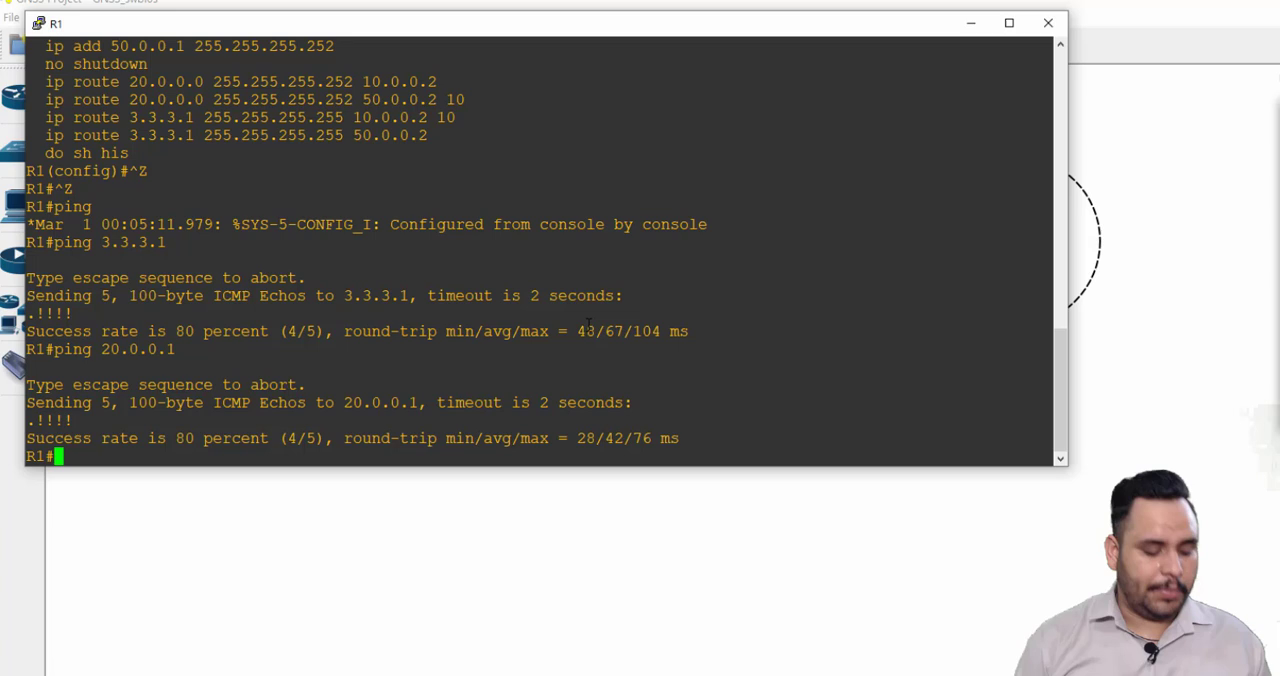
Run sh ip ro on R1 and highlight the static routes to 3.3.3.1 and 20.0.0.0
{"action": "type", "text": "sh ip ro"}
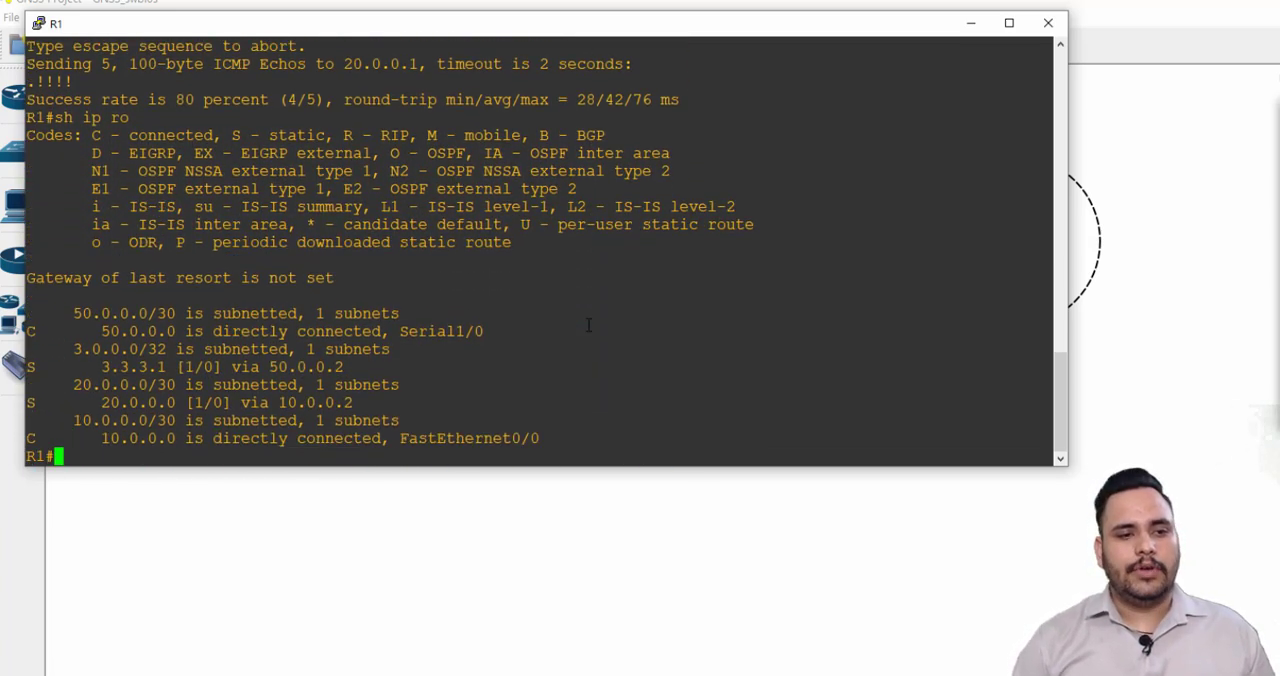
{"action": "key", "text": "Enter"}
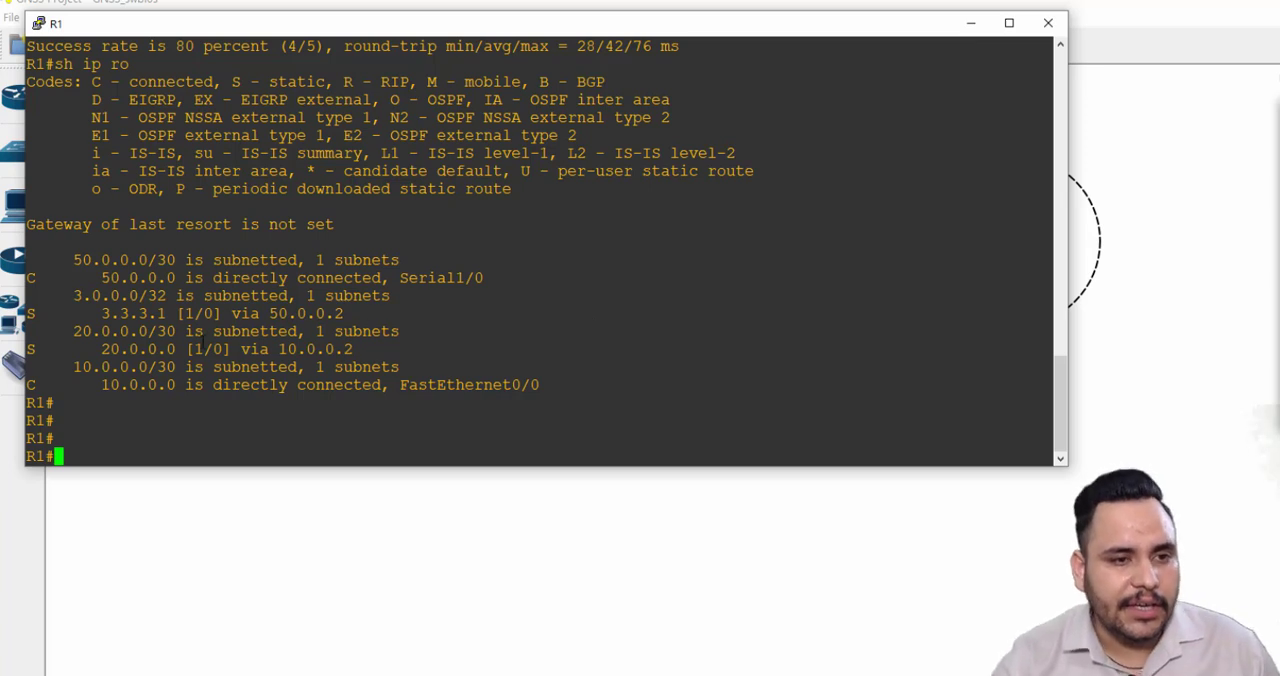
{"action": "left_click_drag", "start_coordinate": [72, 332], "coordinate": [174, 348]}
{"action": "type", "text": "conf"}
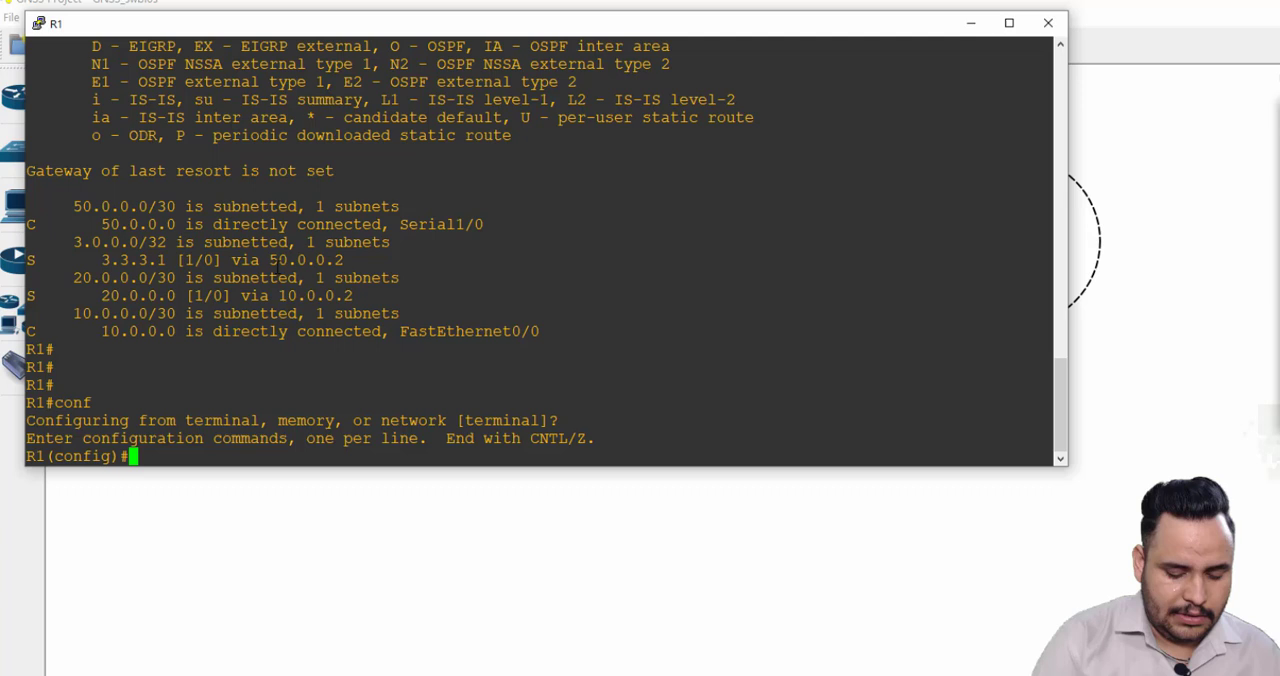
Shut down R1's FastEthernet0/0, then ping 20.0.0.1 and show the routing table
{"action": "type", "text": "int fa 0/0"}
{"action": "type", "text": "shutdown"}
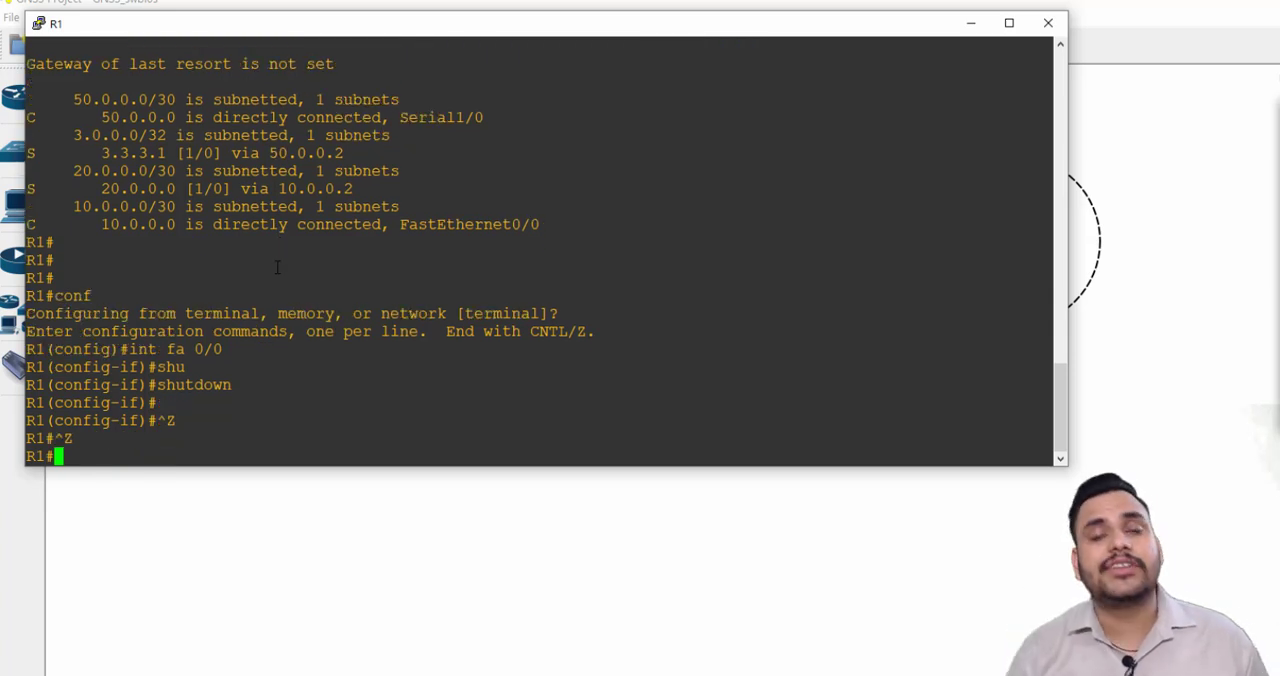
{"action": "key", "text": "enter"}
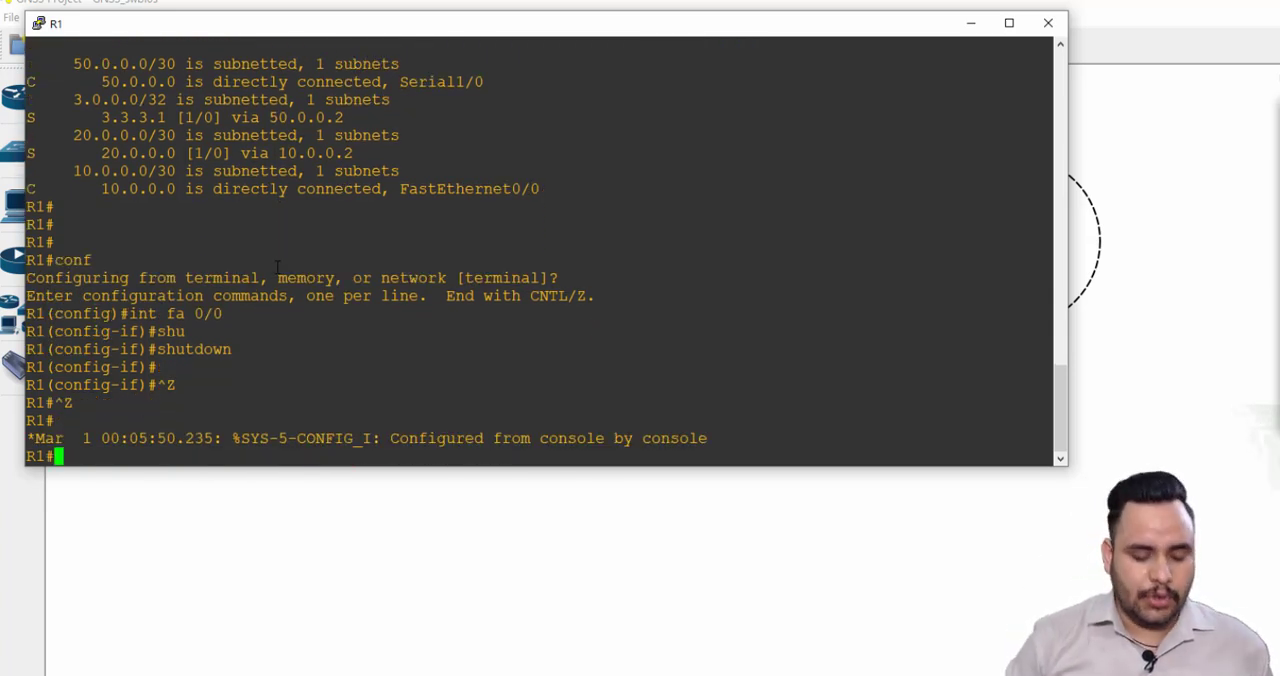
{"action": "type", "text": "ping 20.0.0.1"}
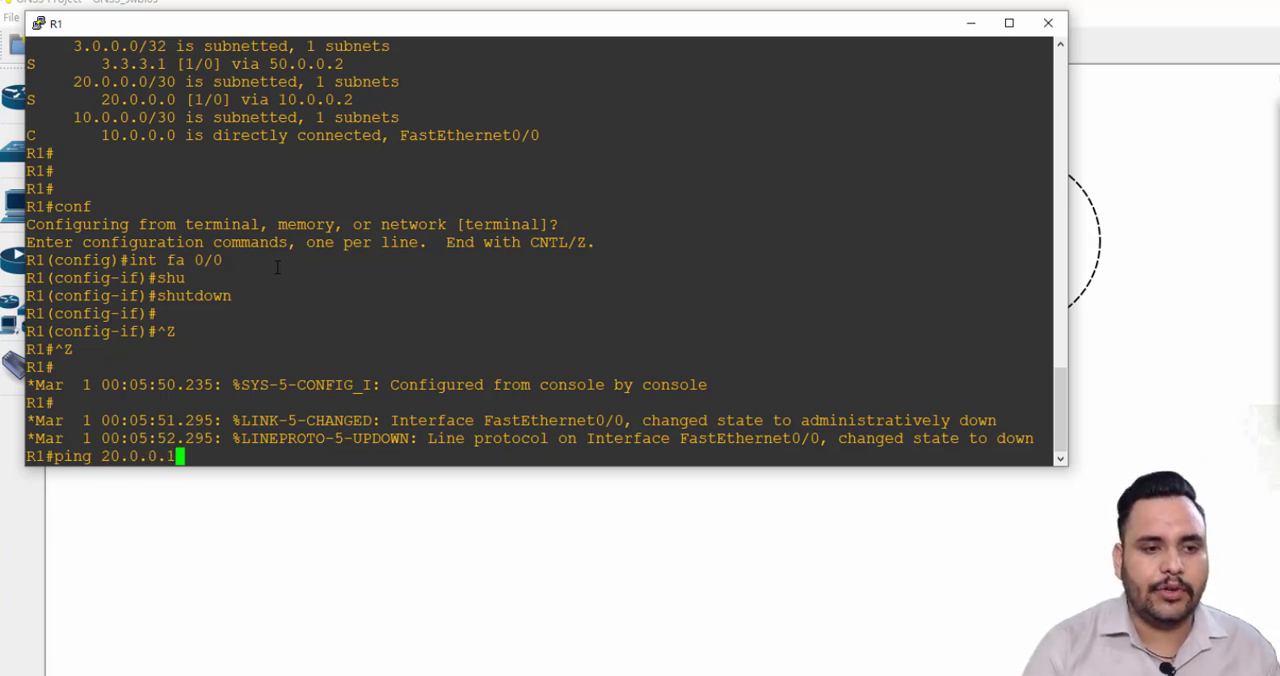
{"action": "type", "text": "sh ip ro"}
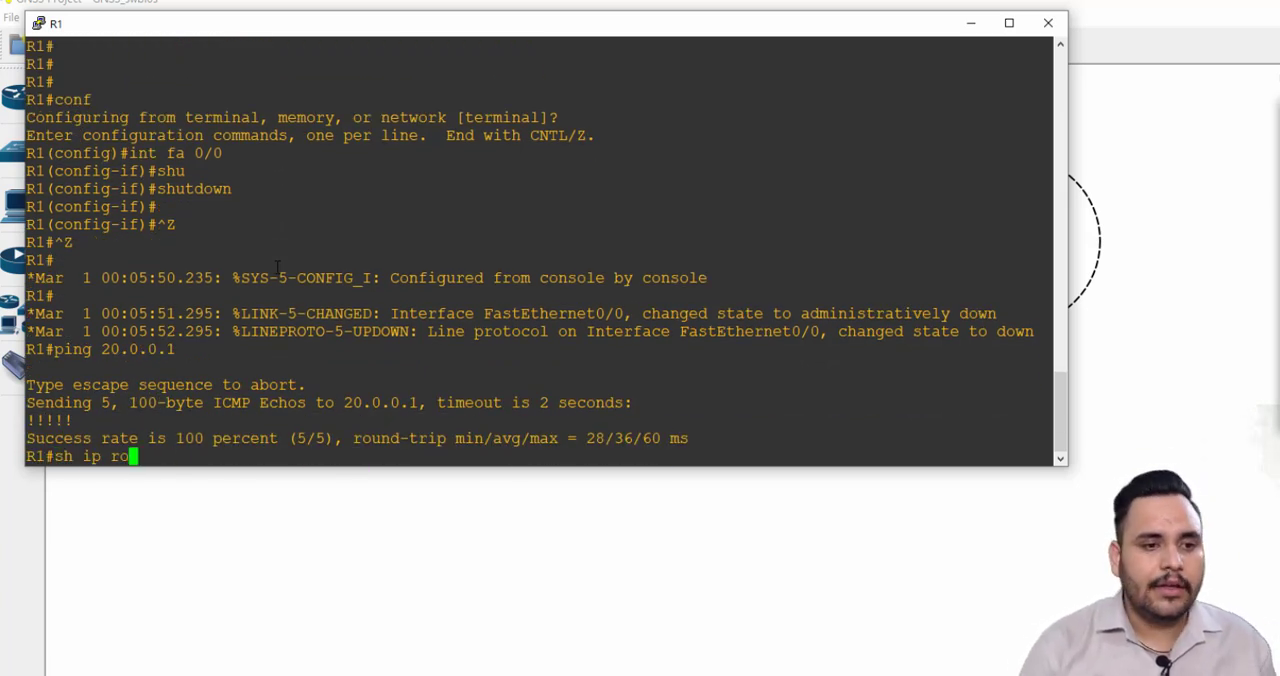
Ping 3.3.3.1 and confirm sh ip route now uses 50.0.0.2, then return to the topology
{"action": "type", "text": "ping 3.3.3.1"}
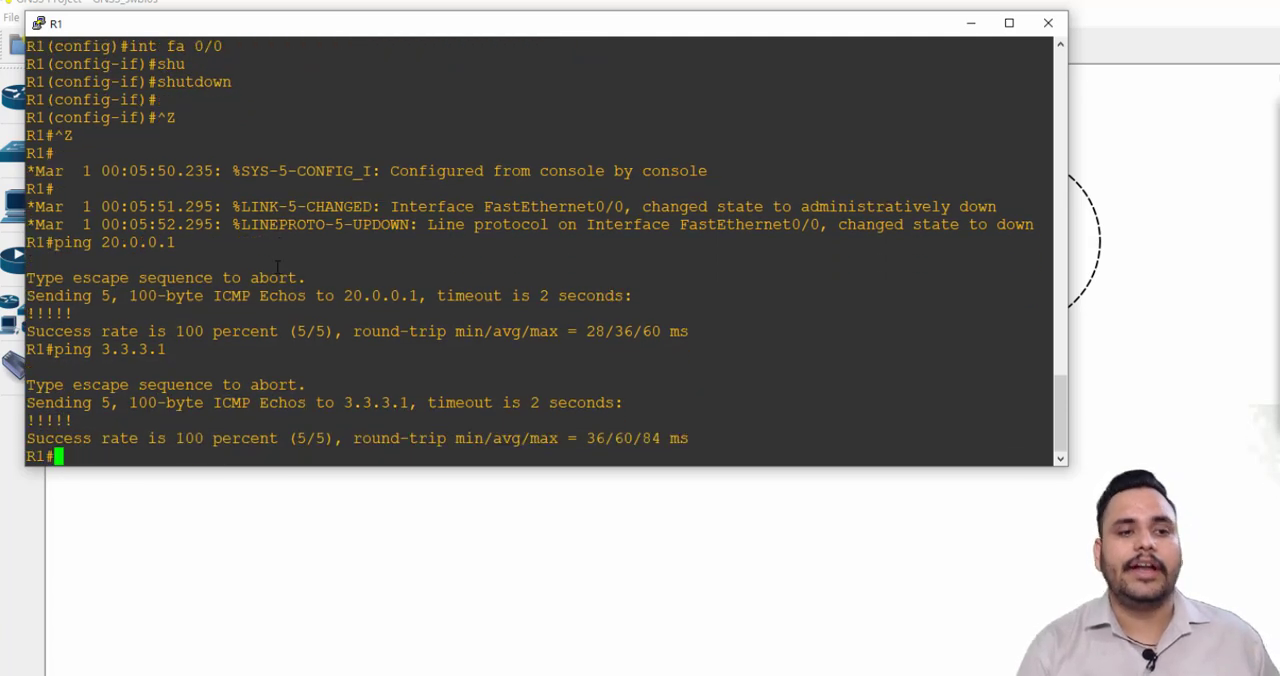
{"action": "key", "text": "Enter"}
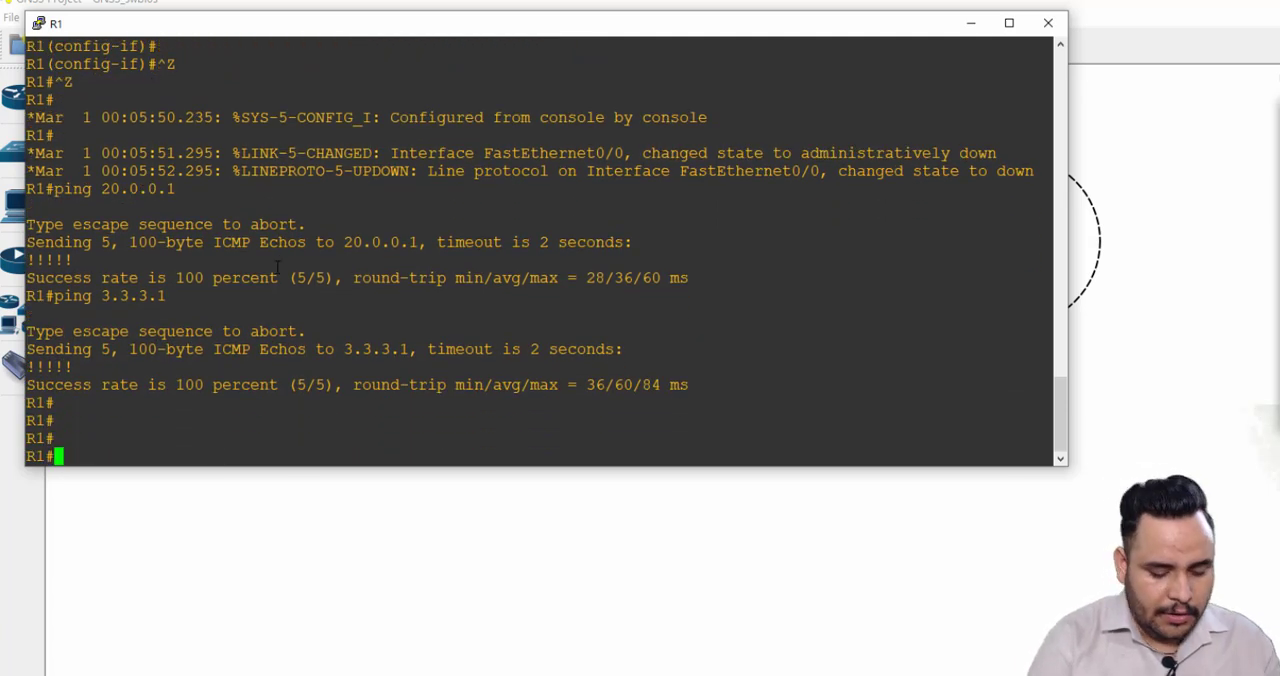
{"action": "type", "text": "sh ip route"}
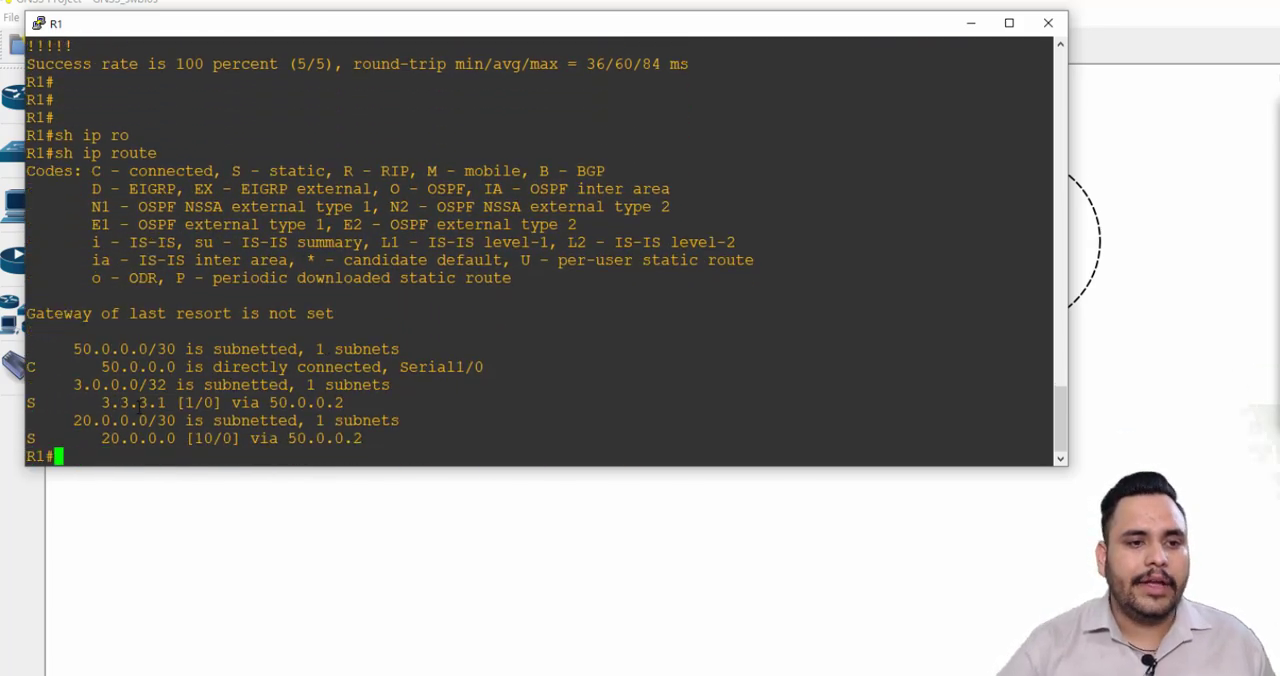
{"action": "double_click", "coordinate": [120, 420]}
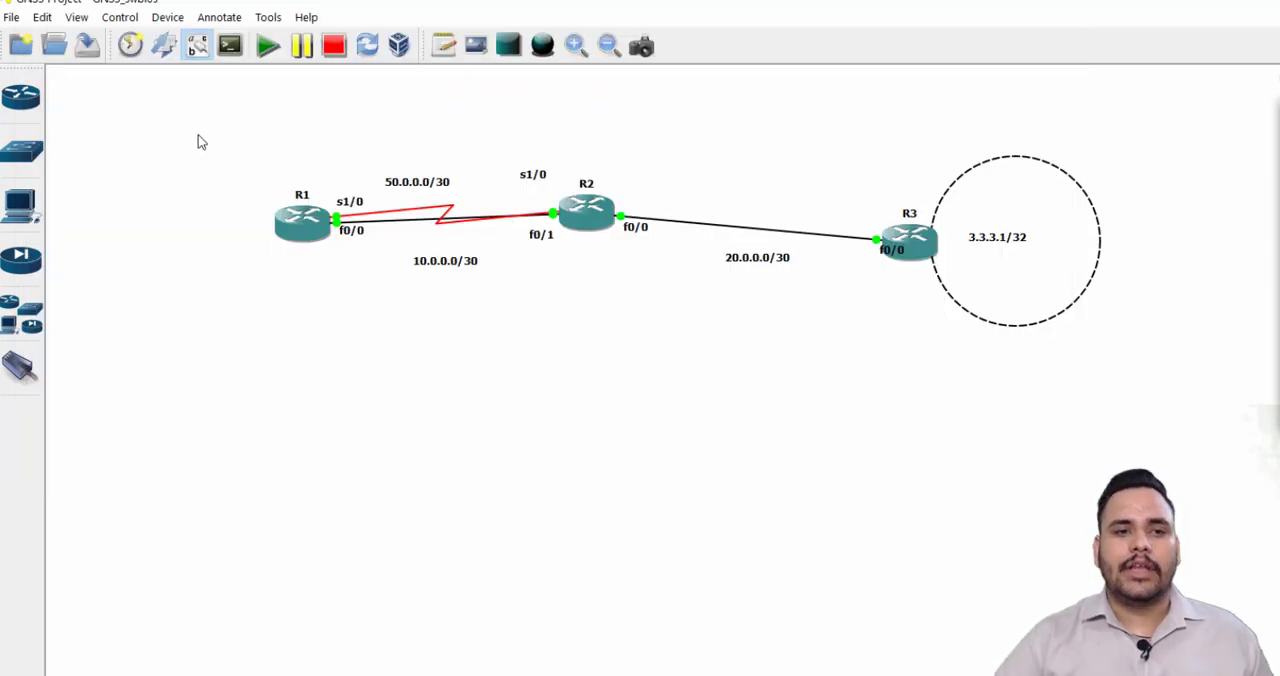
{"action": "mouse_move", "coordinate": [1088, 400]}
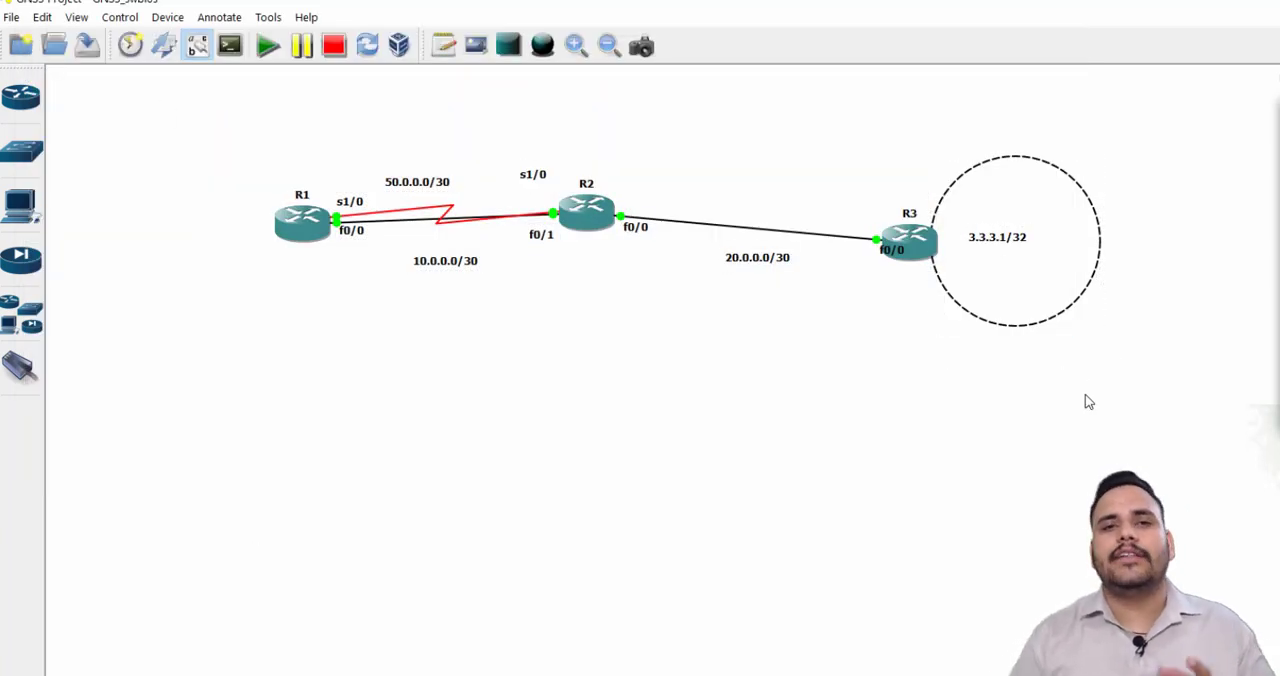